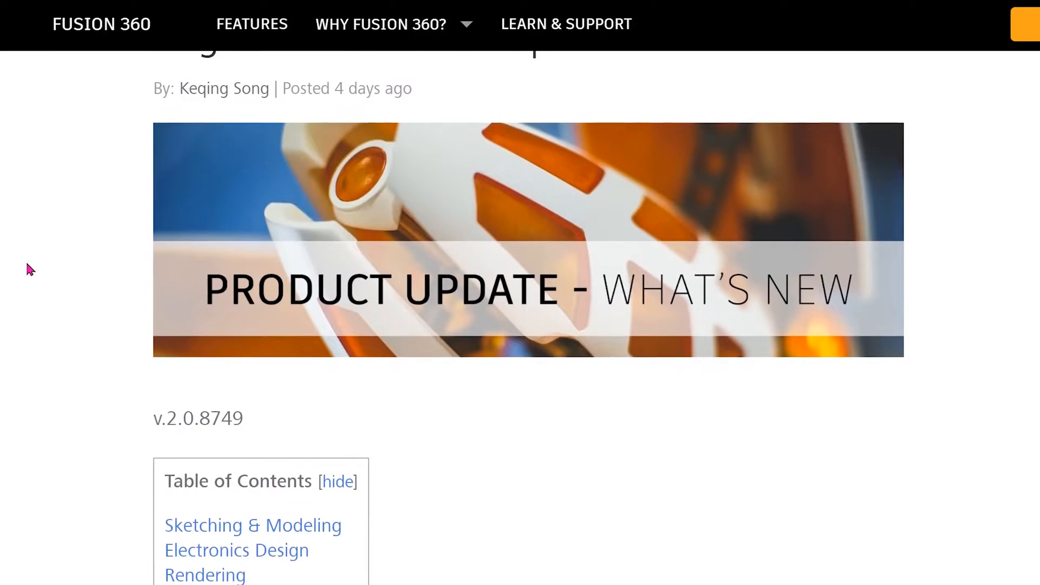
- Read down to the Emboss command section of the blog post, then bring up the Fusion 360 design
scroll("down", 3)
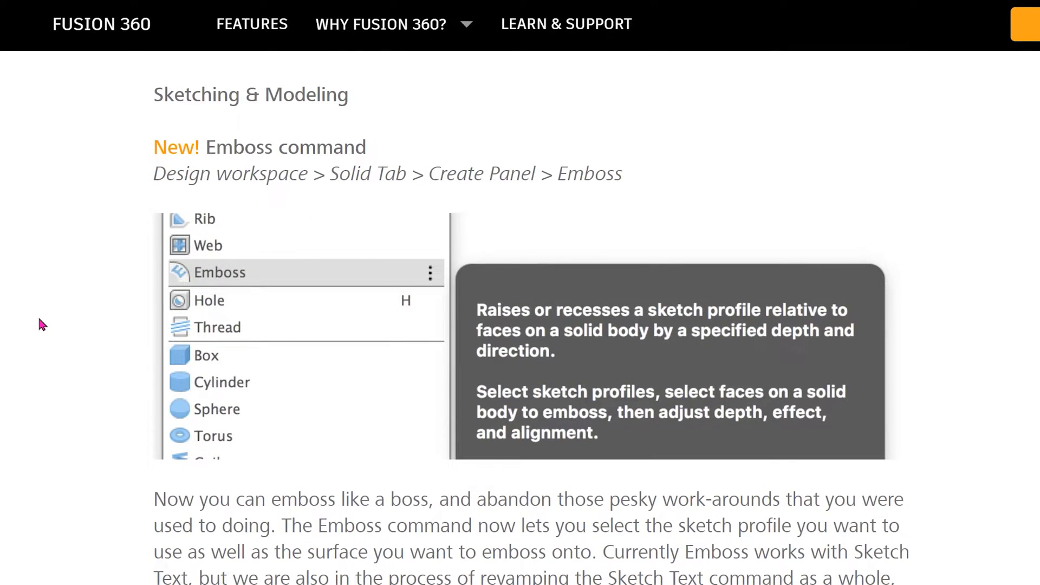
scroll("down", 3)
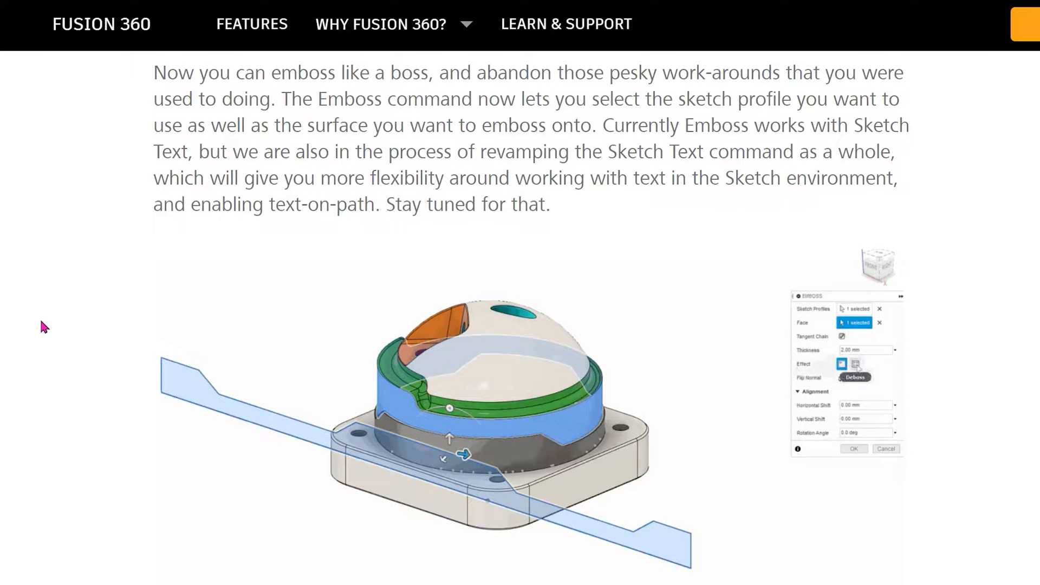
left_click(857, 365)
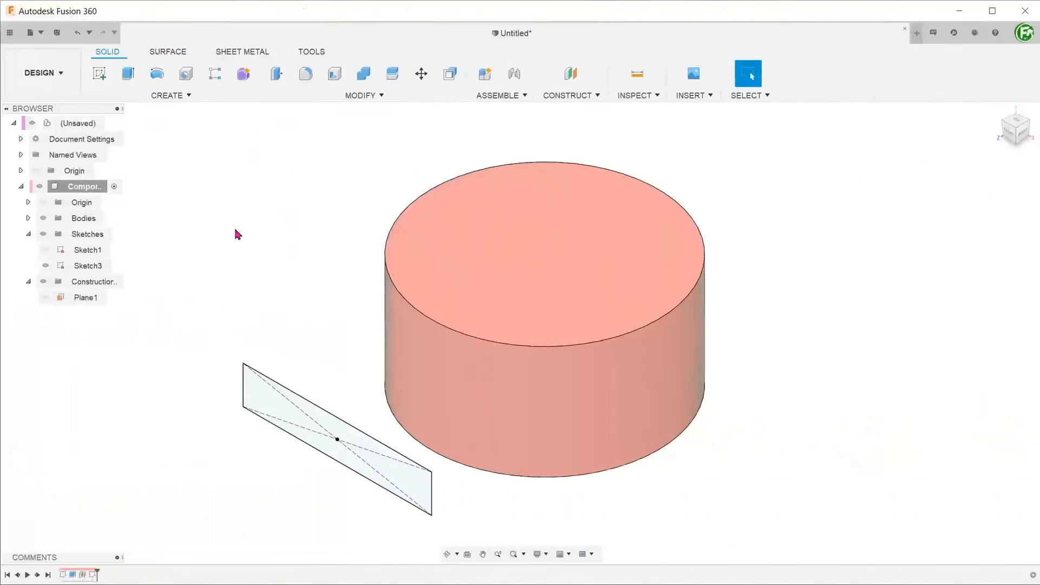
mouse_move(238, 338)
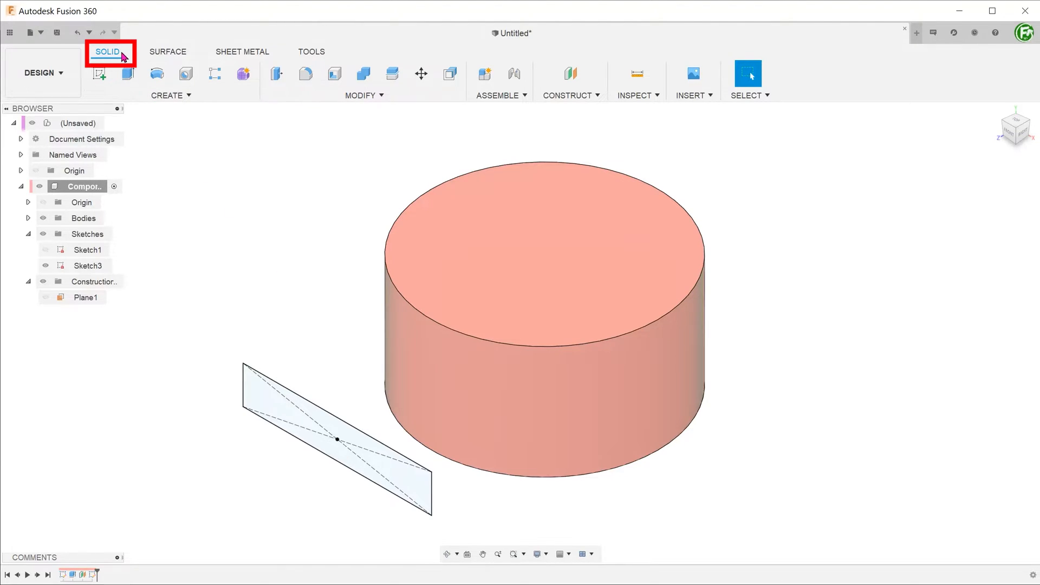
- Show the Solid tab's Create commands, where Emboss is listed
left_click(168, 95)
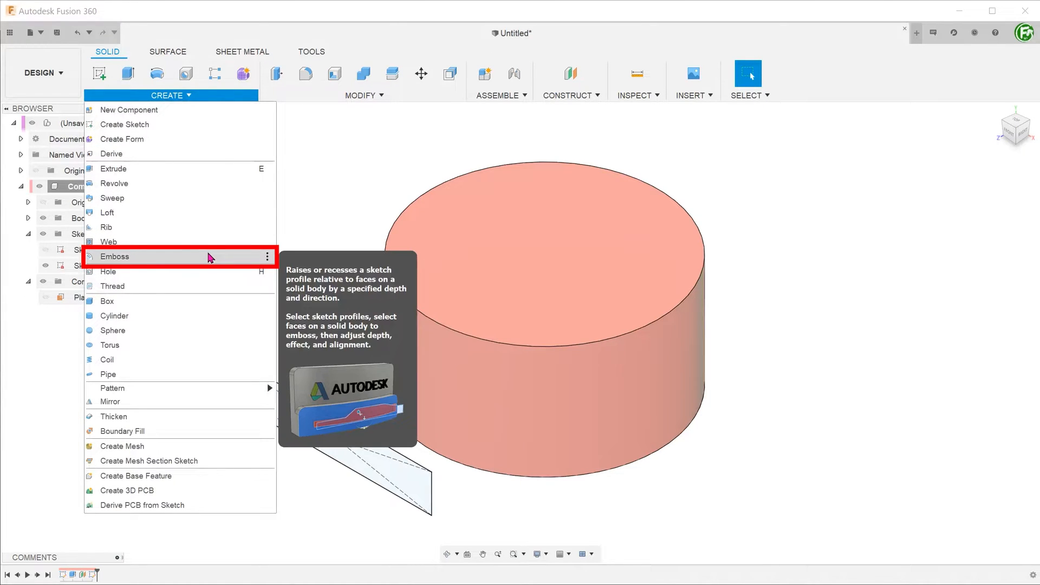
- Start an Emboss with the Sketch3 rectangle profile, targeting the cylinder's outer face
left_click(114, 257)
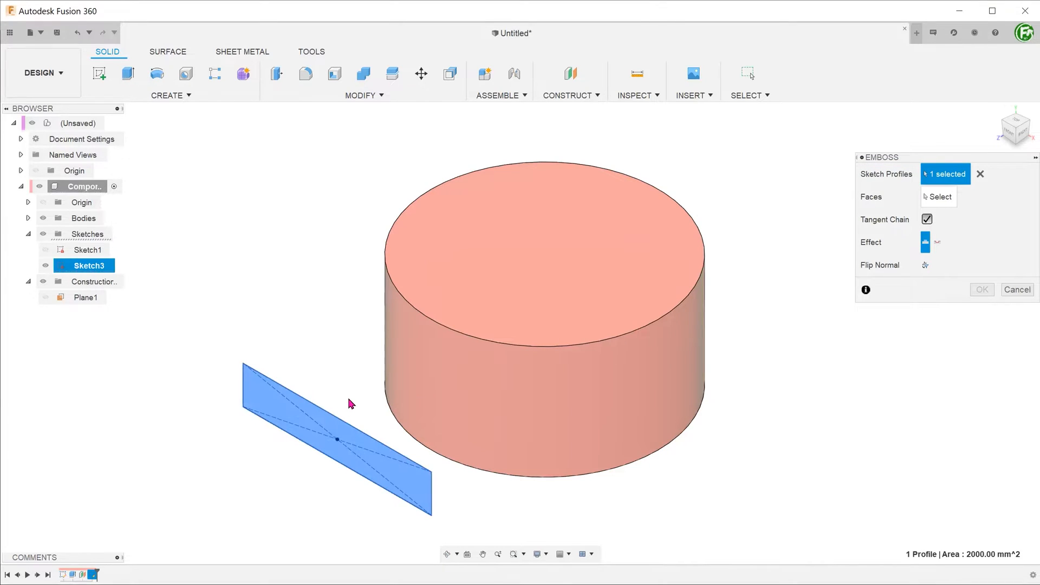
mouse_move(351, 404)
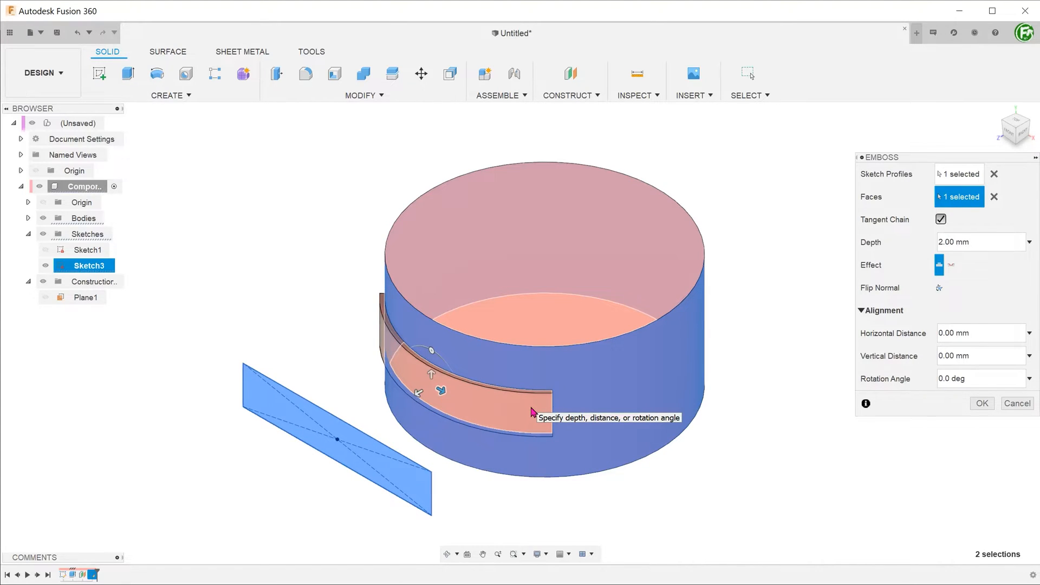
- Set the emboss depth to 5 mm, compare the recessed Deboss effect, and keep it raised
left_click(982, 242)
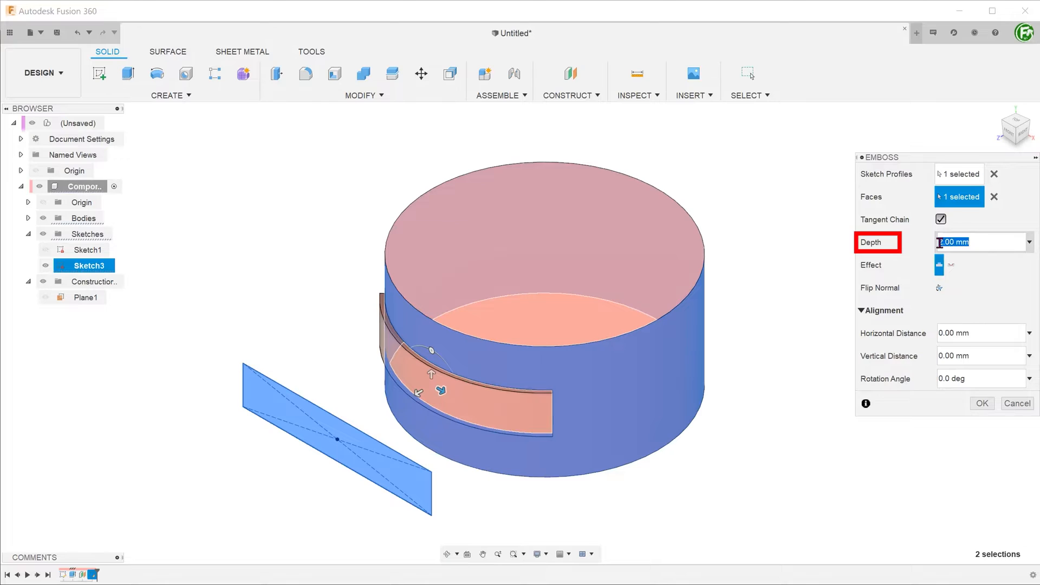
type("5")
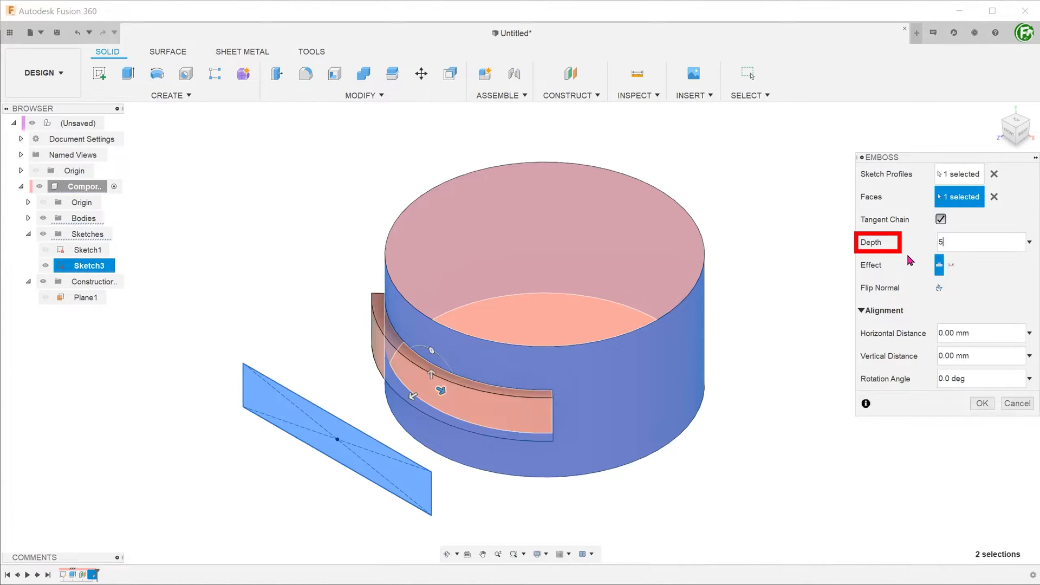
type("10")
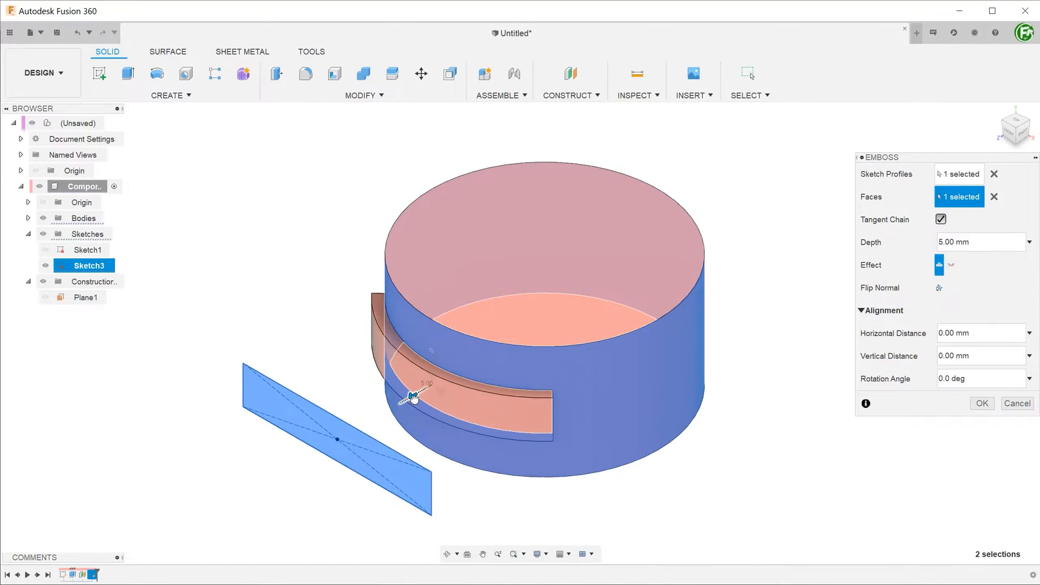
left_click(948, 264)
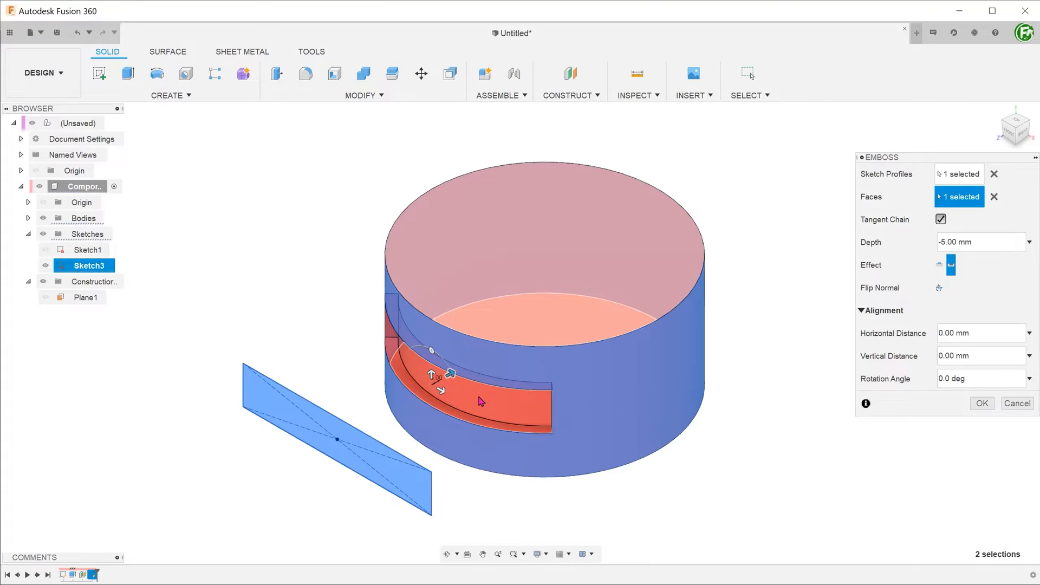
mouse_move(926, 282)
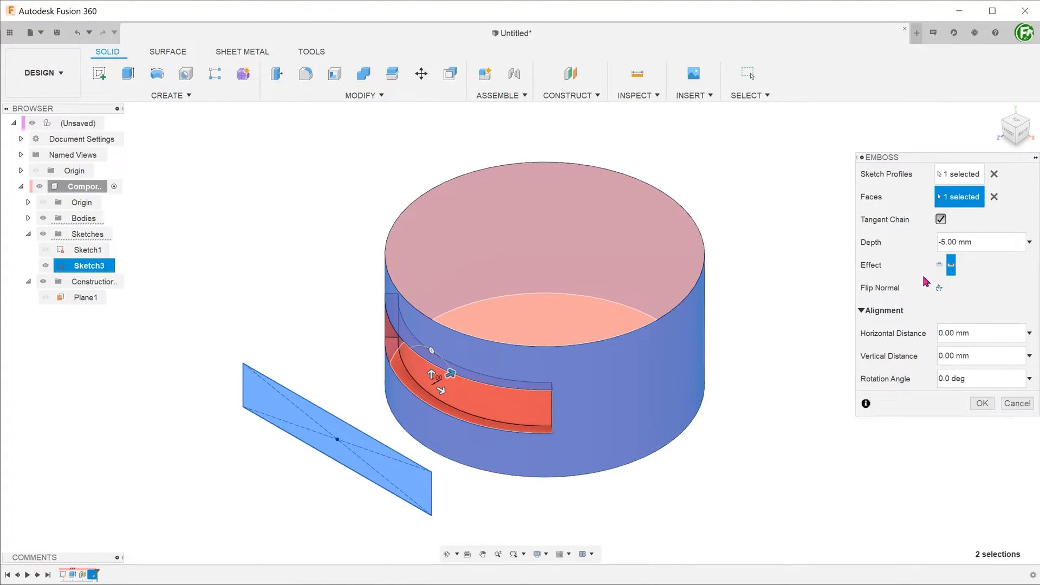
left_click(938, 265)
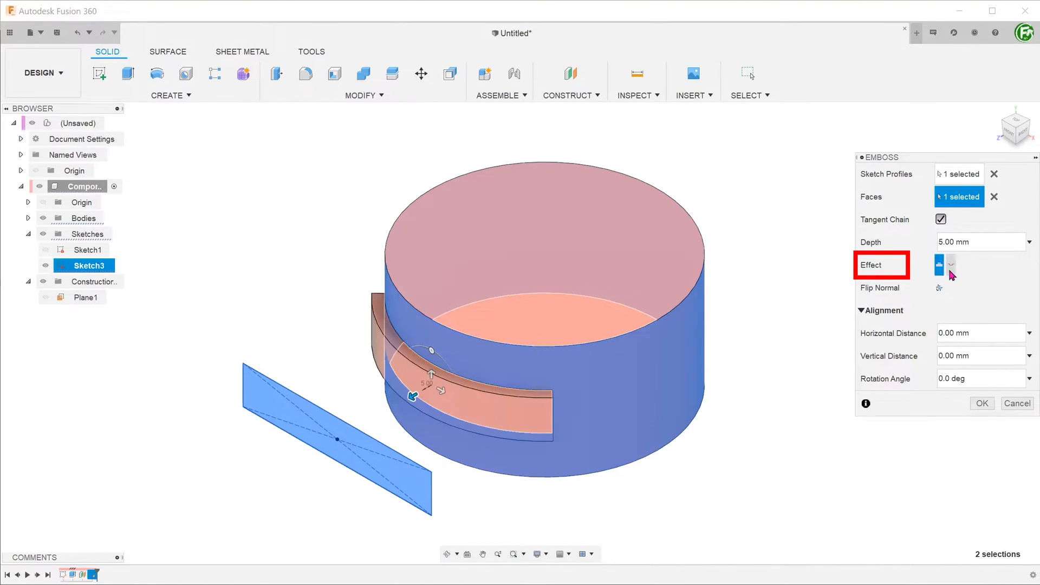
left_click(952, 265)
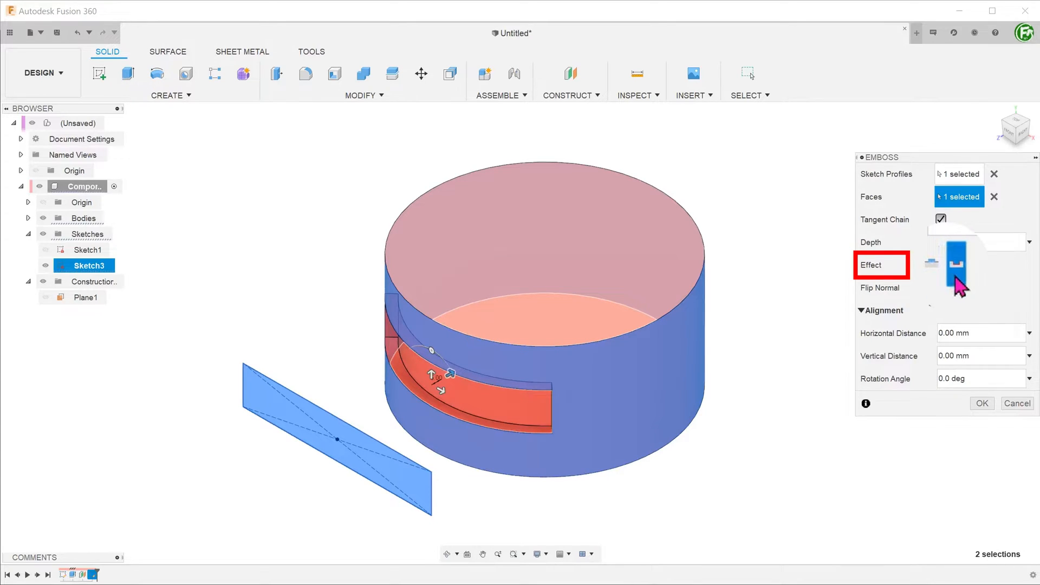
left_click(933, 264)
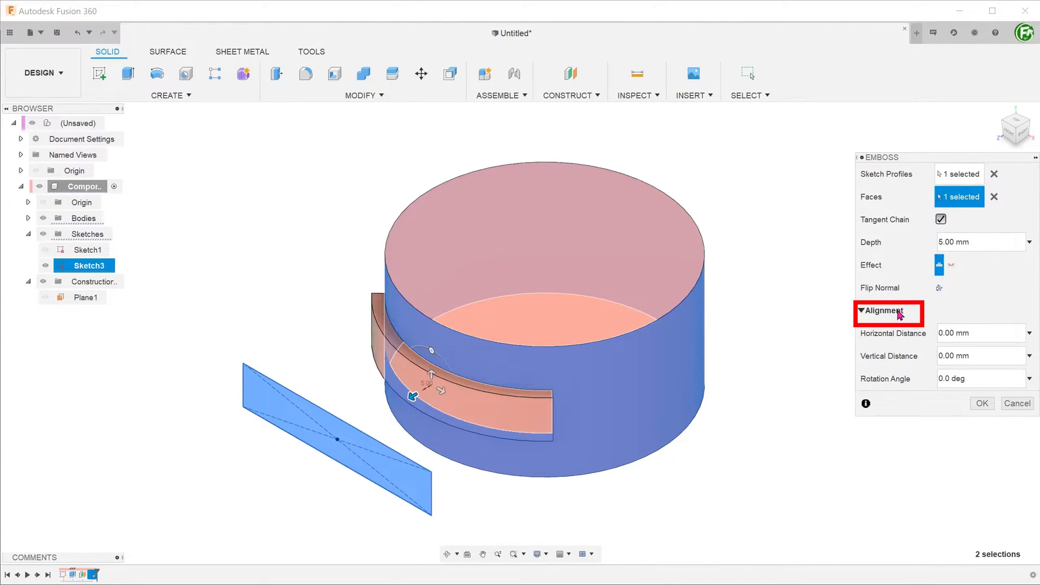
mouse_move(510, 397)
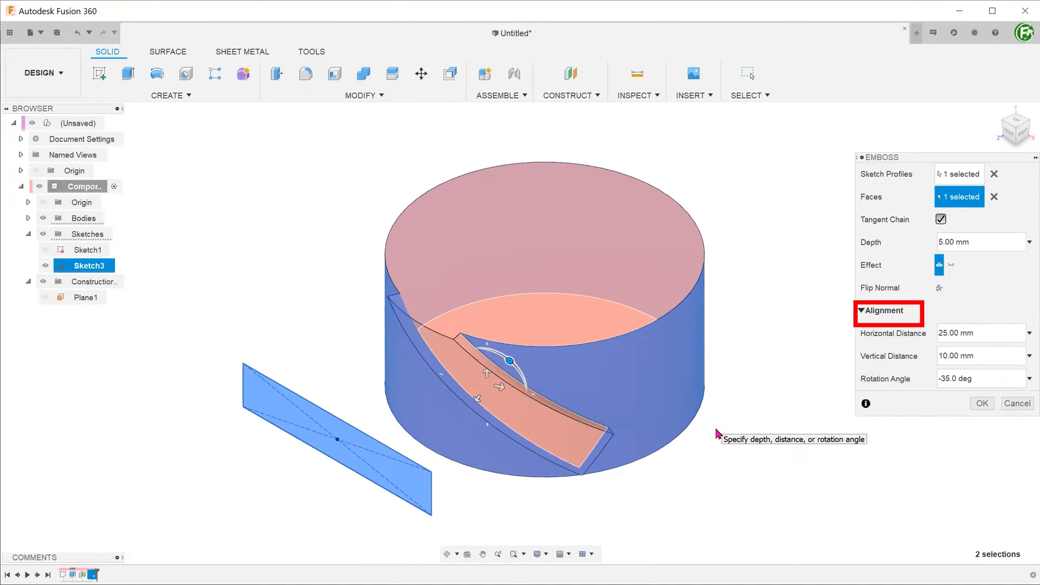
mouse_move(748, 420)
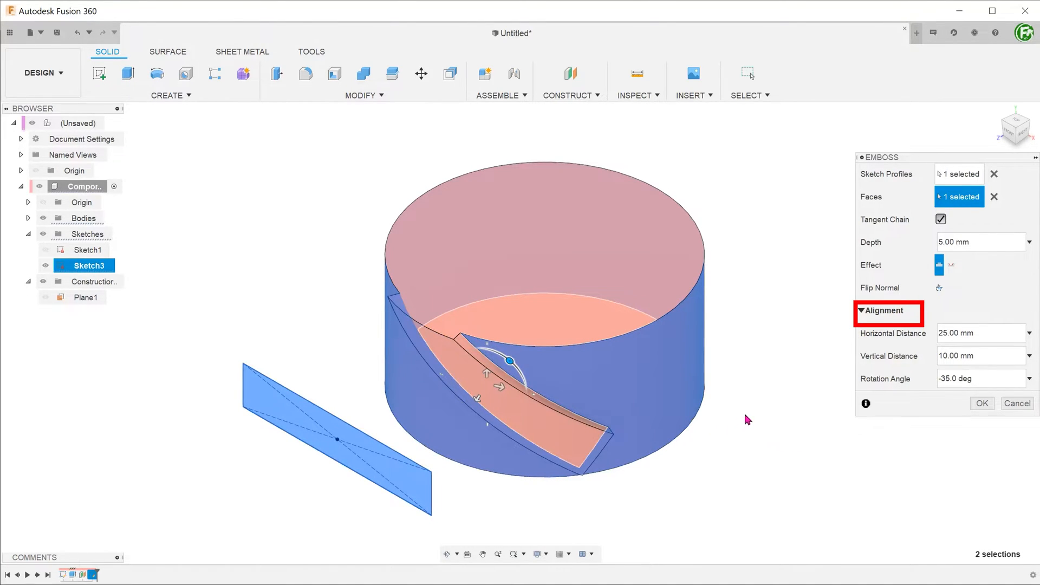
mouse_move(981, 332)
type("0")
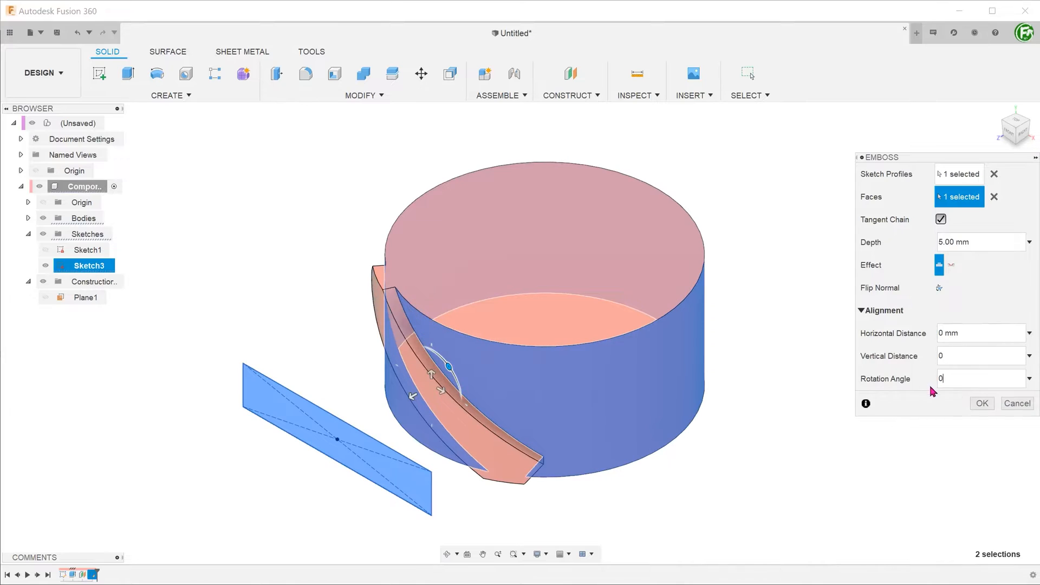
- Confirm the 5 mm emboss band on the cylinder and return to the home view
left_click(982, 404)
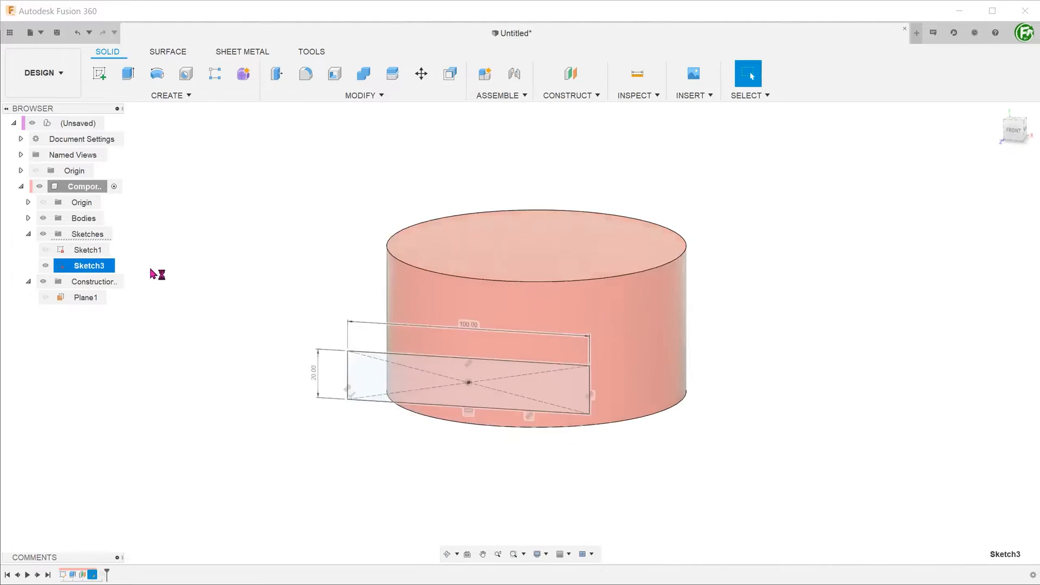
double_click(87, 266)
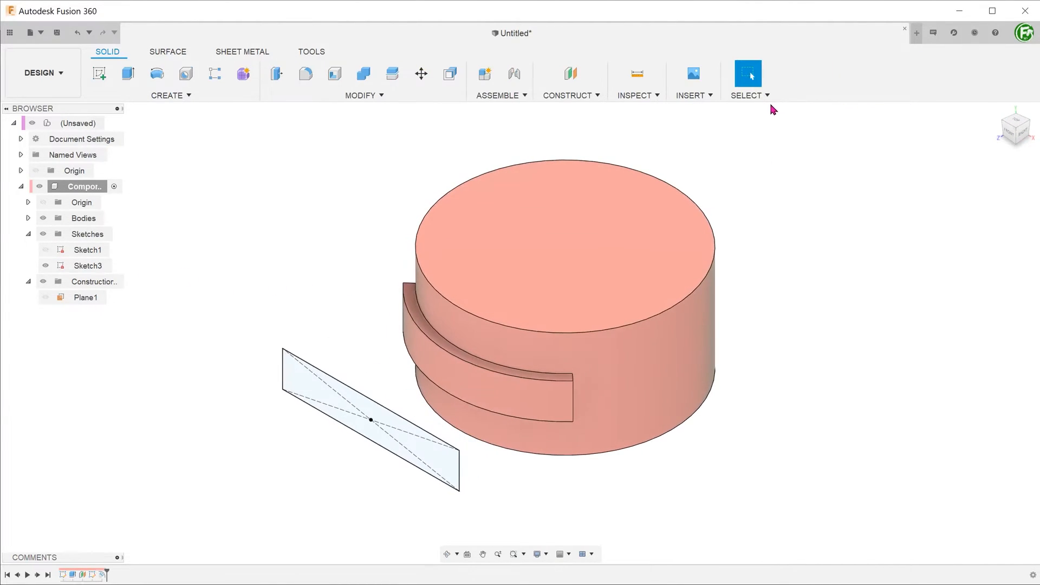
left_click(635, 95)
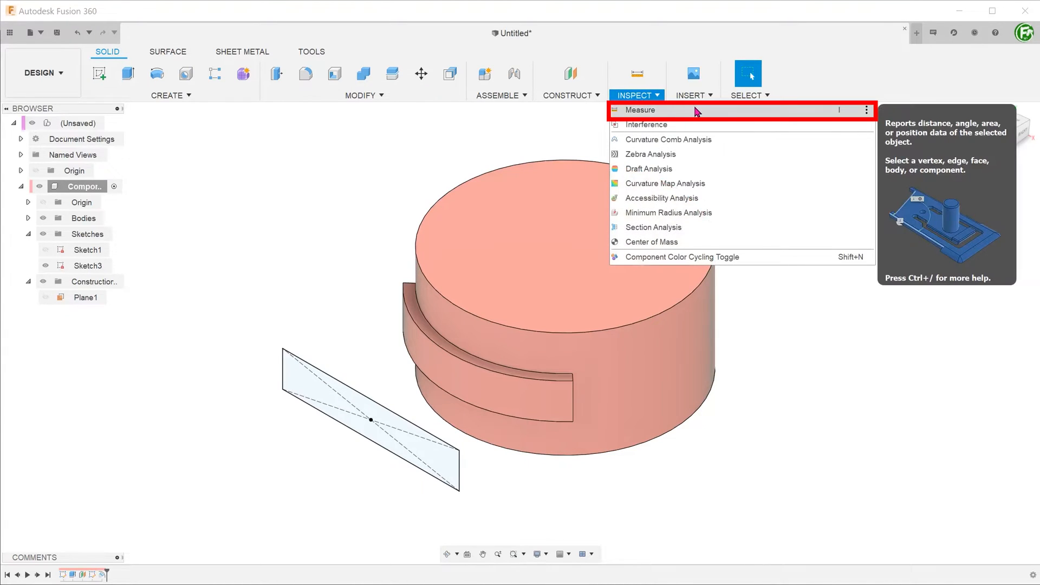
left_click(641, 110)
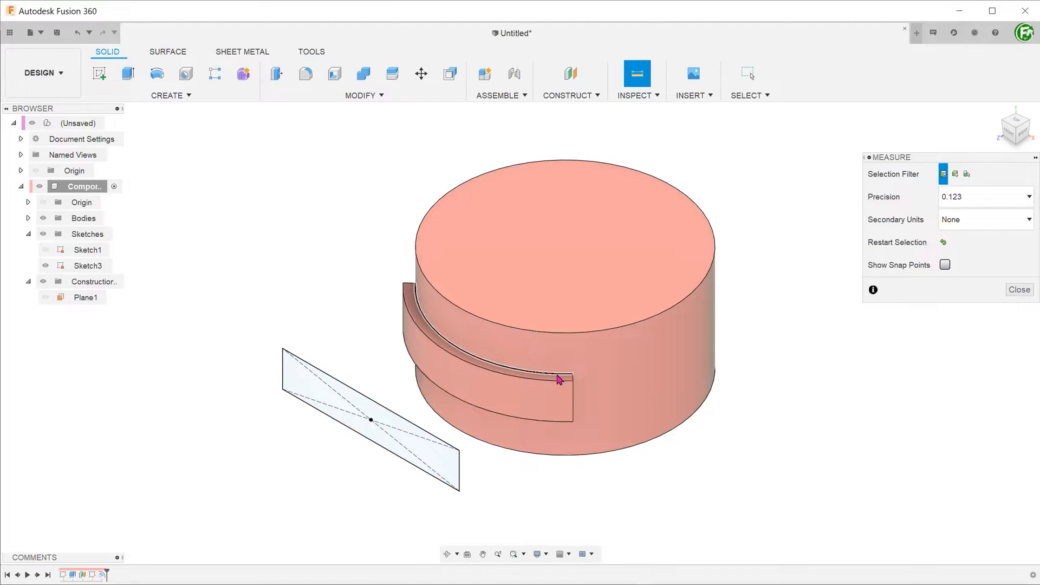
left_click(561, 369)
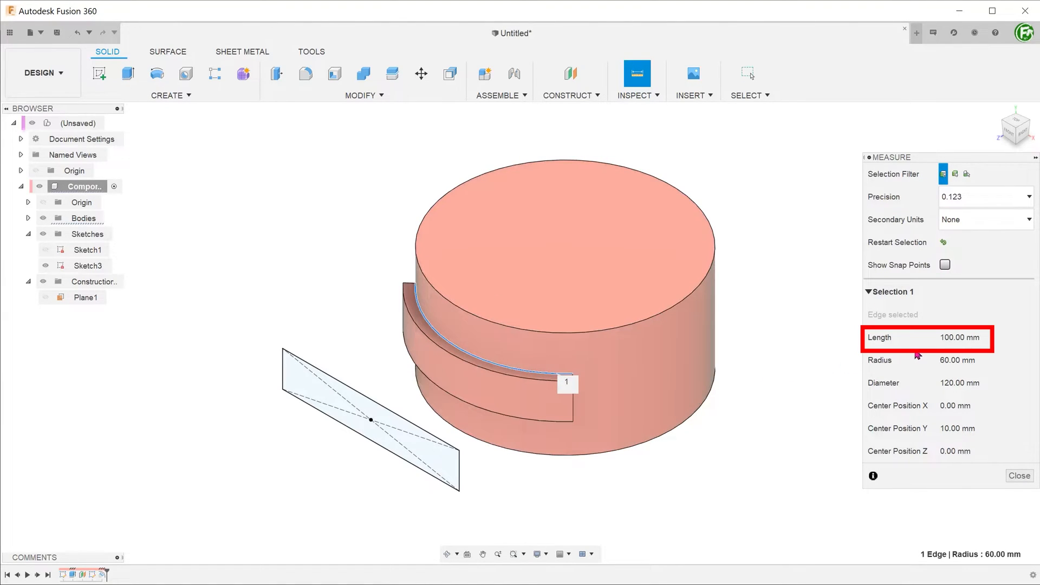
mouse_move(962, 341)
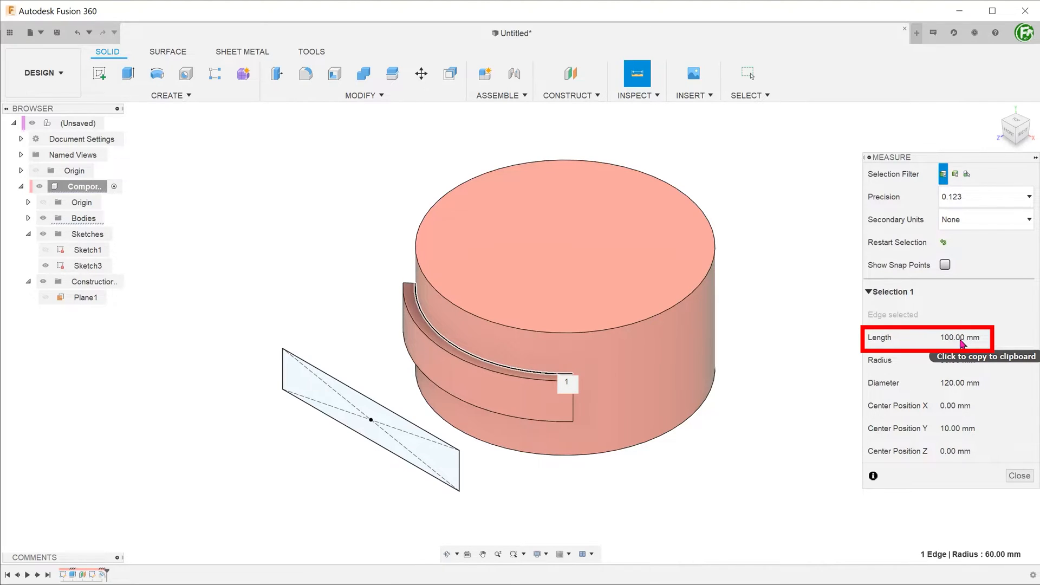
left_click(1018, 476)
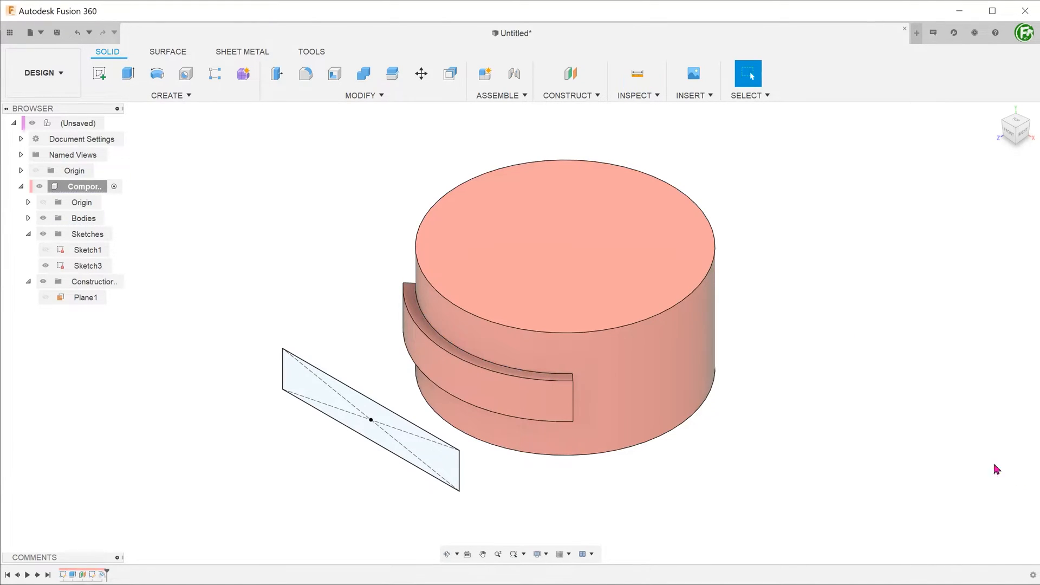
mouse_move(983, 139)
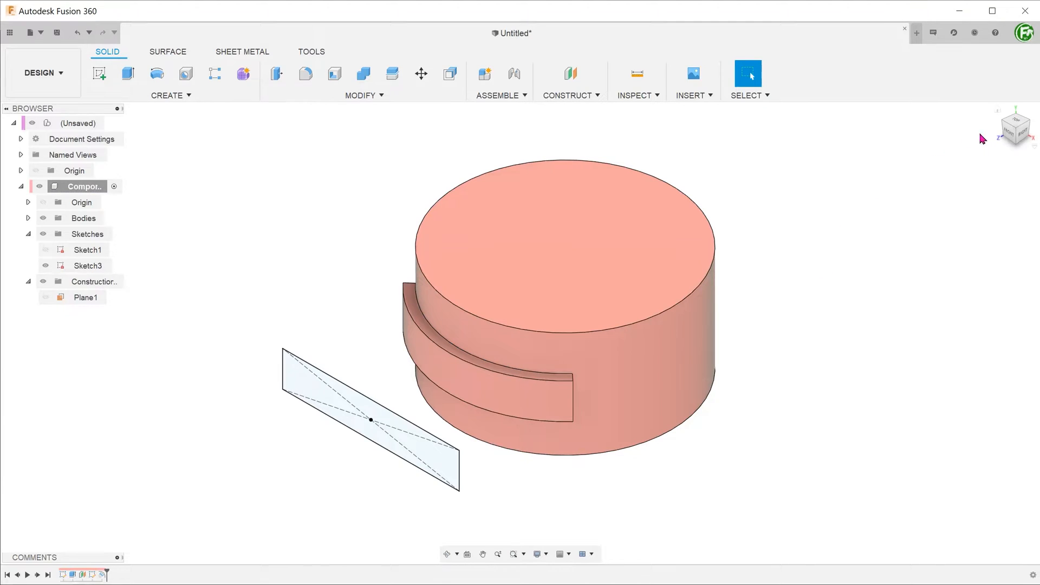
left_click(1015, 128)
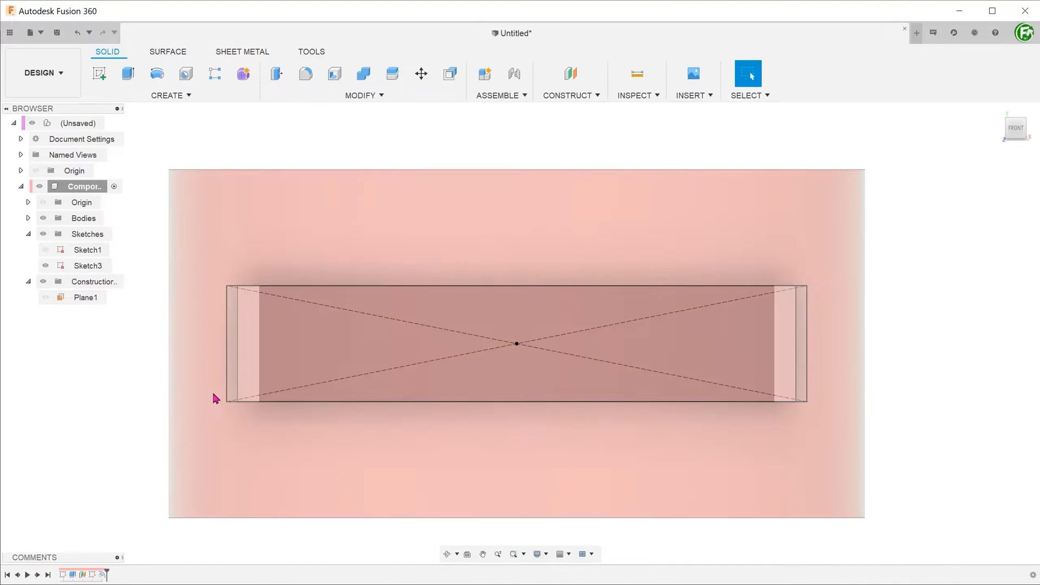
left_click(238, 398)
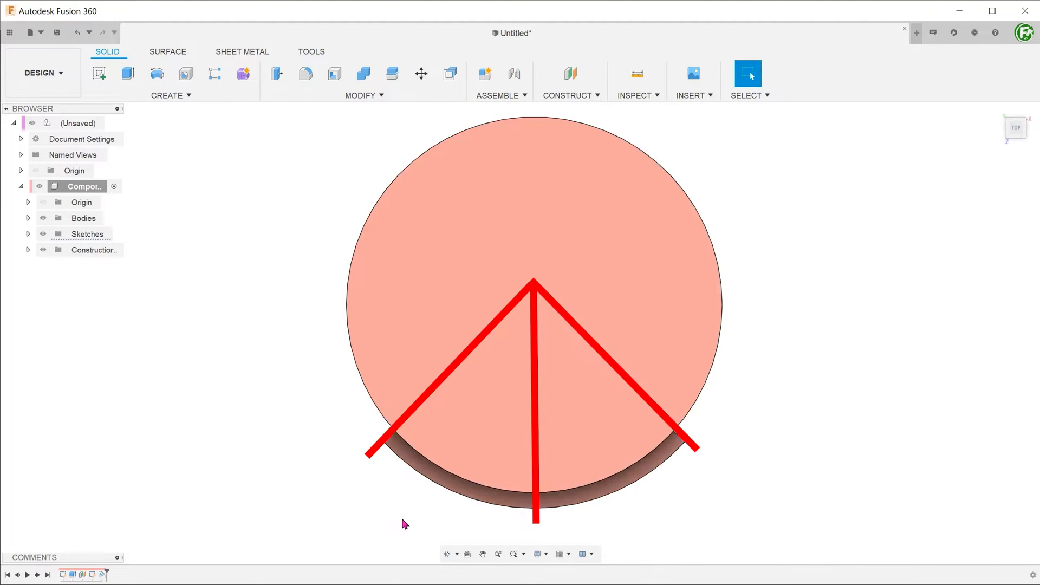
mouse_move(463, 509)
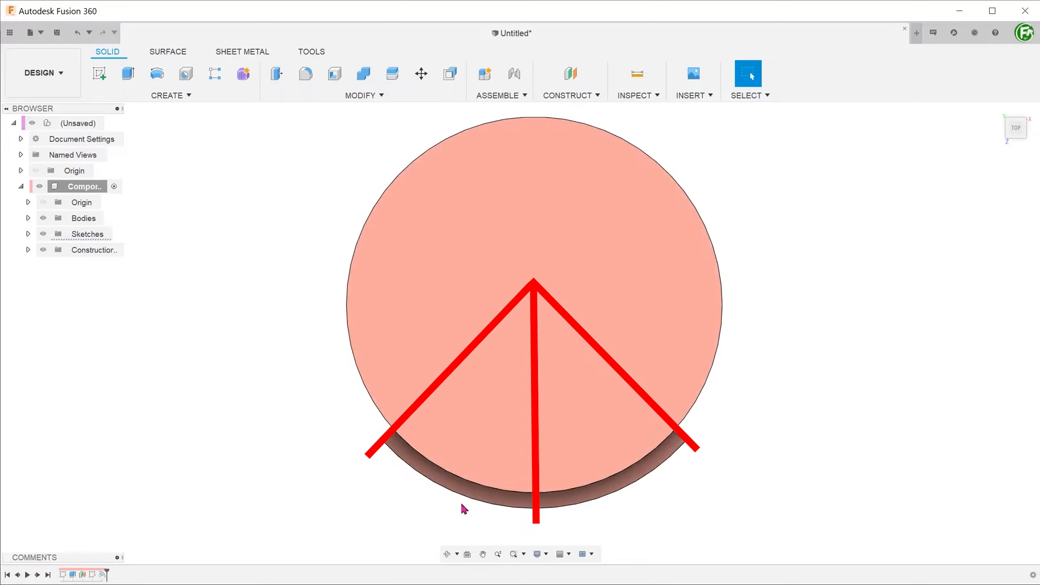
mouse_move(457, 530)
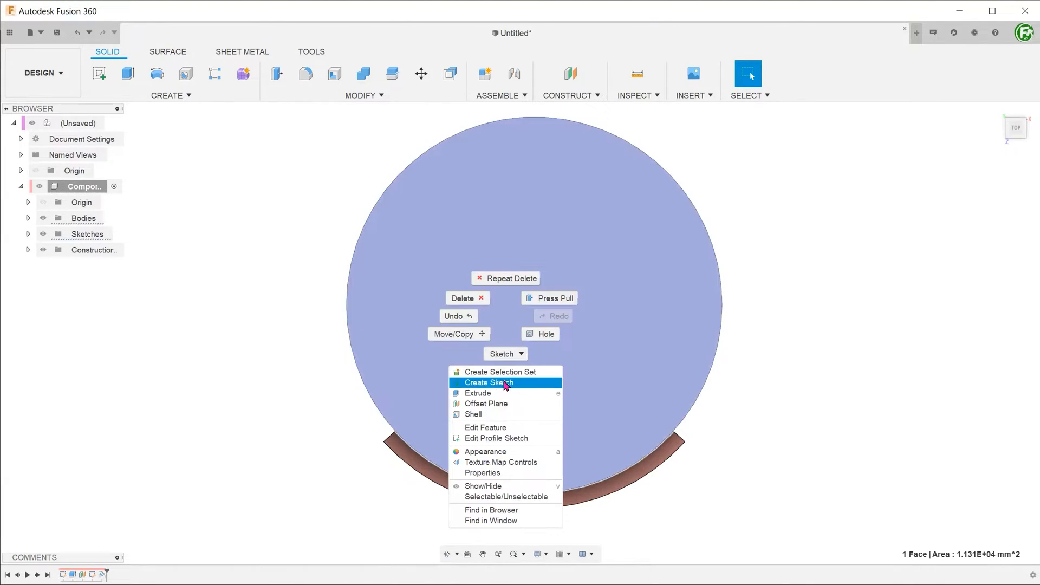
- Sketch a concentric 130 mm circle on the disc's top face and finish the sketch
left_click(488, 383)
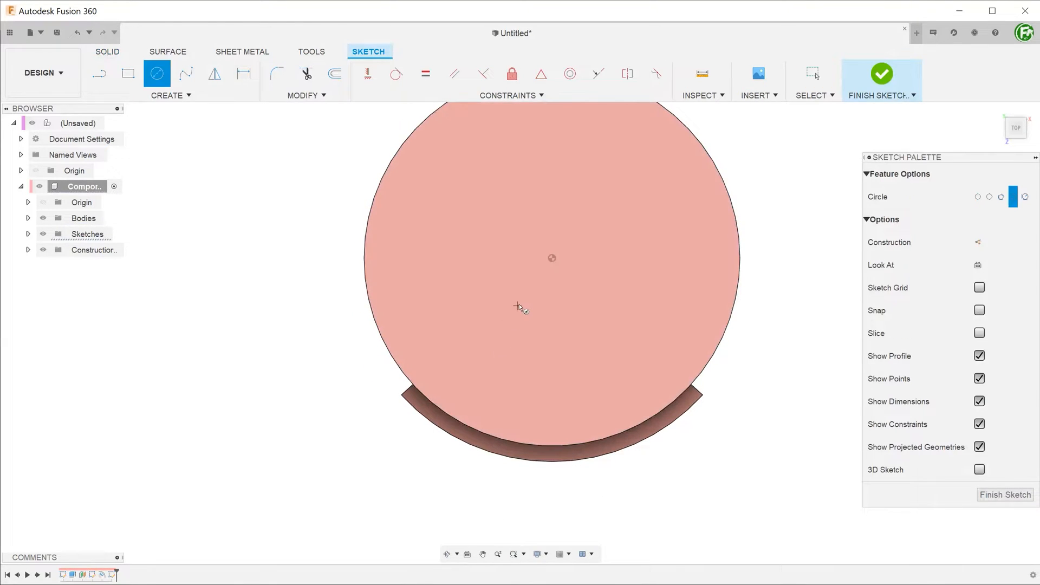
left_click(552, 258)
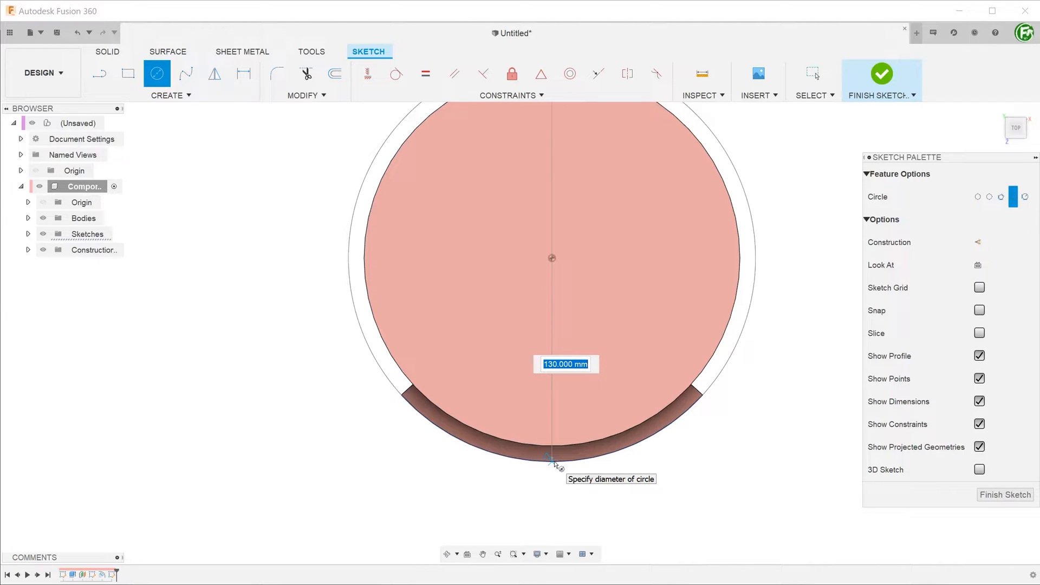
left_click(882, 73)
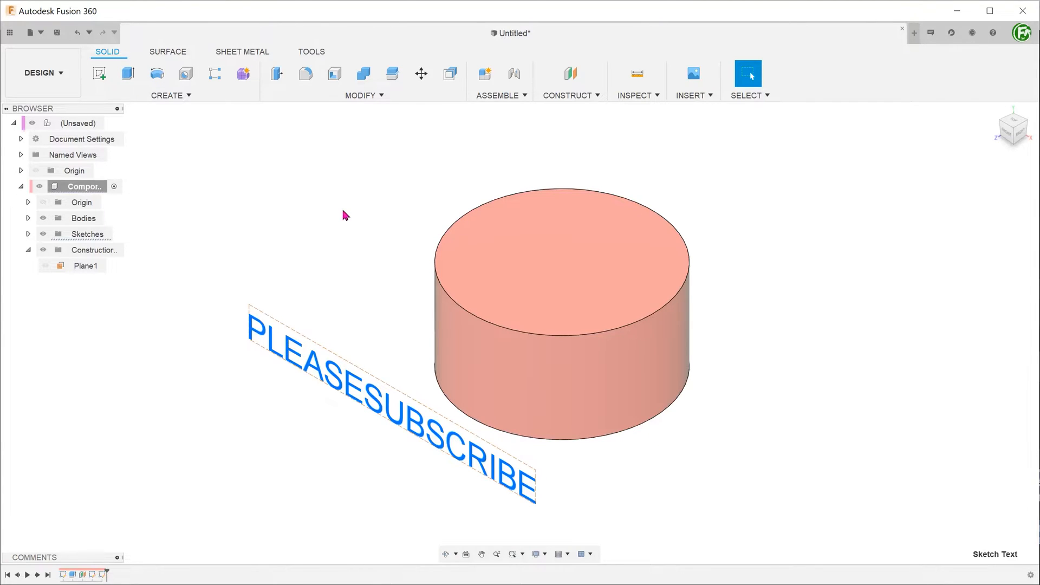
mouse_move(324, 382)
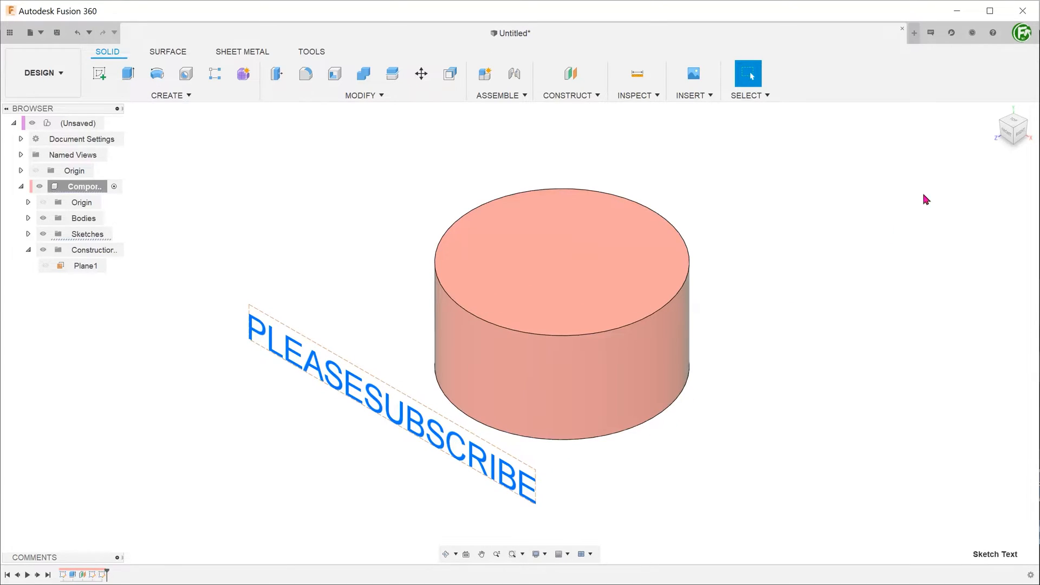
- View the PLEASESUBSCRIBE text against the cylinder straight from the front
left_click(1013, 128)
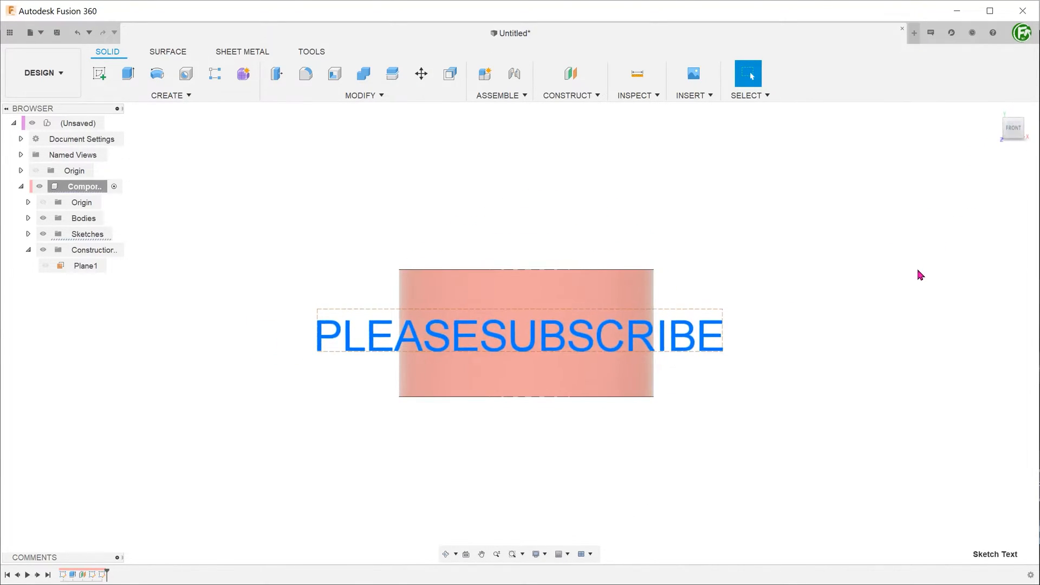
mouse_move(469, 462)
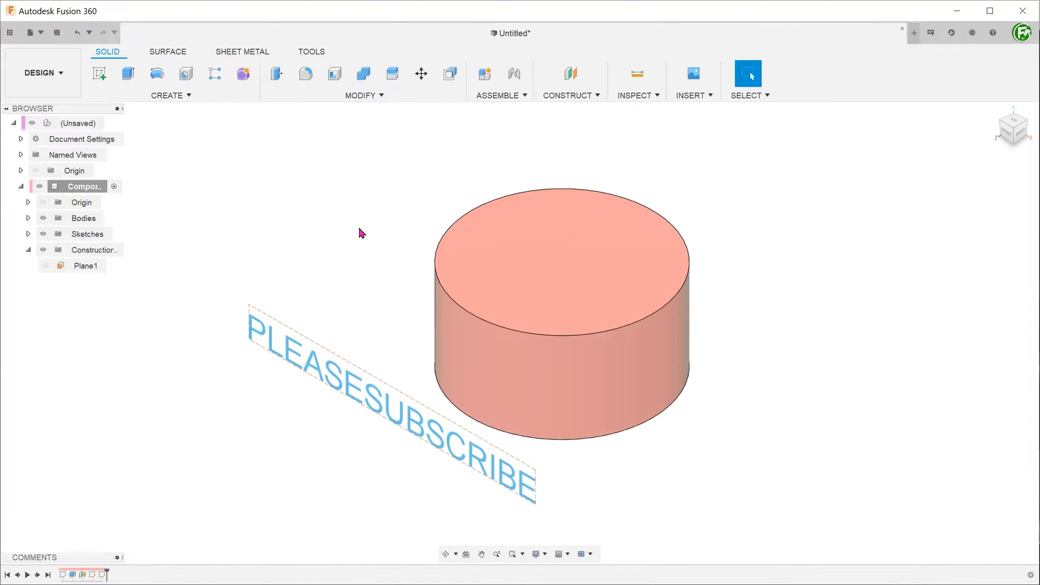
- Emboss the PLEASESUBSCRIBE text onto the cylinder's curved side face at 2 mm depth
left_click(168, 95)
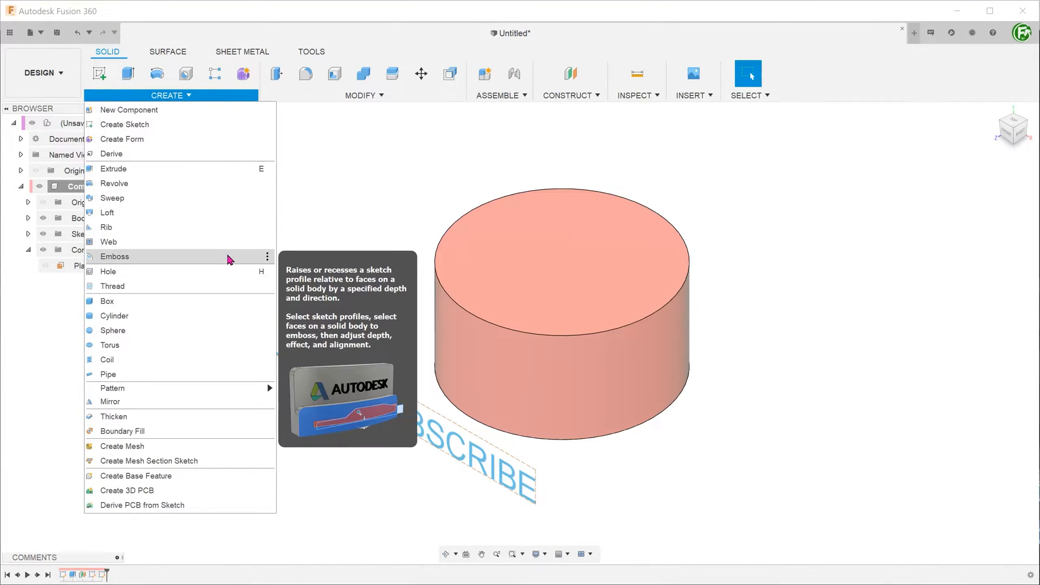
left_click(114, 257)
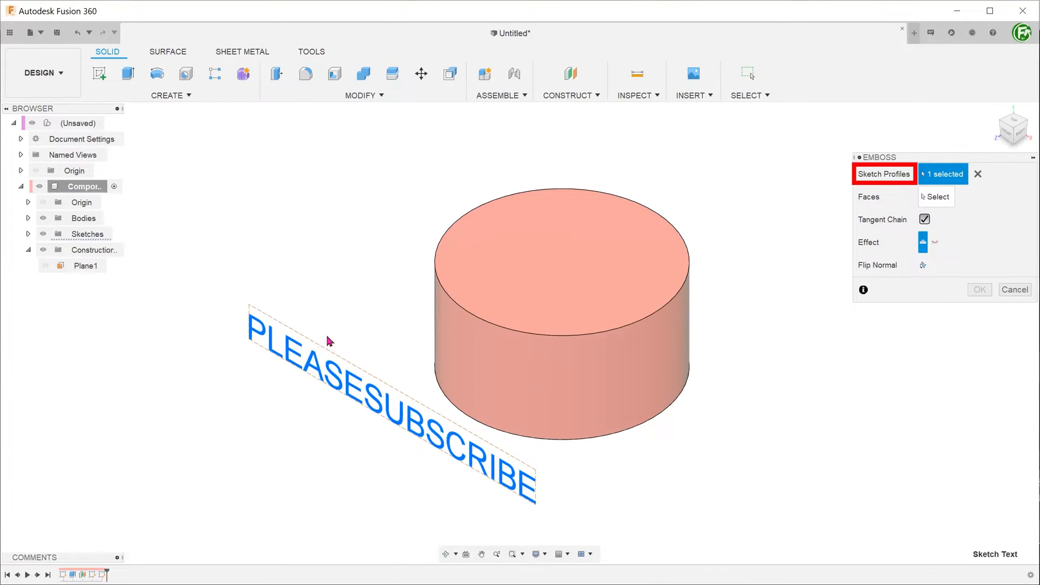
mouse_move(627, 321)
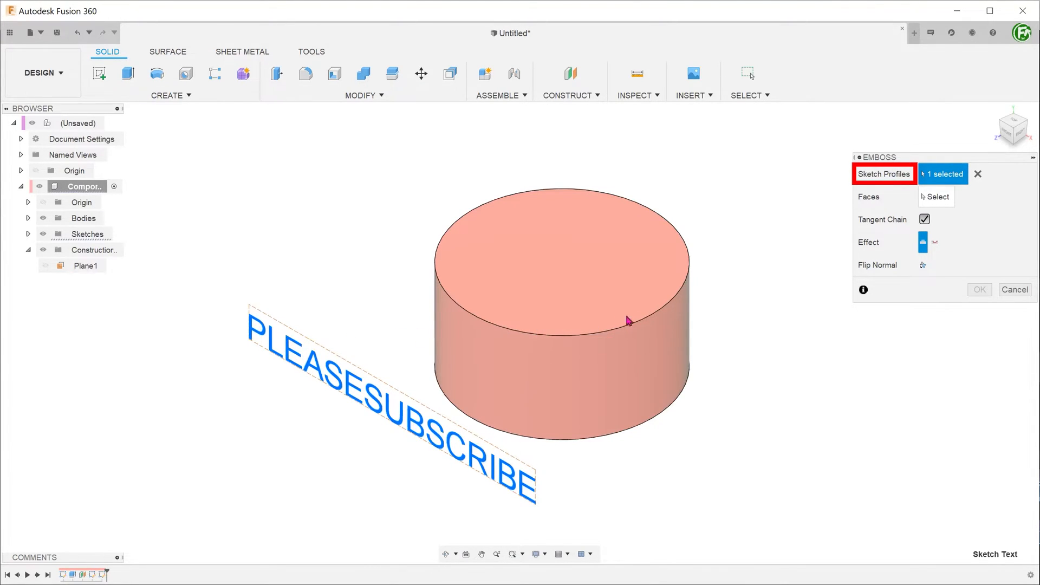
left_click(935, 196)
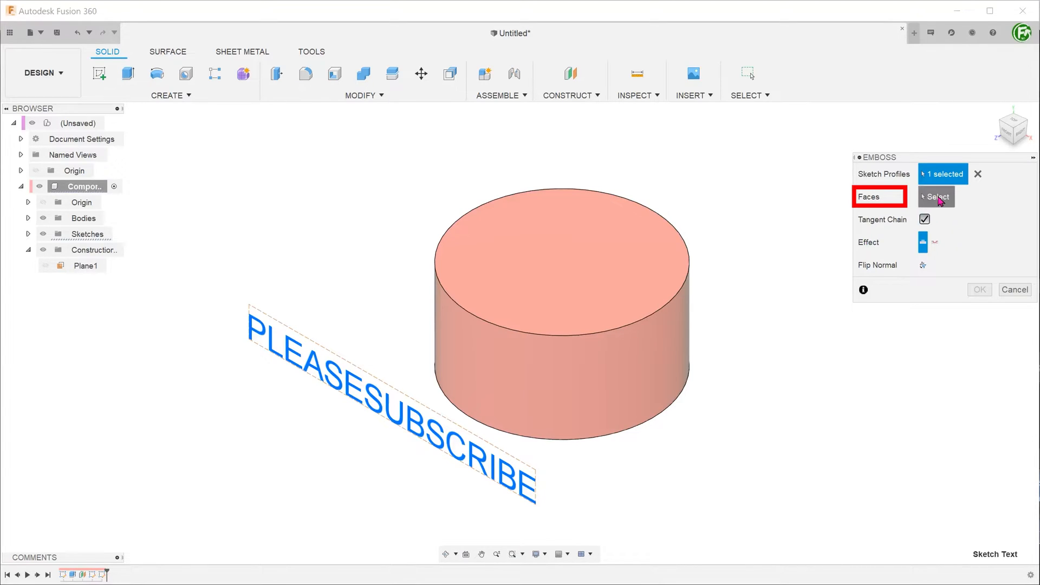
left_click(560, 246)
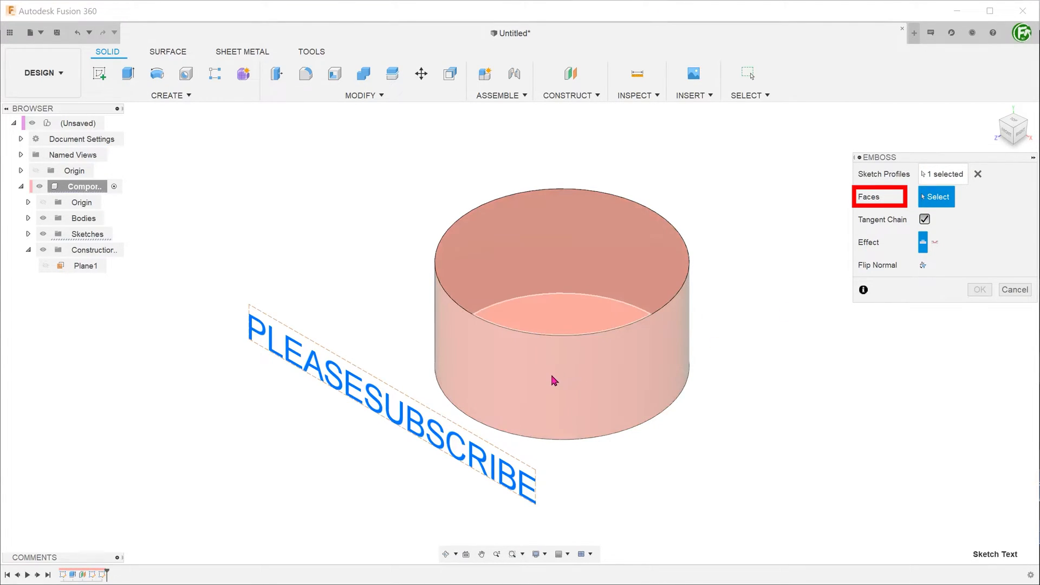
left_click(560, 365)
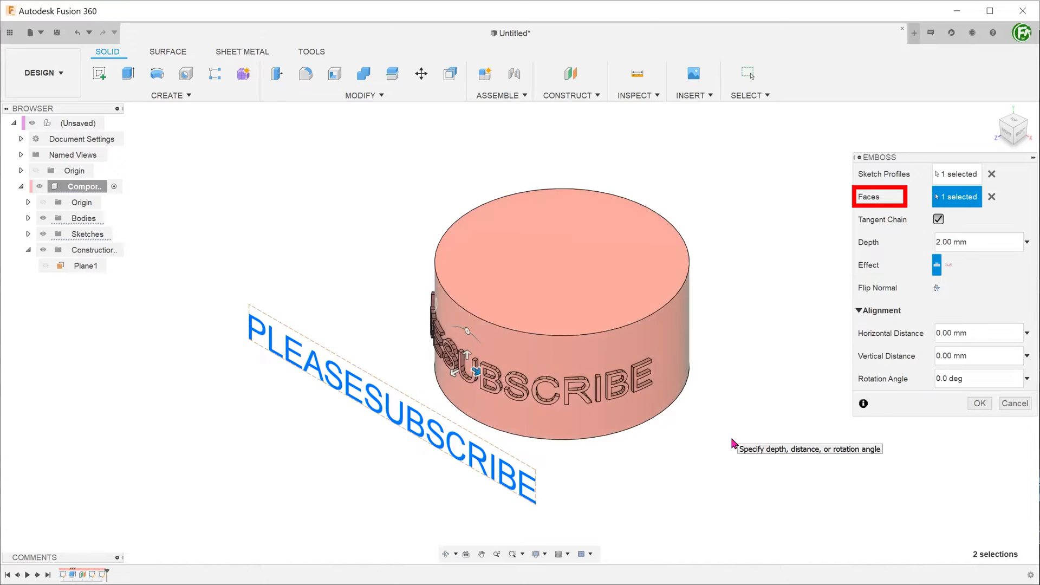
mouse_move(739, 443)
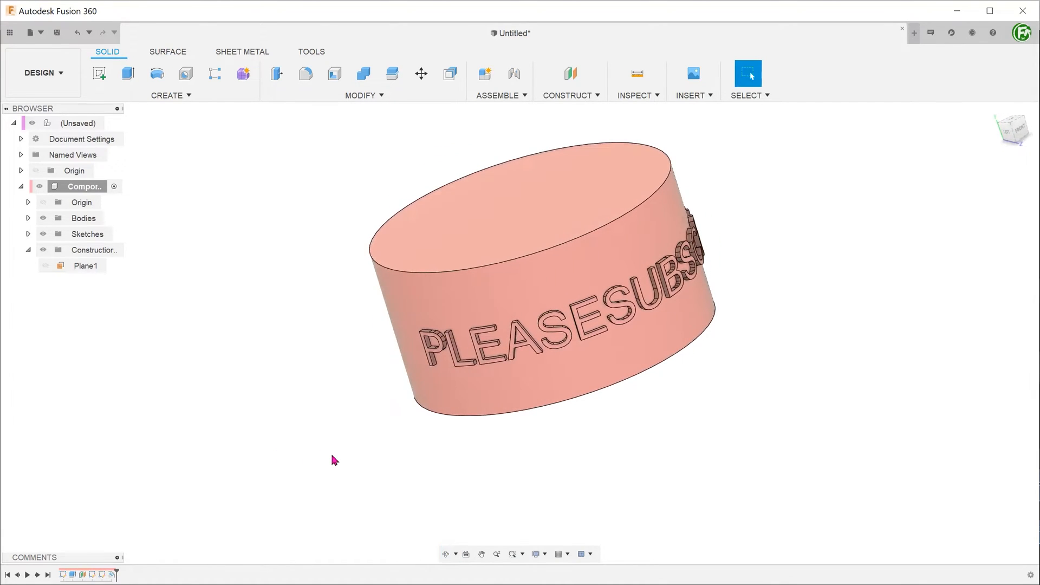
- Undo the text emboss so the cylinder is plain again
left_click(524, 206)
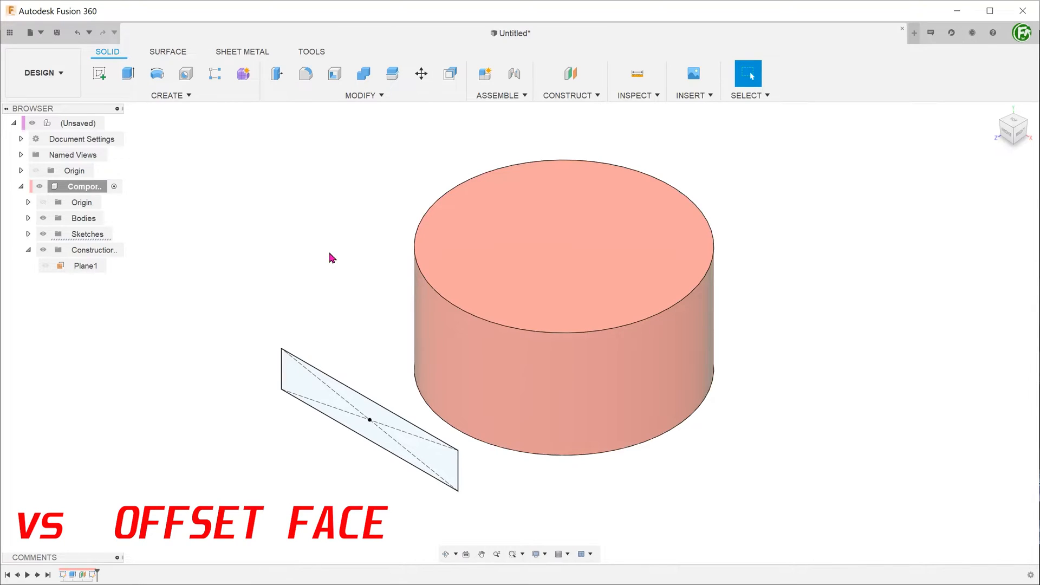
mouse_move(326, 325)
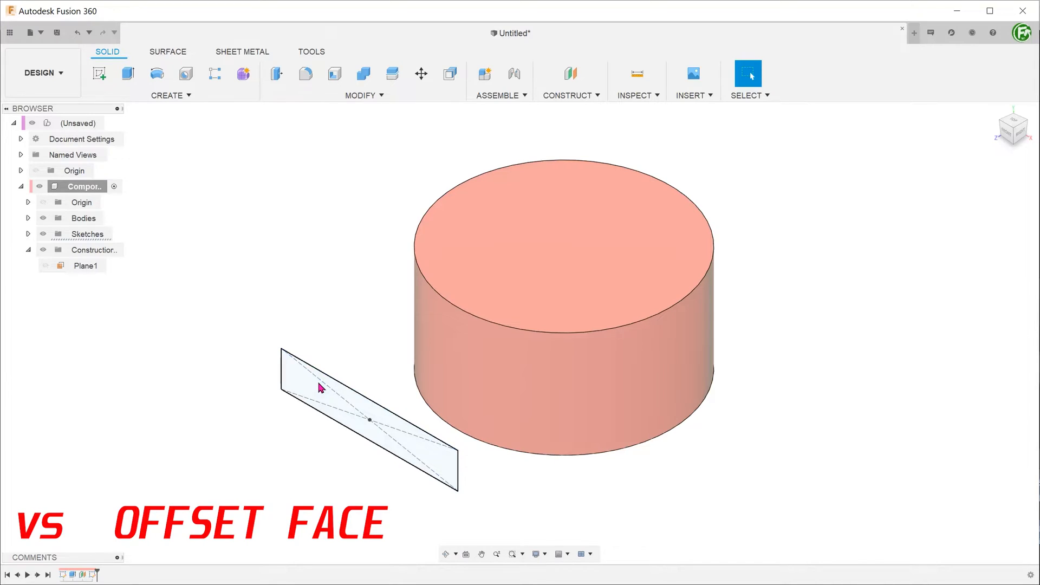
mouse_move(325, 275)
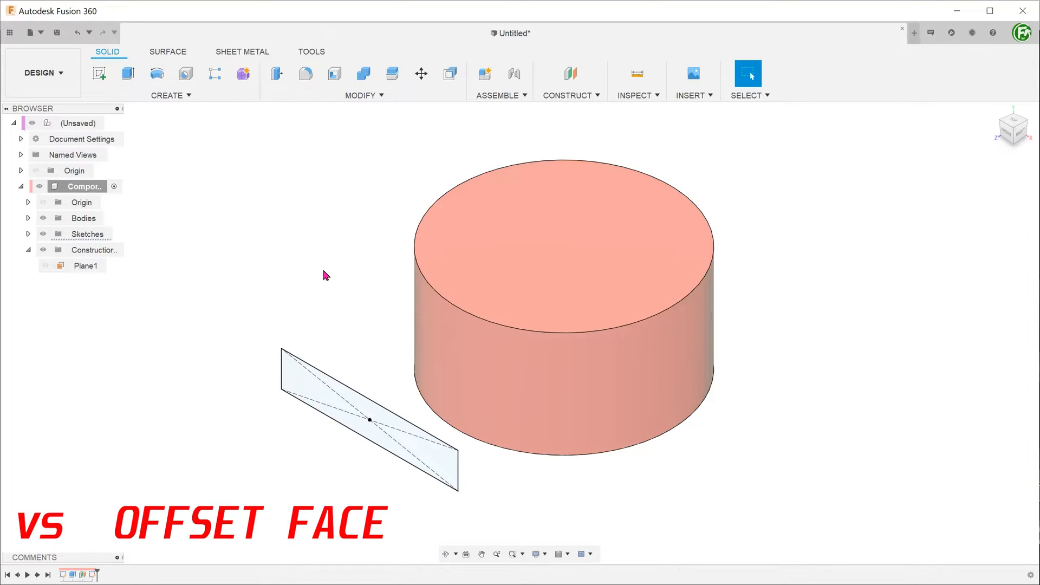
mouse_move(375, 158)
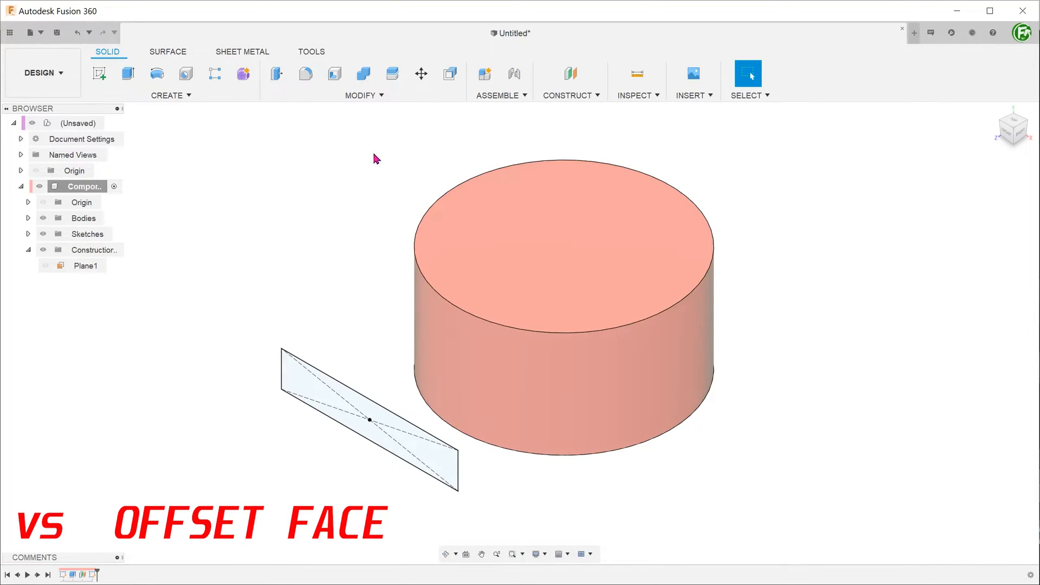
- Split the cylinder's side face using the rectangle sketch as the splitting tool
left_click(360, 95)
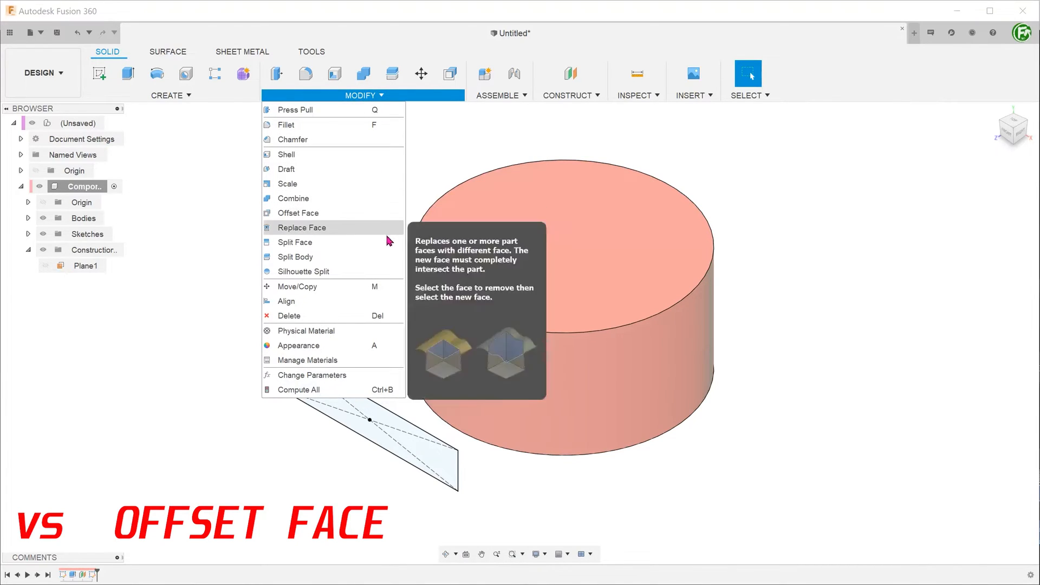
left_click(293, 242)
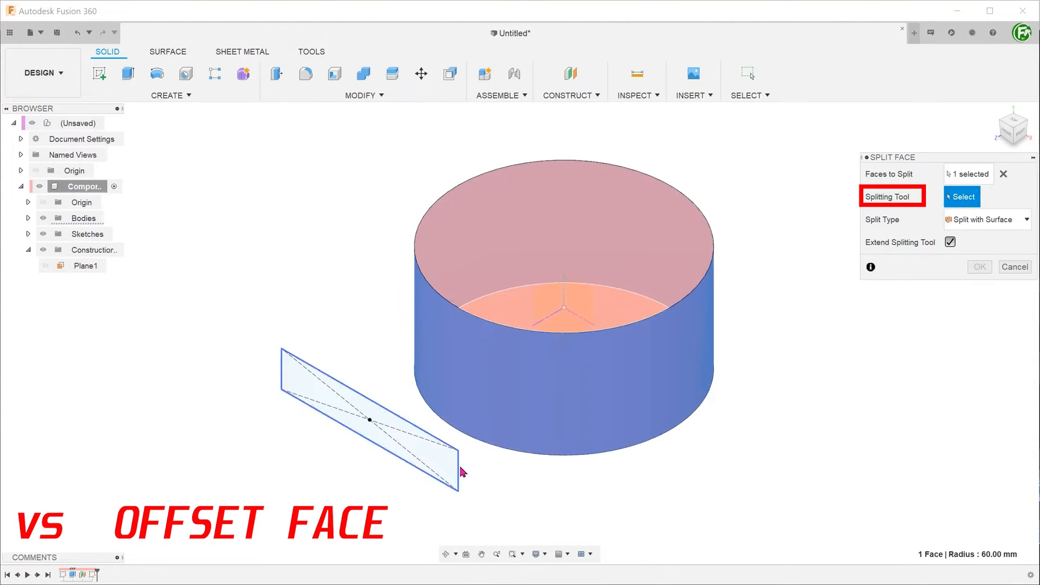
left_click(368, 420)
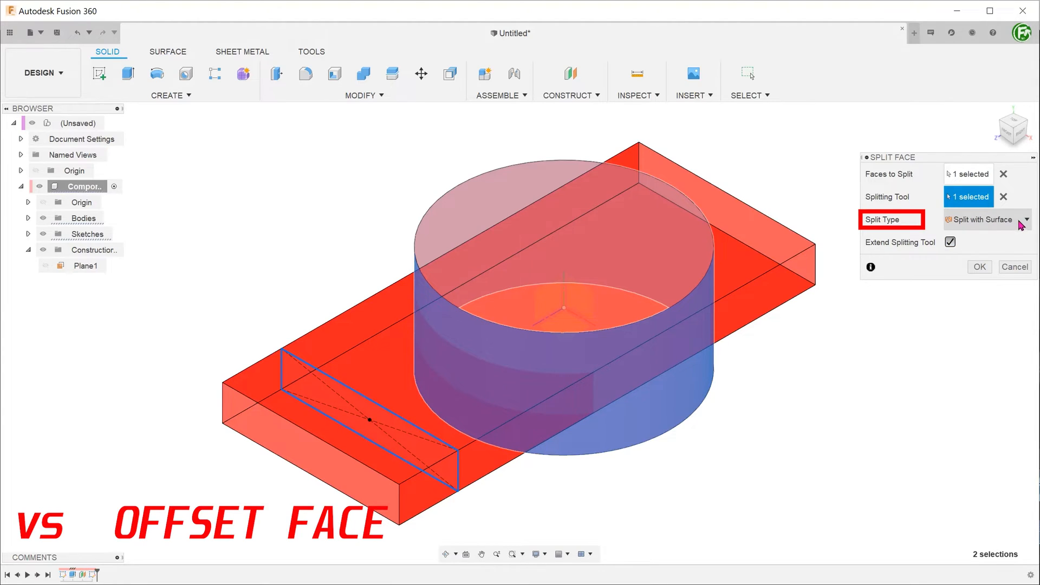
left_click(980, 267)
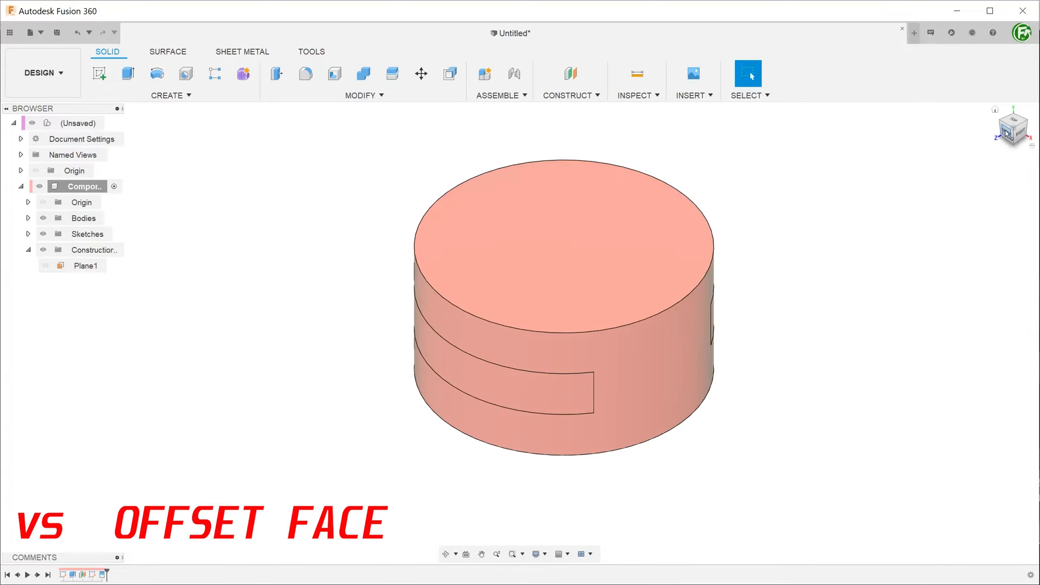
- Check the split band from the front and hide the Sketch7 rectangle in the browser
left_click(1012, 128)
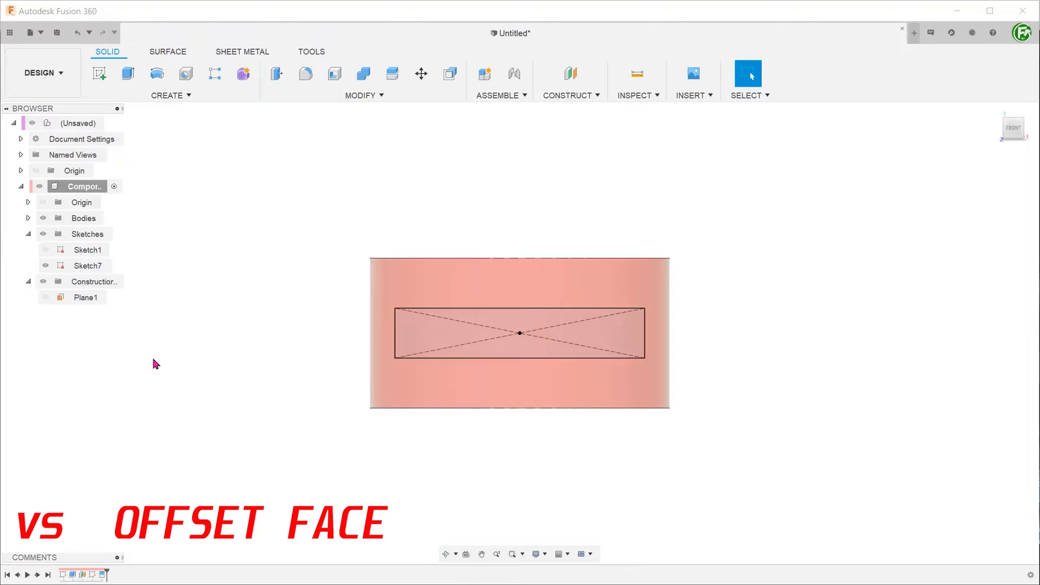
left_click(46, 266)
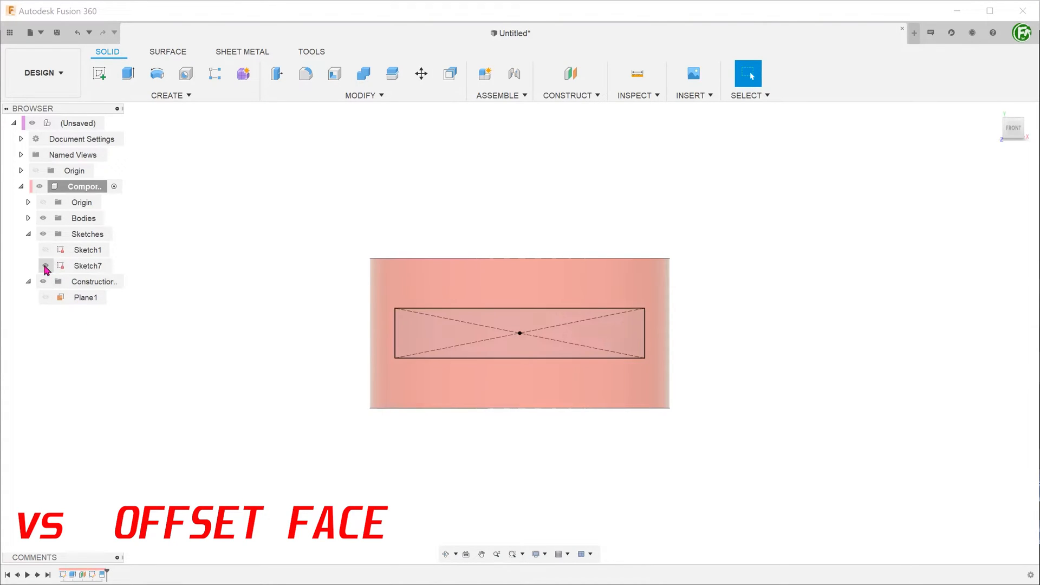
left_click(45, 265)
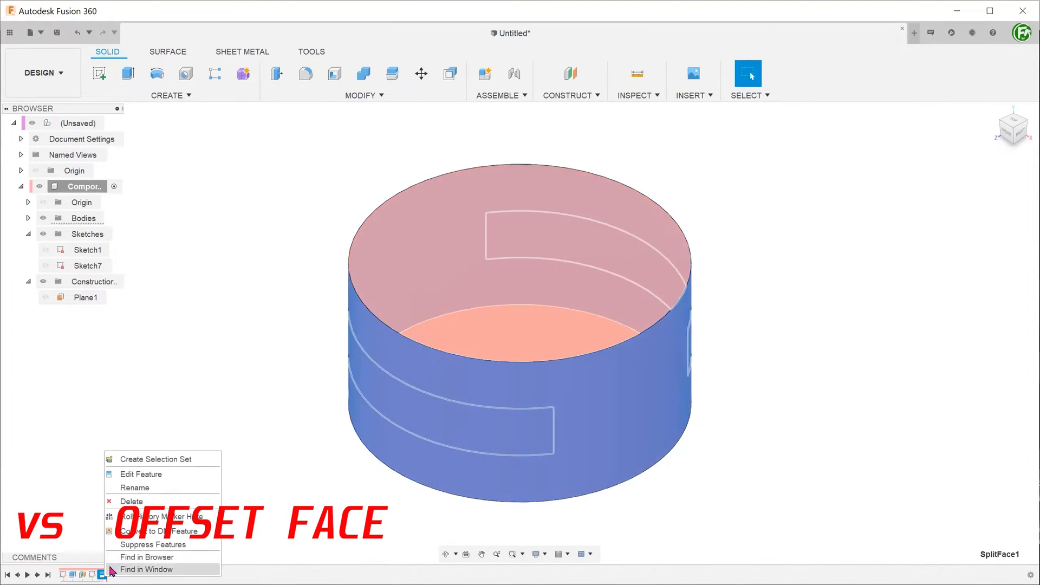
- Edit the face split, try an Along Vector direction, then set the split type to Closest Point
left_click(140, 475)
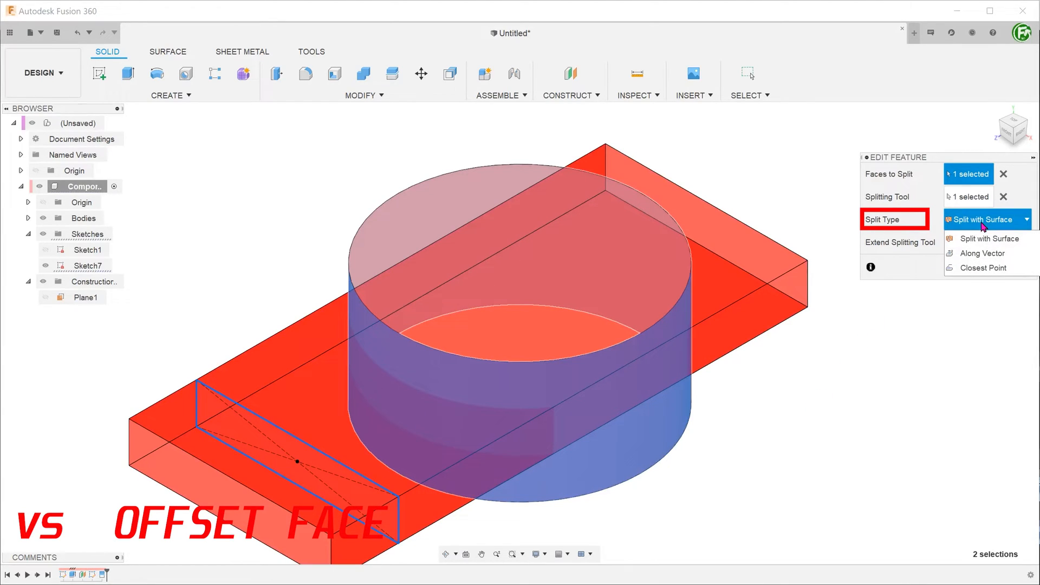
left_click(979, 252)
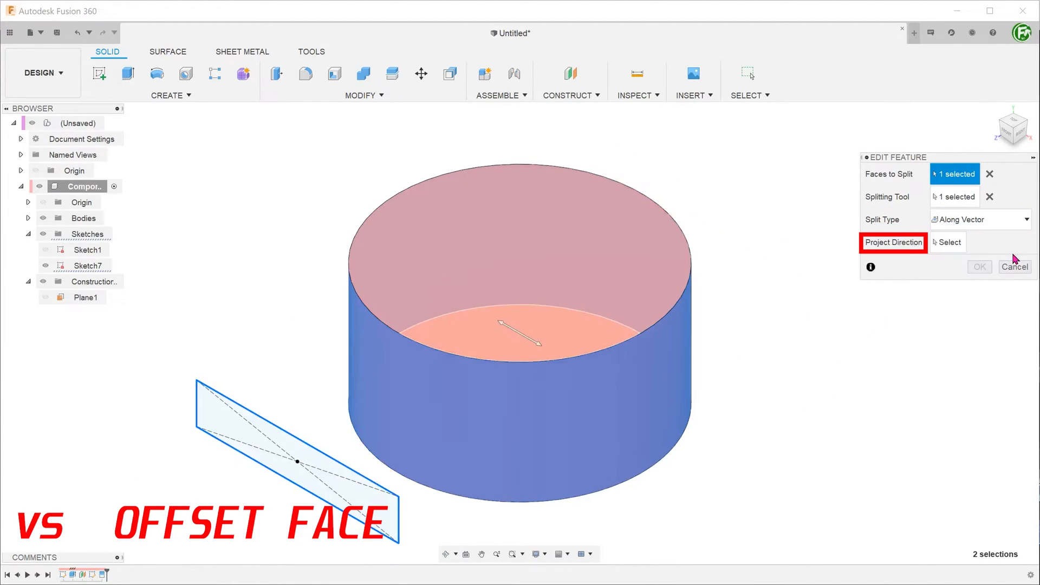
mouse_move(951, 242)
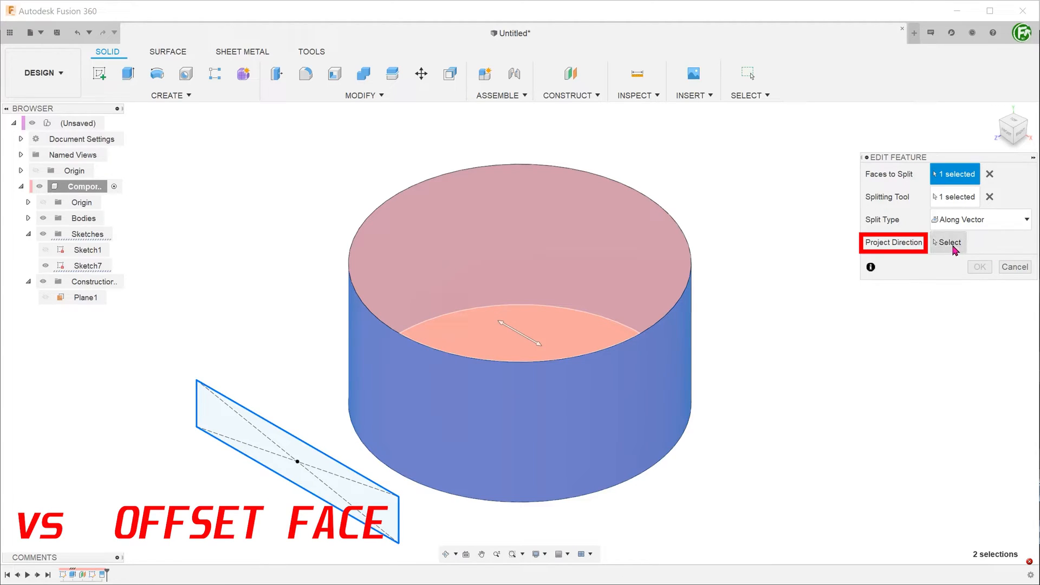
left_click(949, 242)
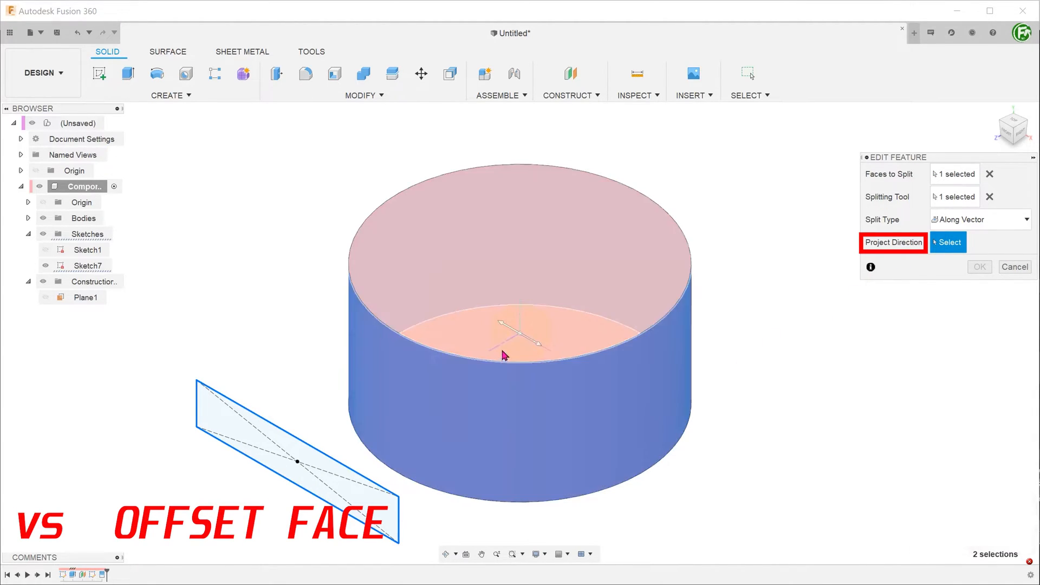
mouse_move(510, 389)
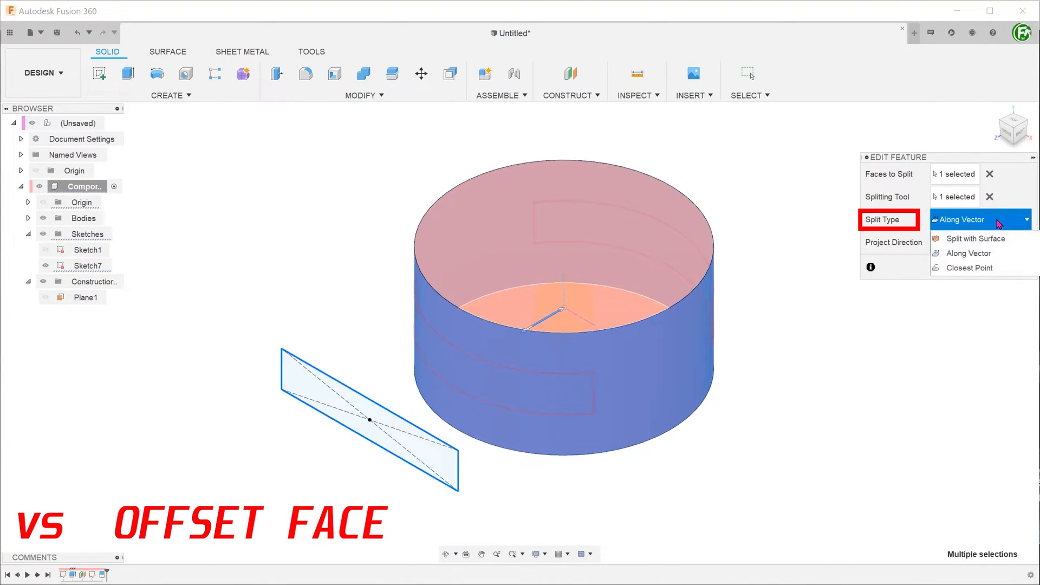
left_click(970, 268)
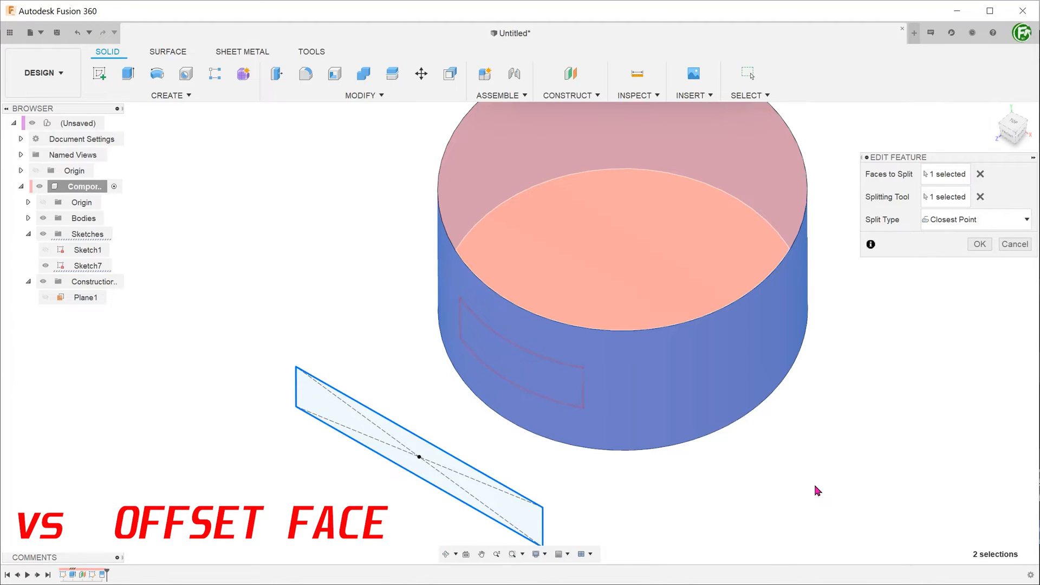
mouse_move(858, 463)
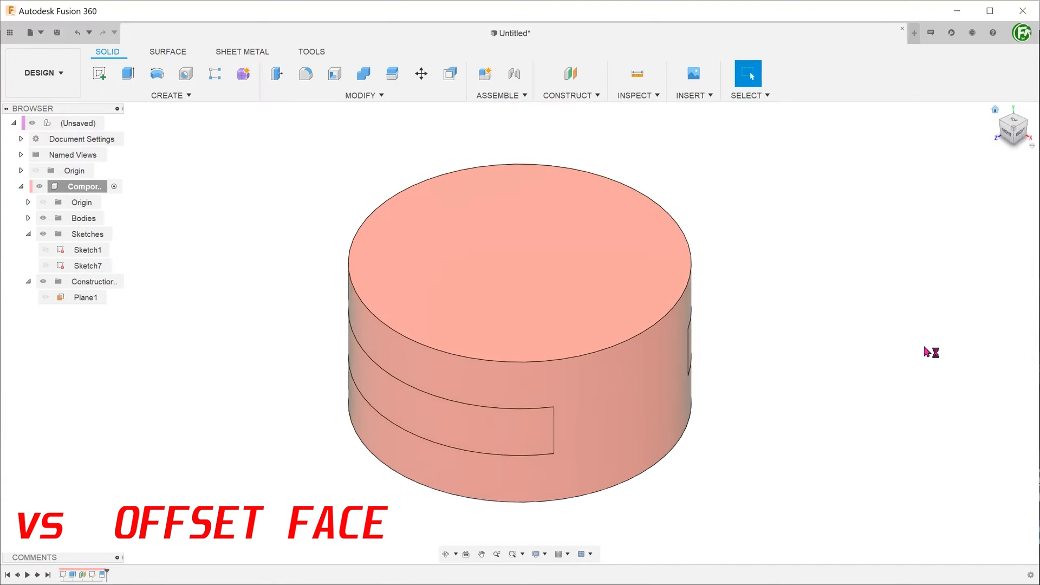
- Offset the split band face outward 10 mm, then pick the cylinder's top face for a sketch
left_click(361, 95)
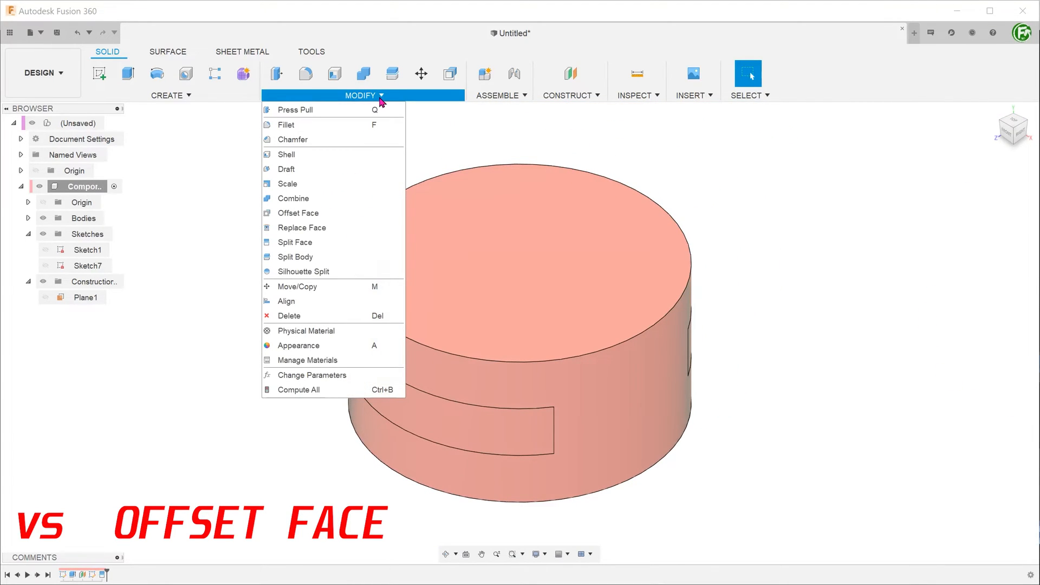
left_click(298, 214)
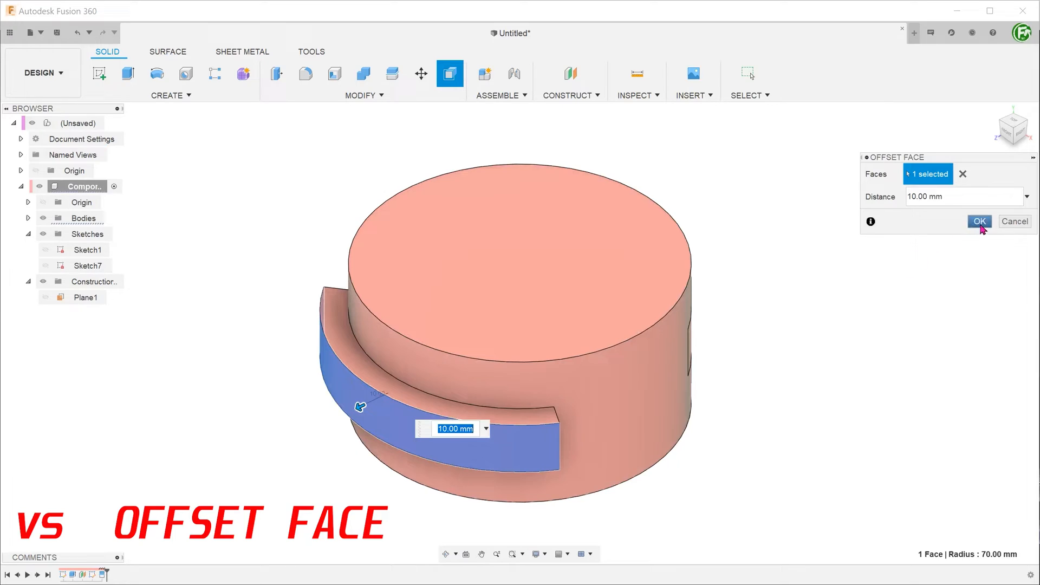
left_click(980, 221)
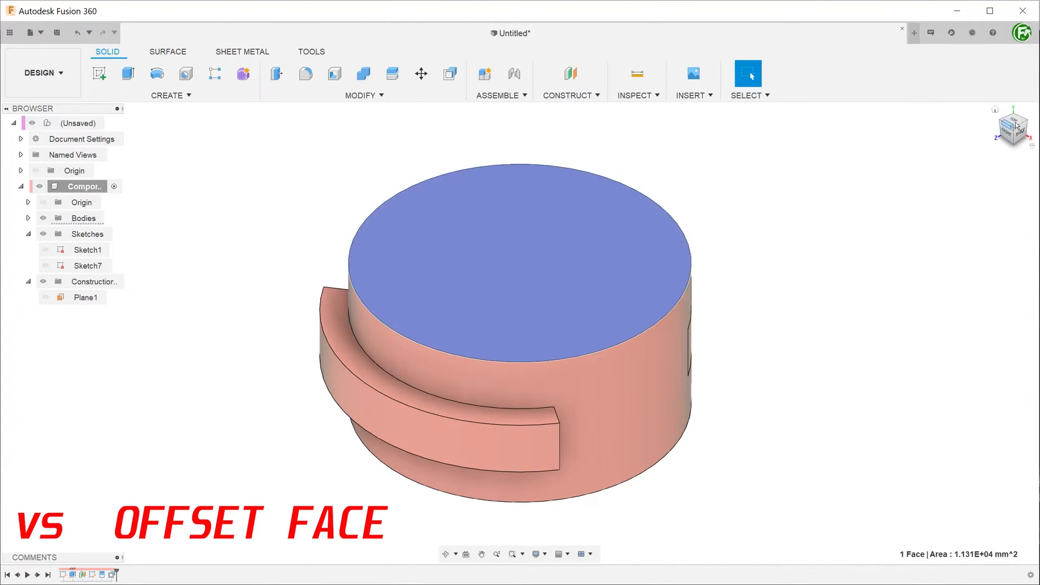
left_click(1012, 126)
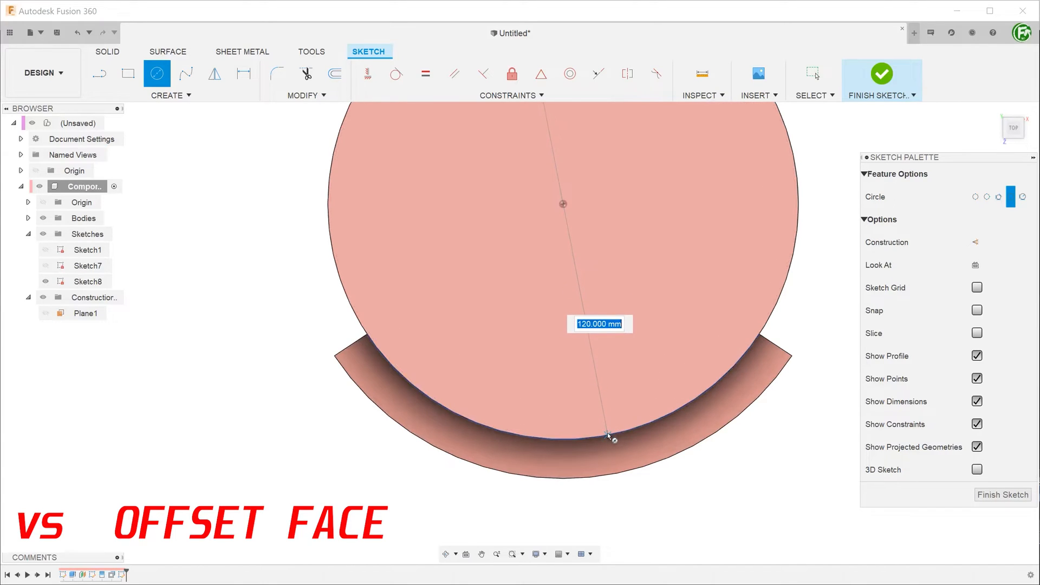
mouse_move(614, 478)
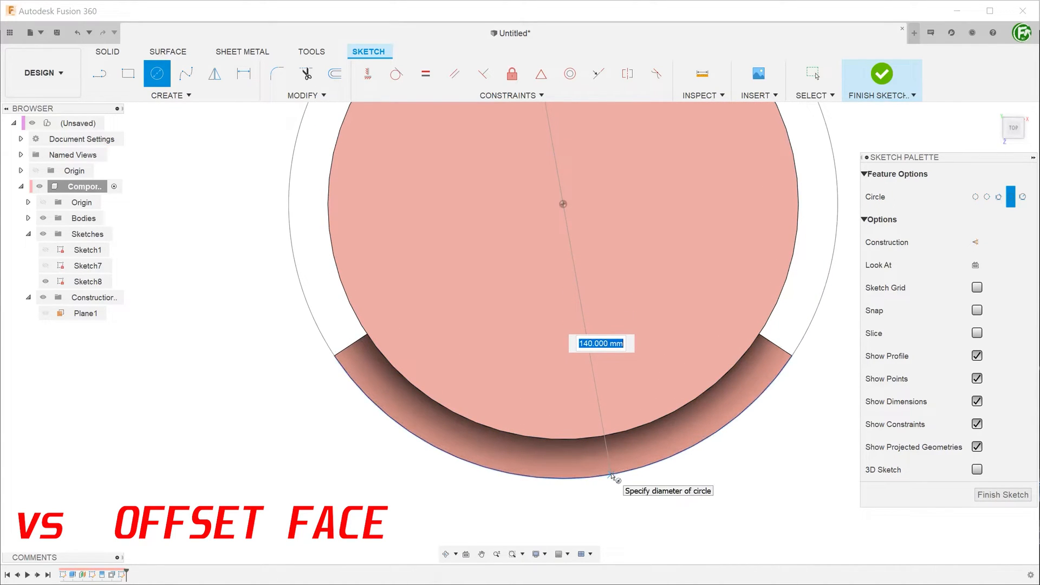
- Place the 140 mm diameter circle around the 120 mm circle on the top face
left_click(883, 74)
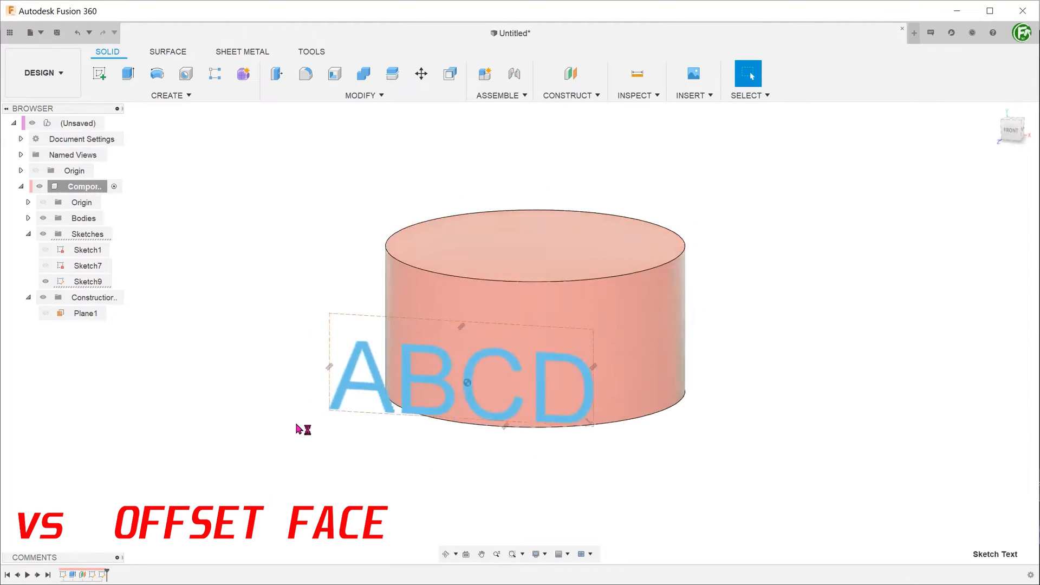
- Explode the ABCD text into sketch curves and finish the sketch
right_click(468, 382)
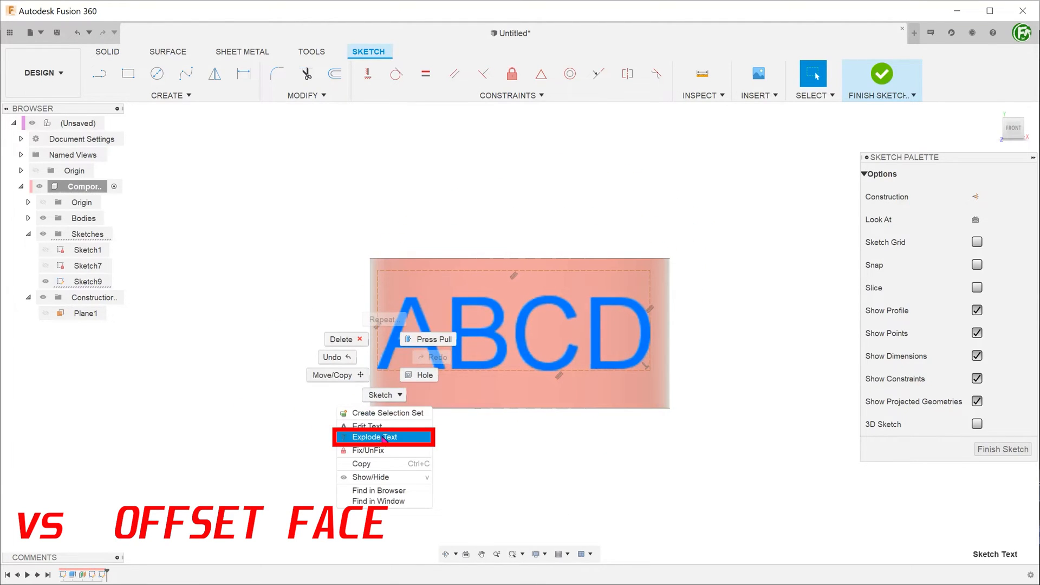
left_click(375, 437)
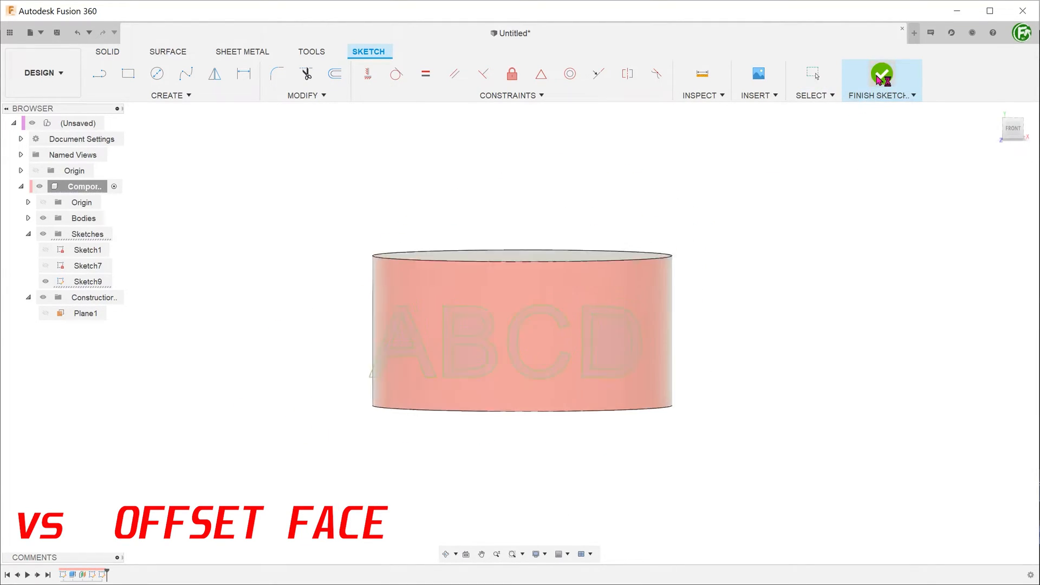
left_click(882, 74)
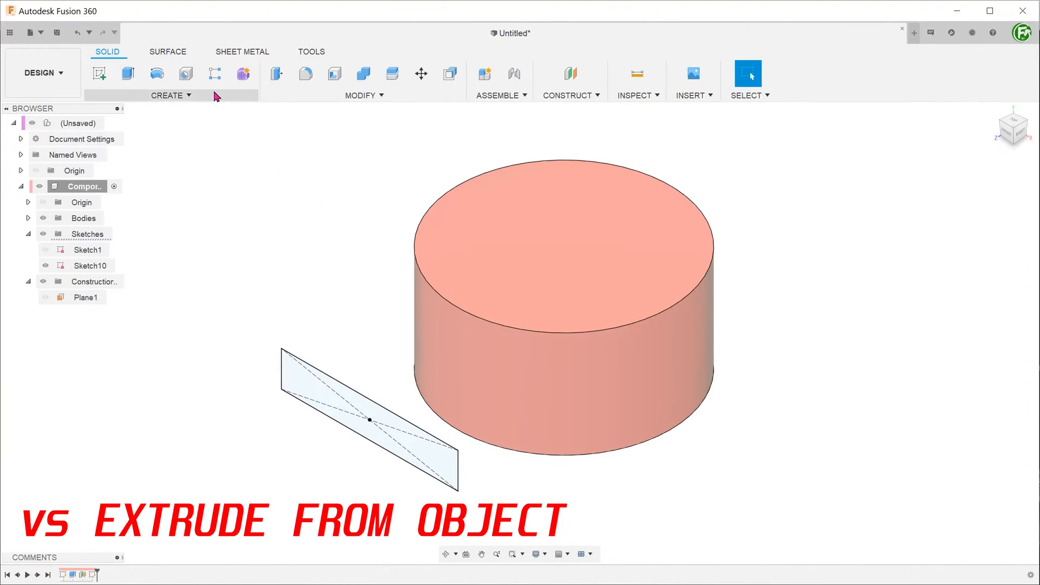
- Extrude the rectangle 10 mm starting From Object on the cylinder face, joined to the body
left_click(167, 96)
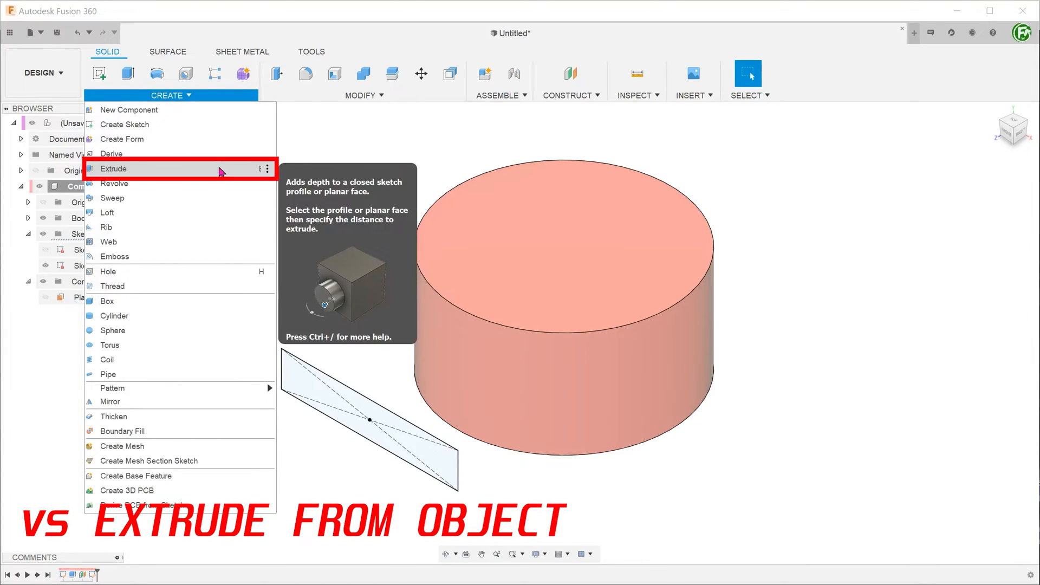
left_click(113, 170)
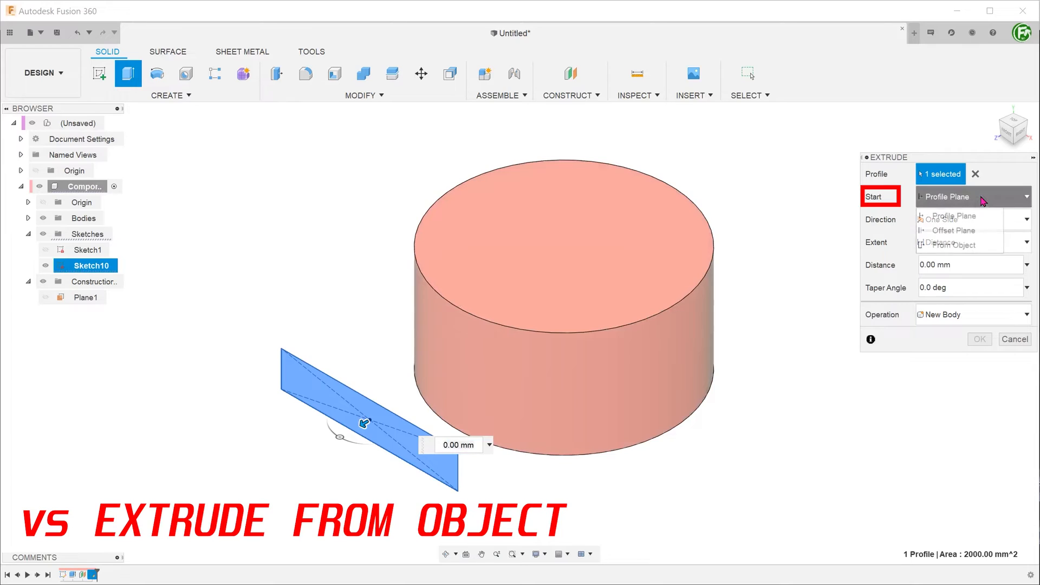
mouse_move(980, 249)
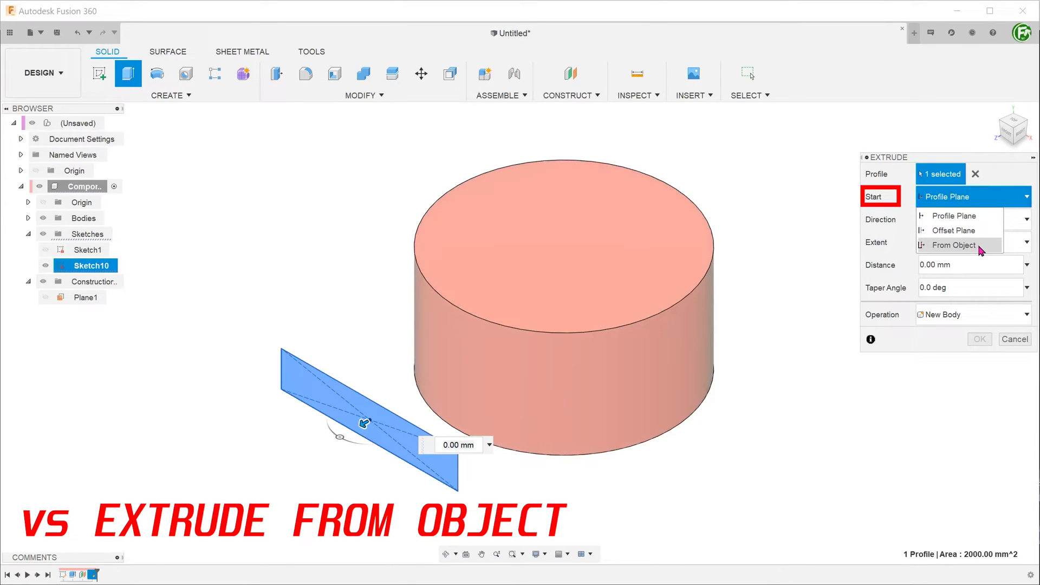
left_click(956, 245)
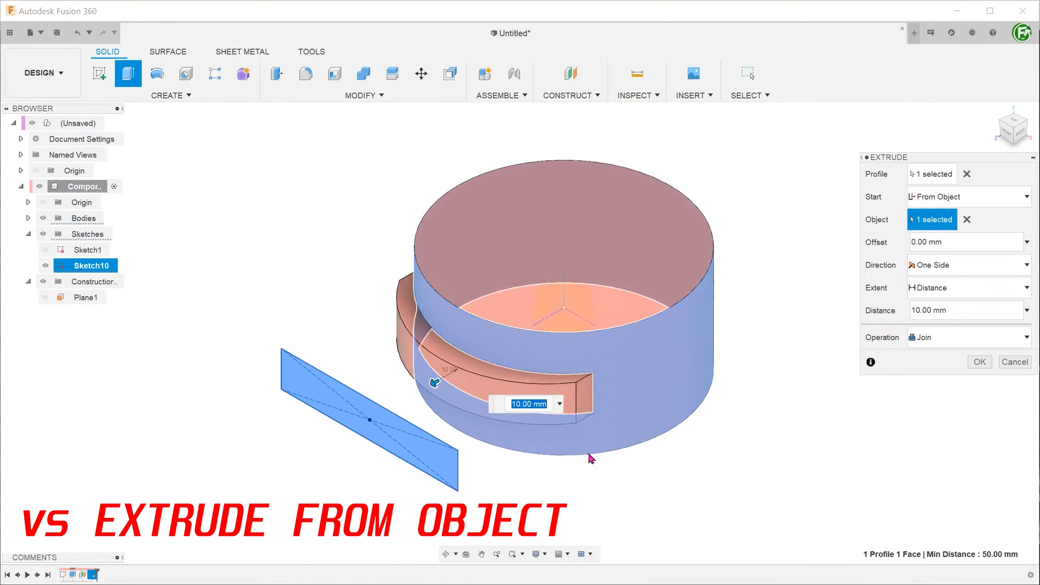
left_click(980, 362)
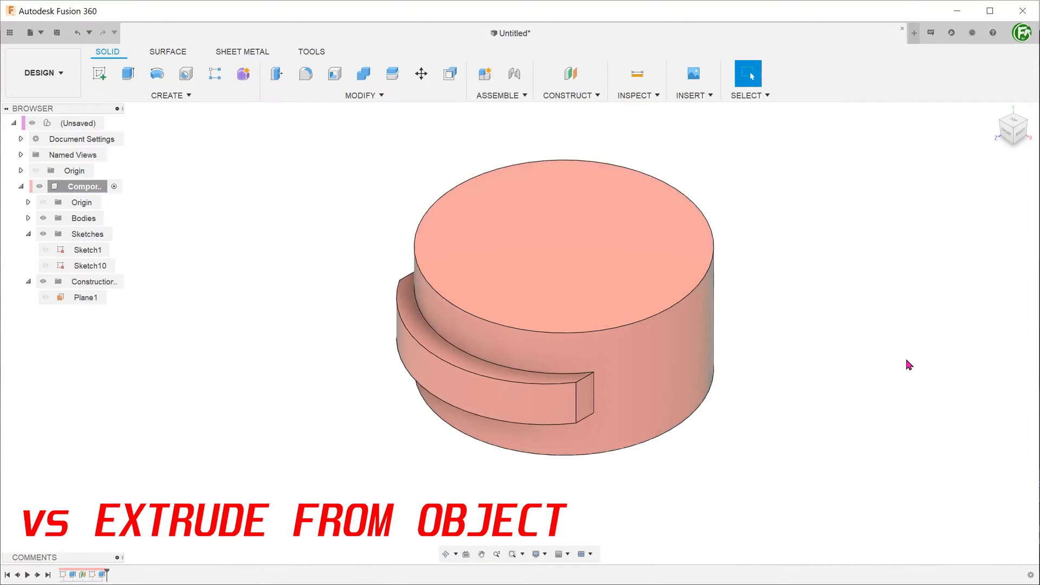
mouse_move(803, 176)
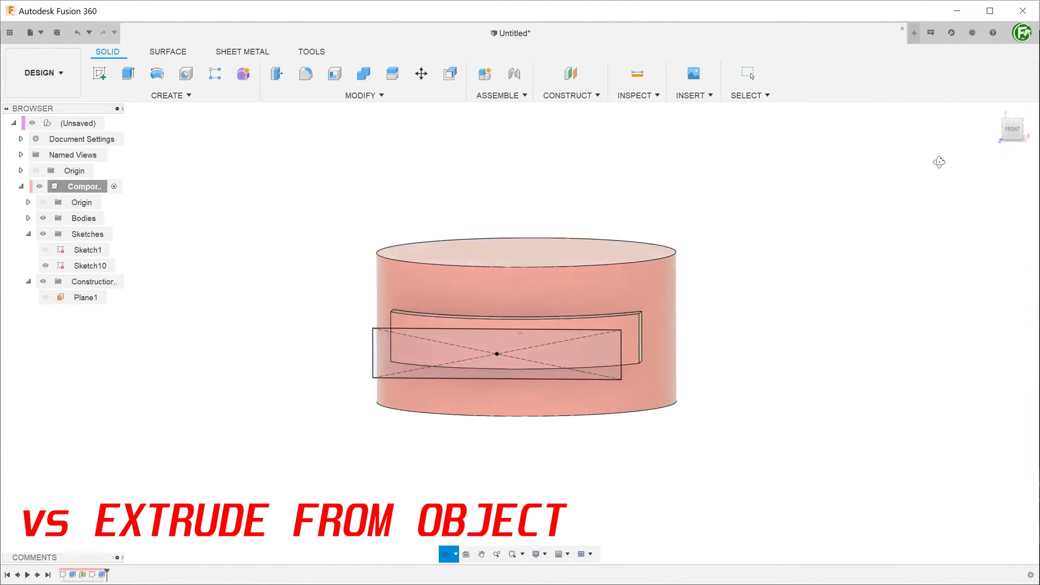
left_click(1013, 128)
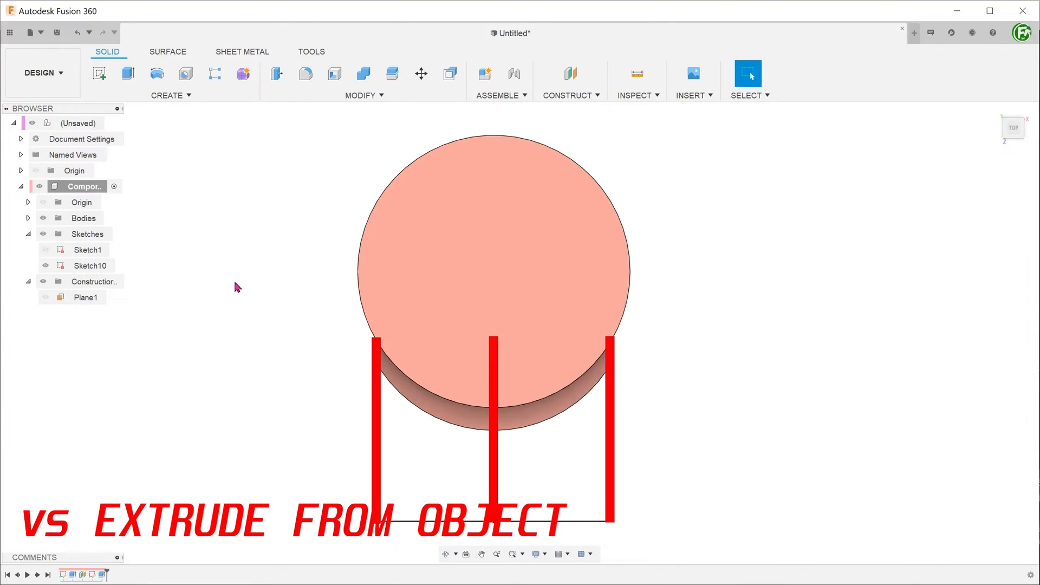
mouse_move(228, 294)
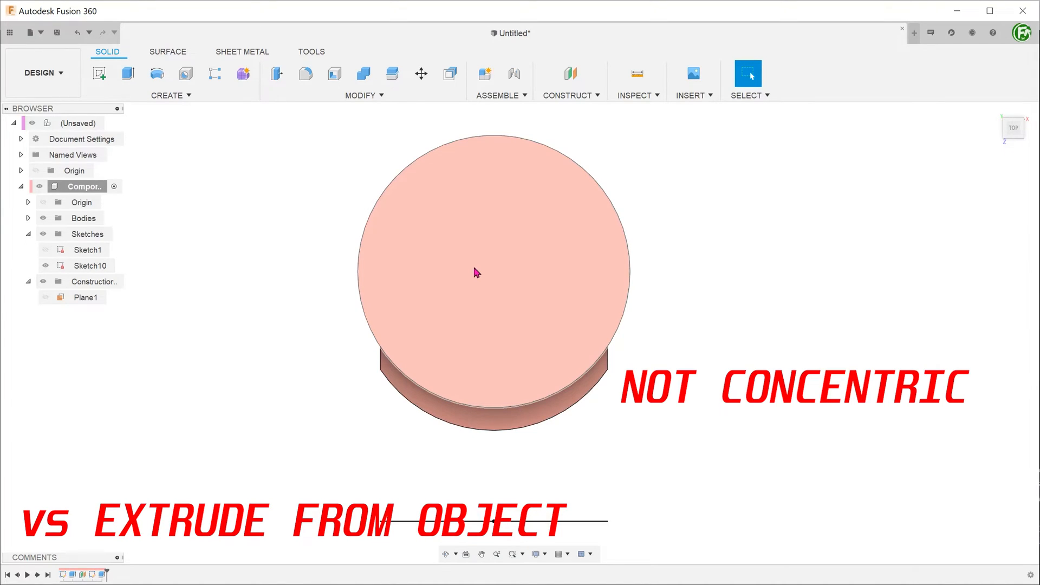
- Start a new sketch on the cylinder's top face to check concentricity with a circle
right_click(475, 272)
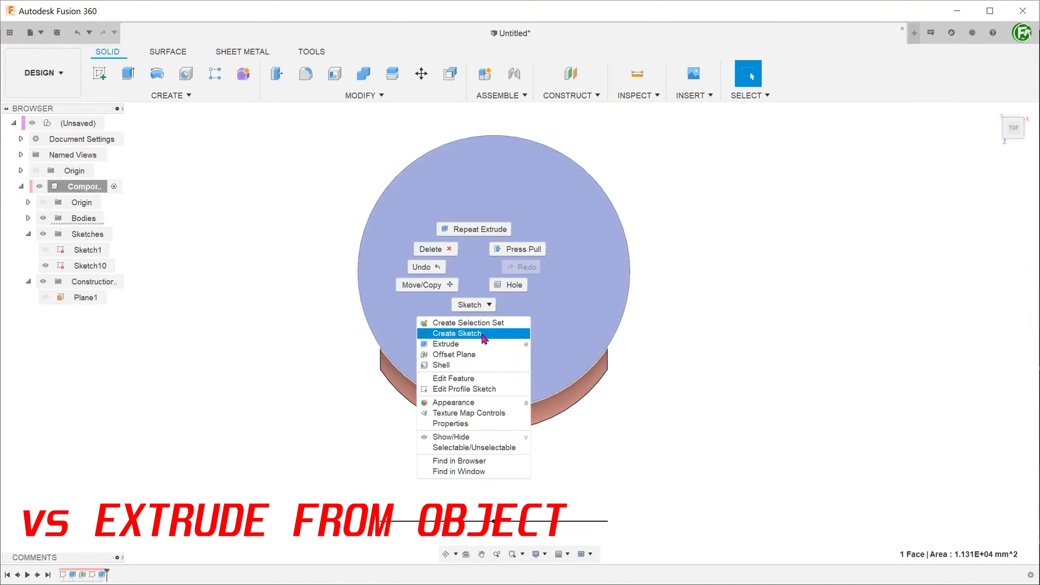
left_click(456, 333)
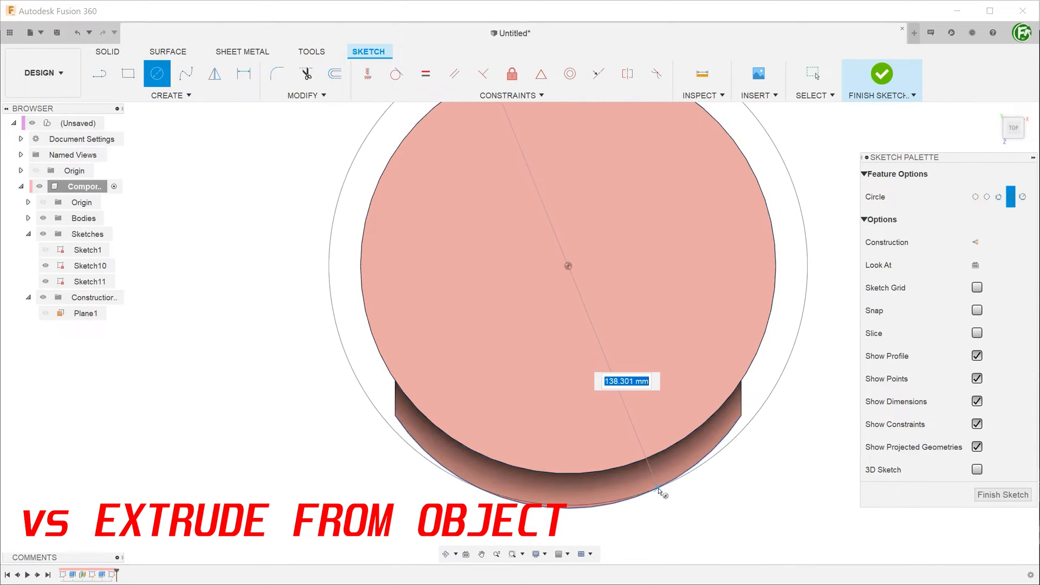
mouse_move(660, 492)
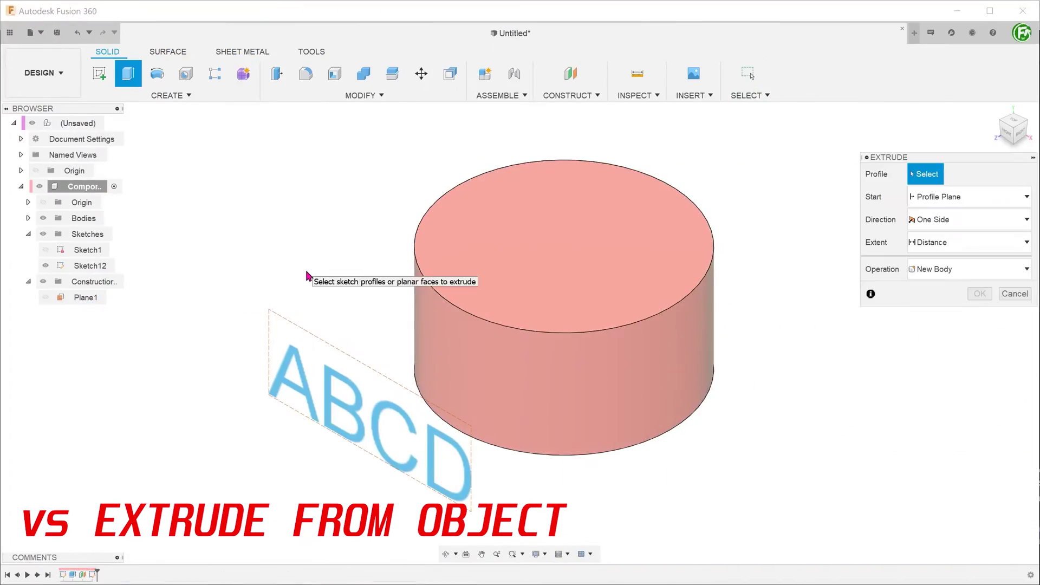
left_click(368, 411)
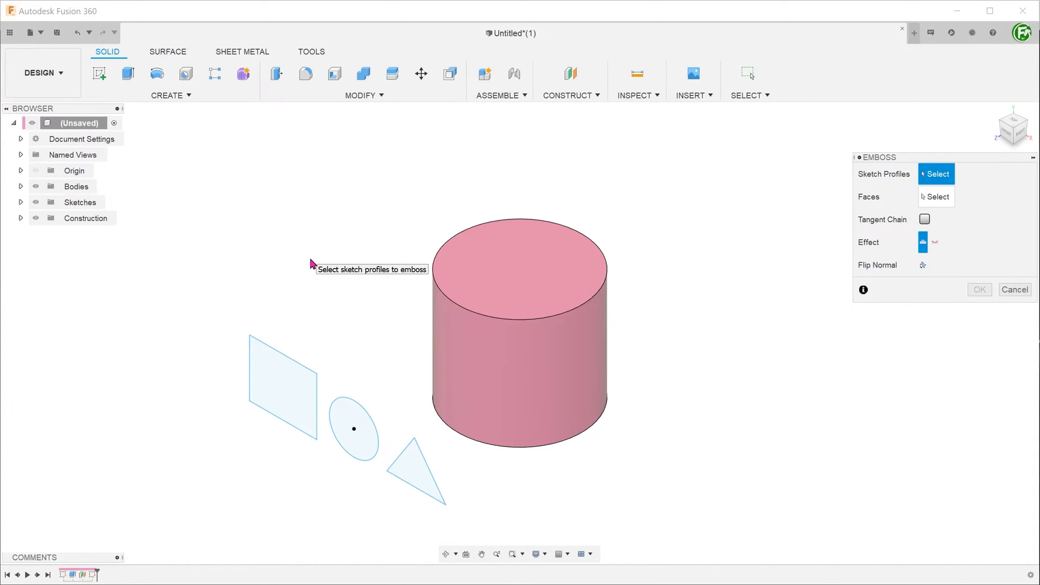
mouse_move(272, 384)
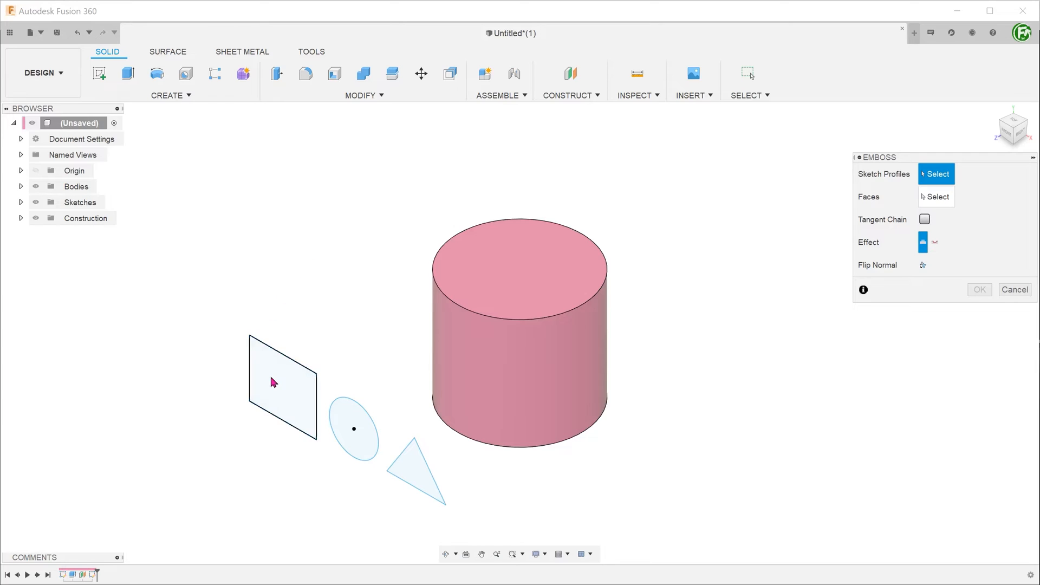
- Emboss the square, ellipse and triangle profiles 2 mm onto the cylinder's side
left_click(416, 465)
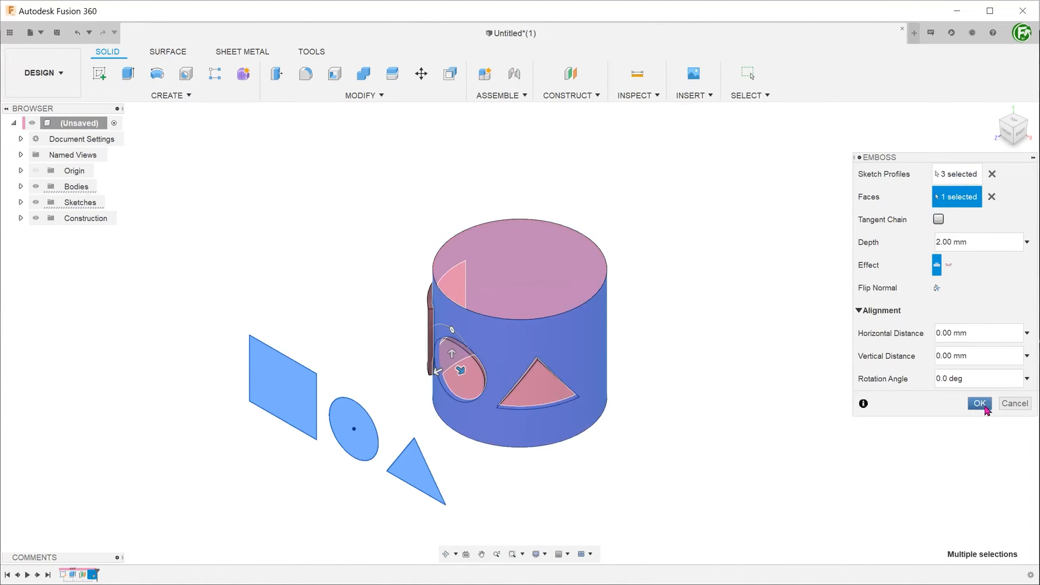
left_click(980, 403)
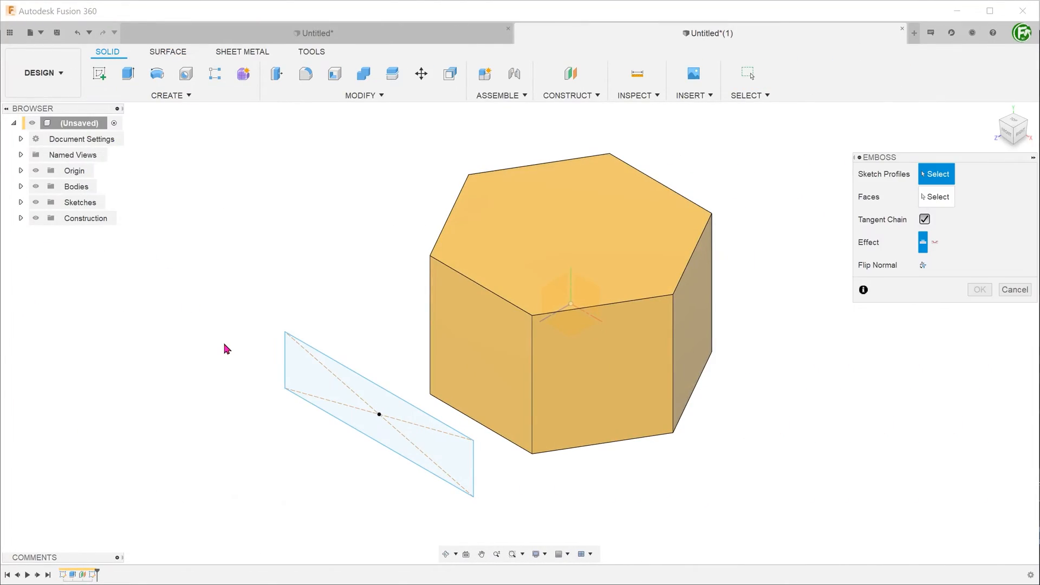
- Select the rectangle sketch as the emboss profile for the hexagonal prism
left_click(379, 398)
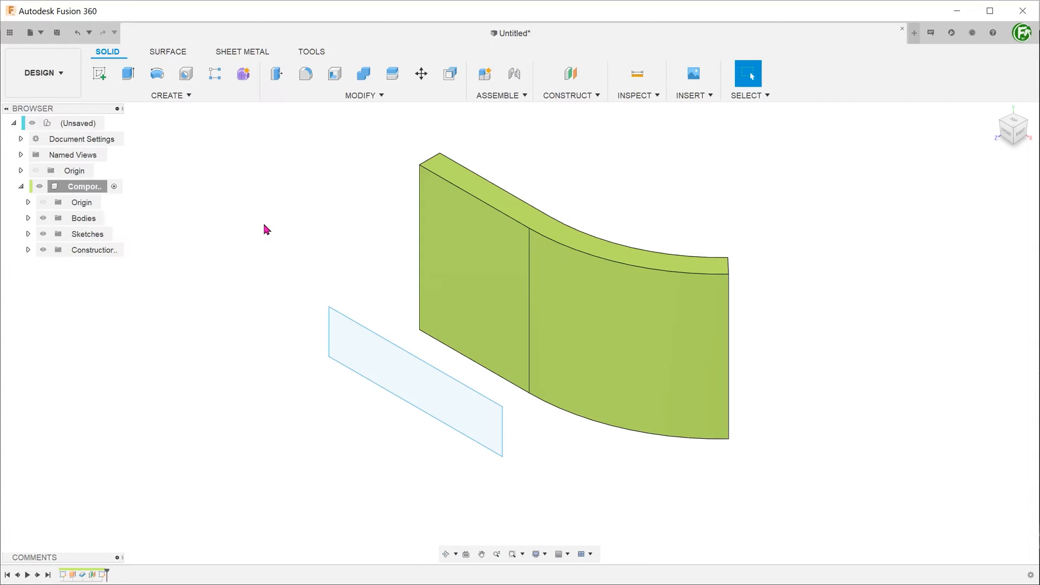
- Emboss the rectangle profile 2 mm onto a single face of the green body with Tangent Chain off
left_click(457, 275)
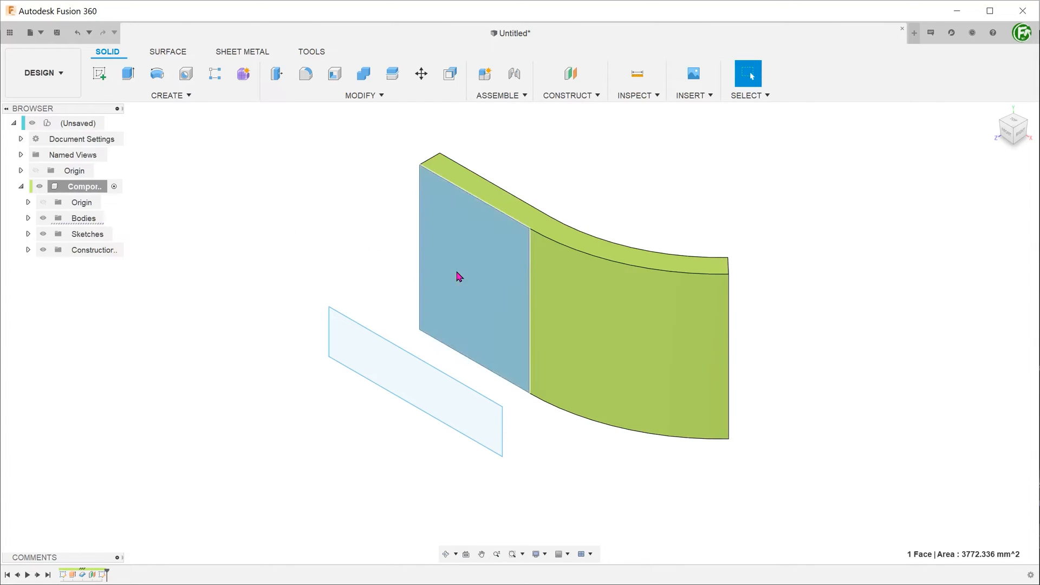
left_click(625, 331)
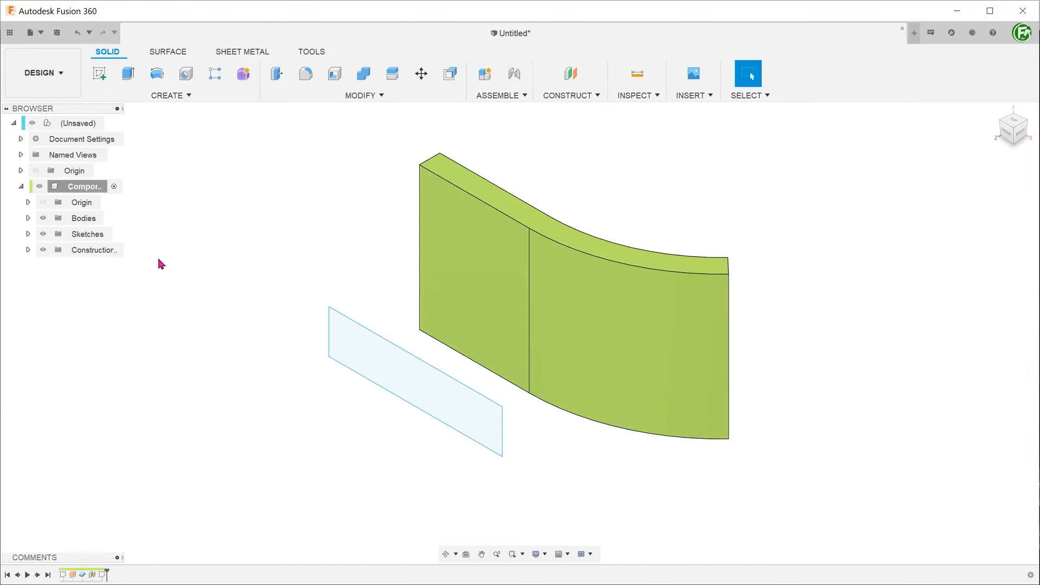
left_click(398, 371)
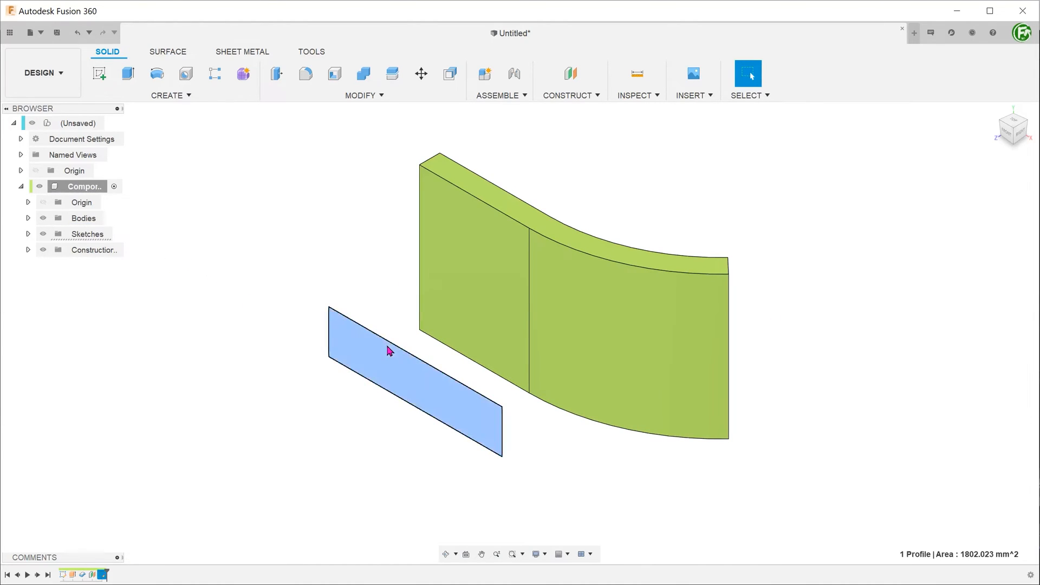
left_click(1013, 128)
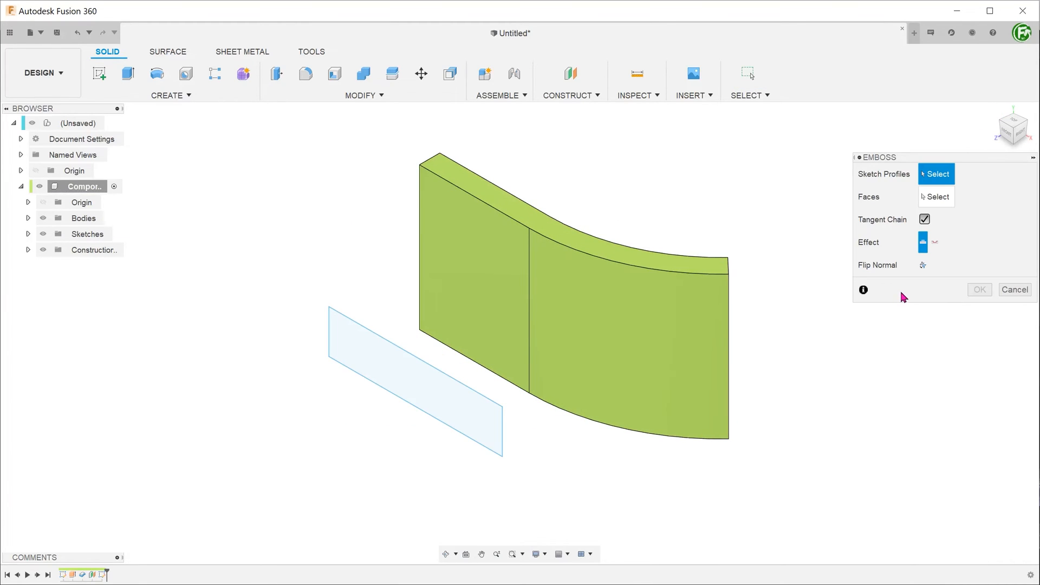
mouse_move(925, 219)
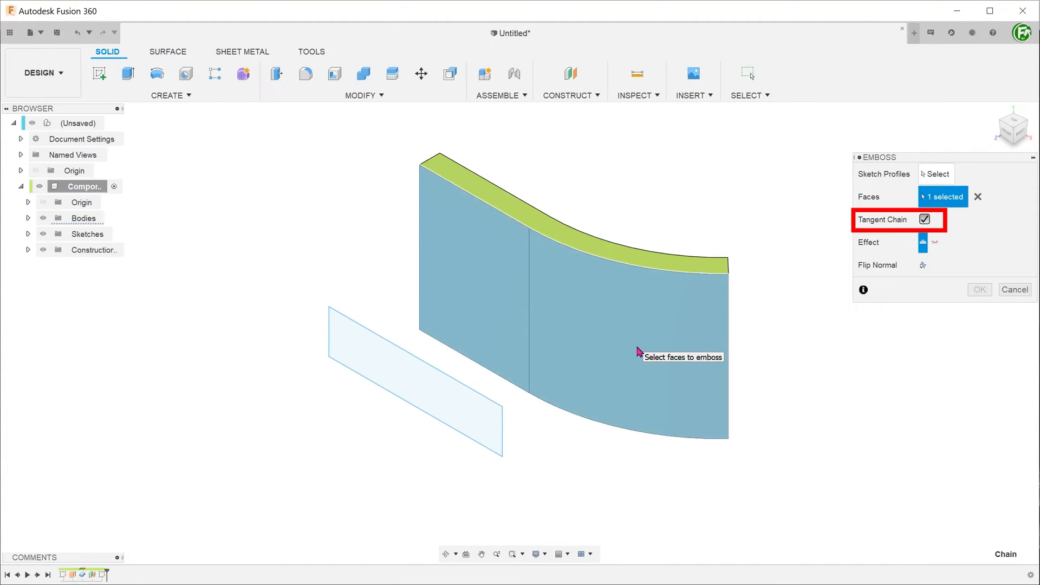
left_click(925, 220)
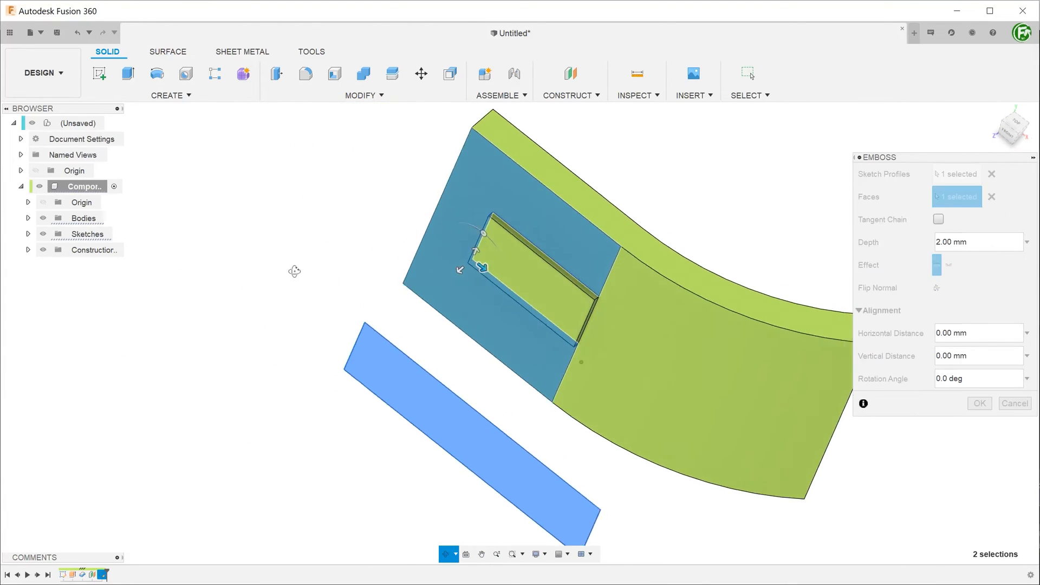
left_click(979, 403)
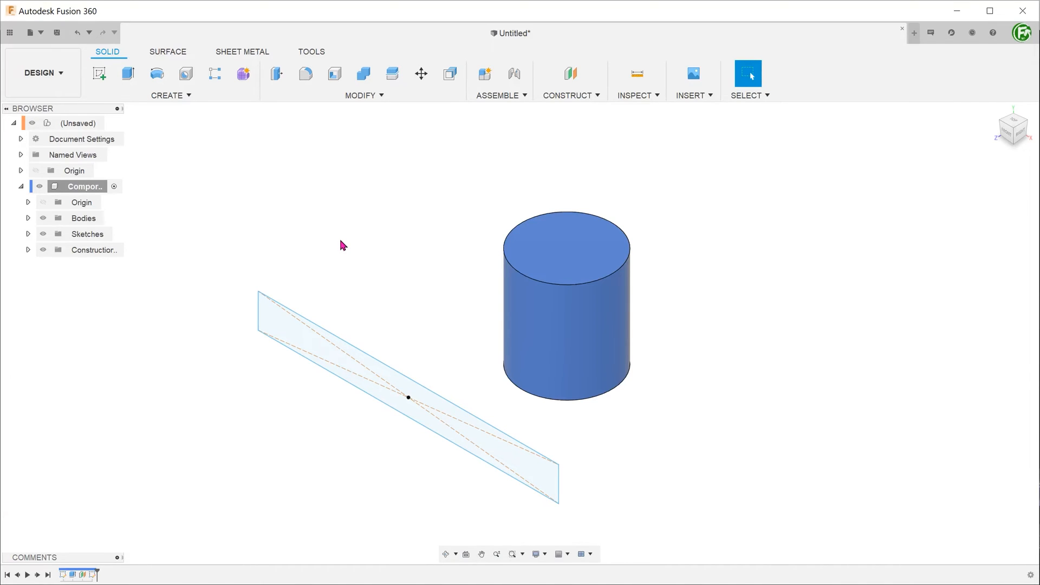
mouse_move(350, 350)
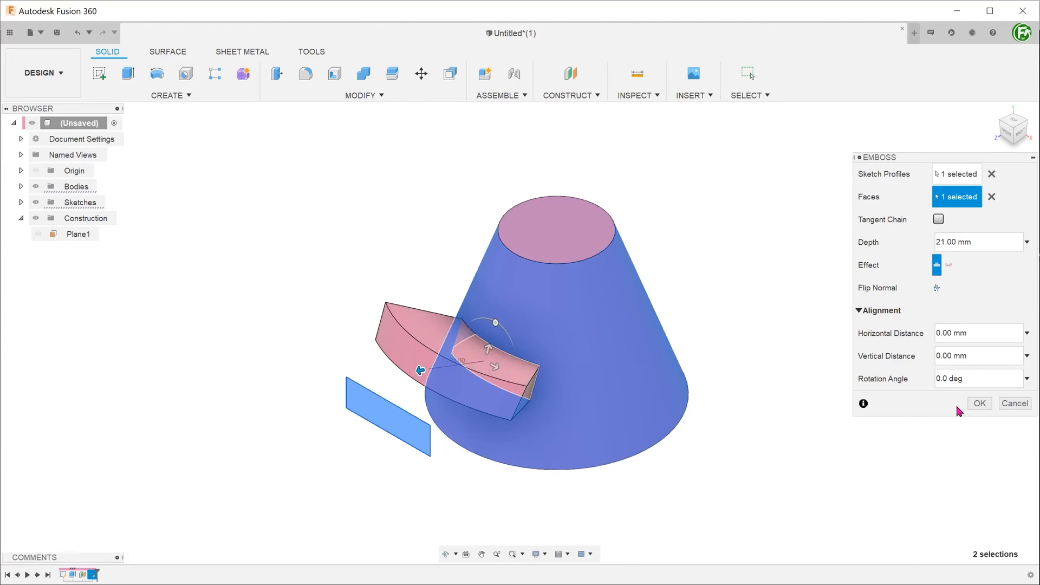
- Confirm the 21 mm deep emboss on the cone, then list the creation commands
left_click(980, 403)
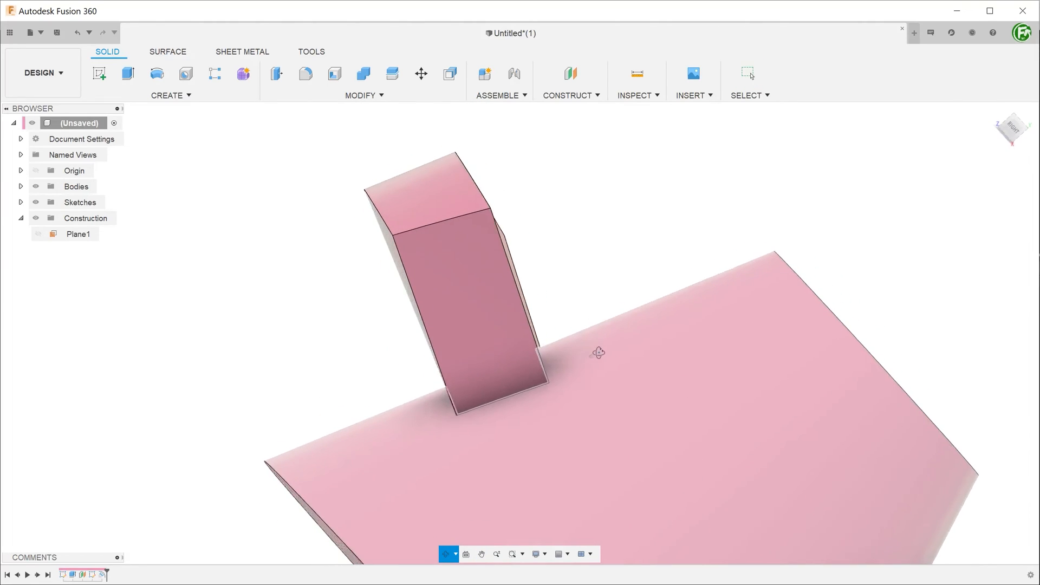
left_click(166, 96)
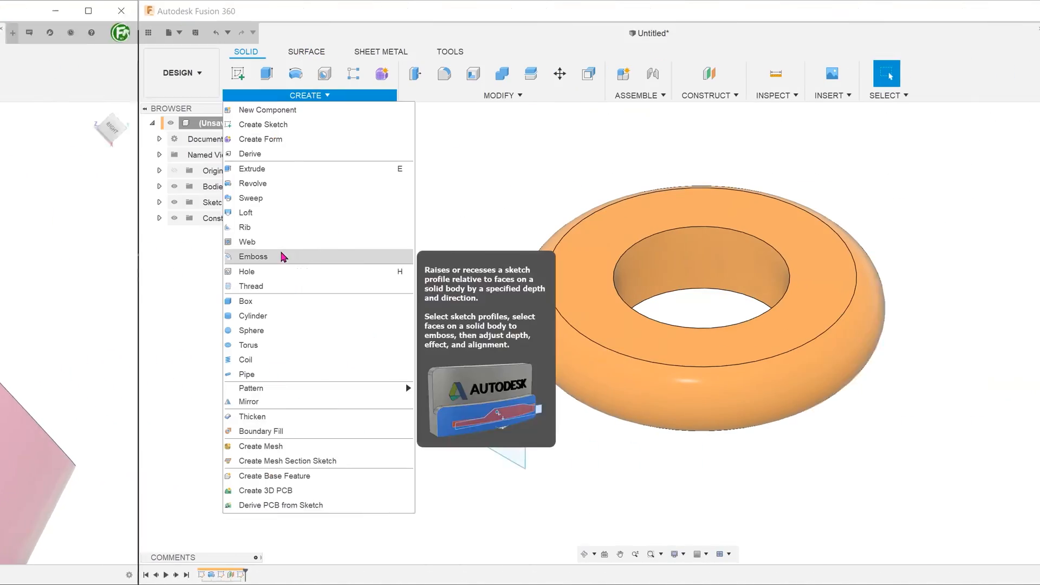
- Start an Emboss on the torus and choose the small rectangle sketch as its profile
left_click(253, 257)
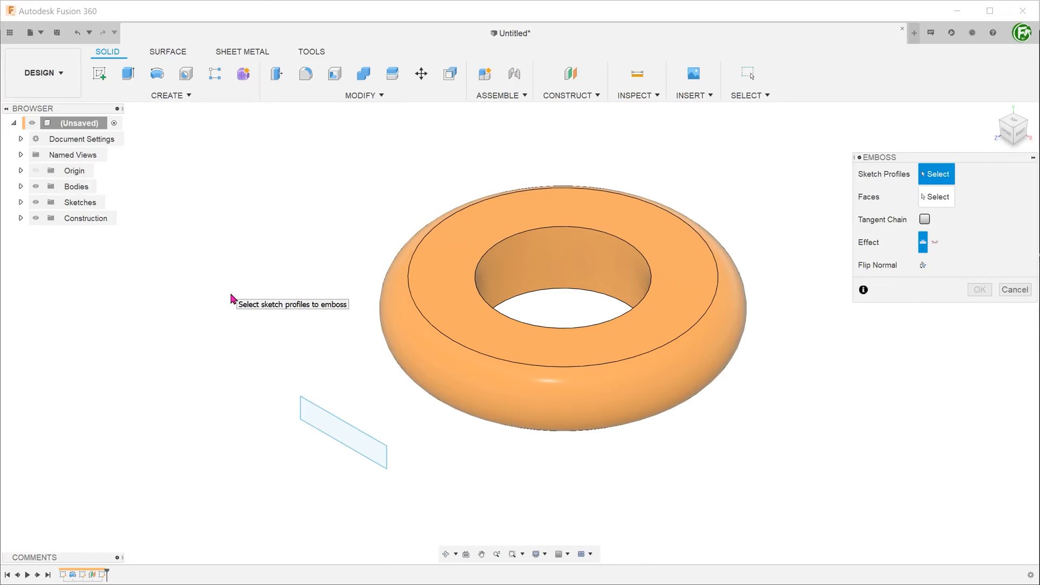
mouse_move(234, 300)
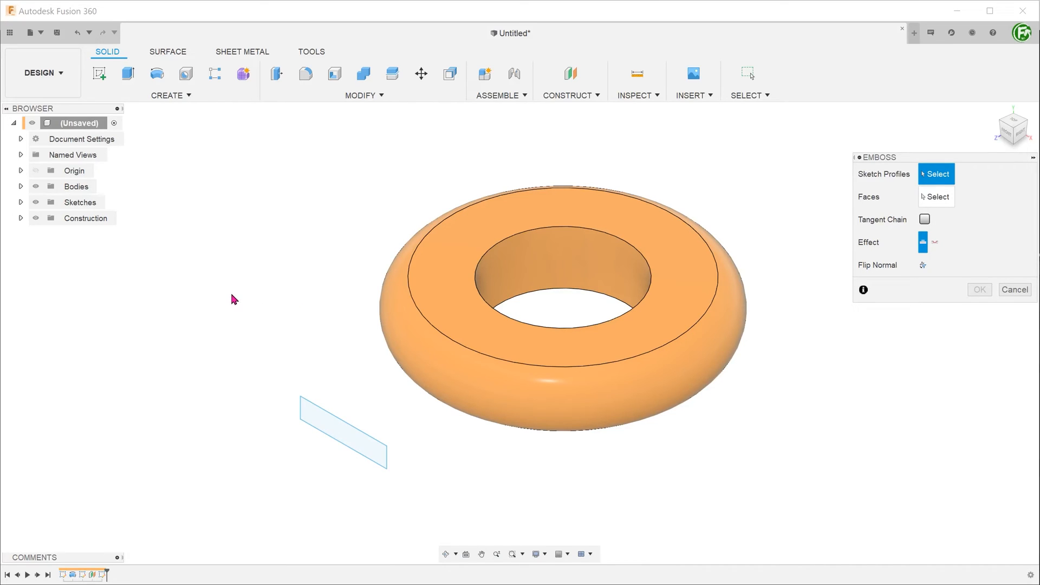
mouse_move(424, 366)
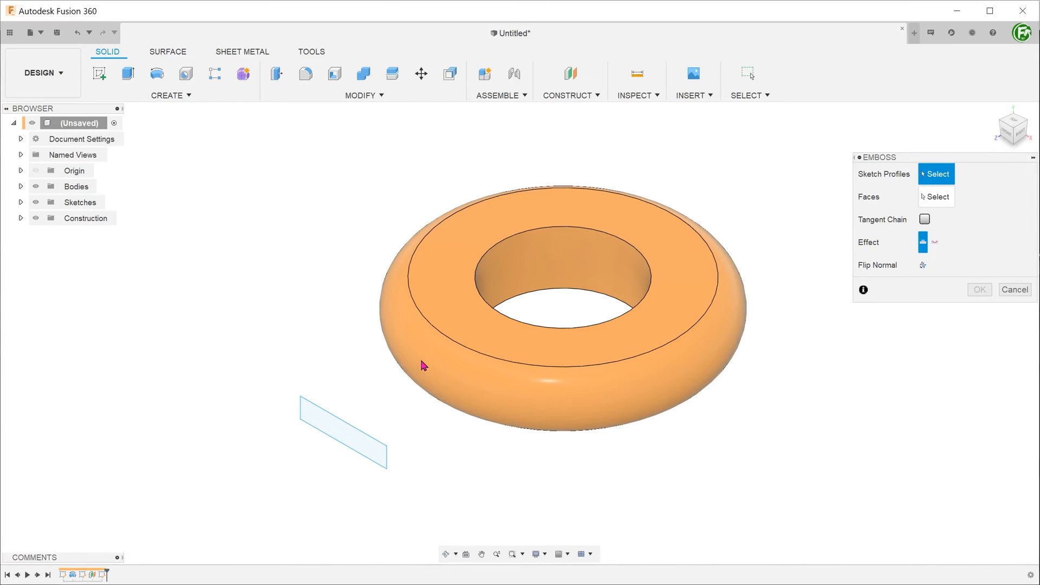
mouse_move(438, 369)
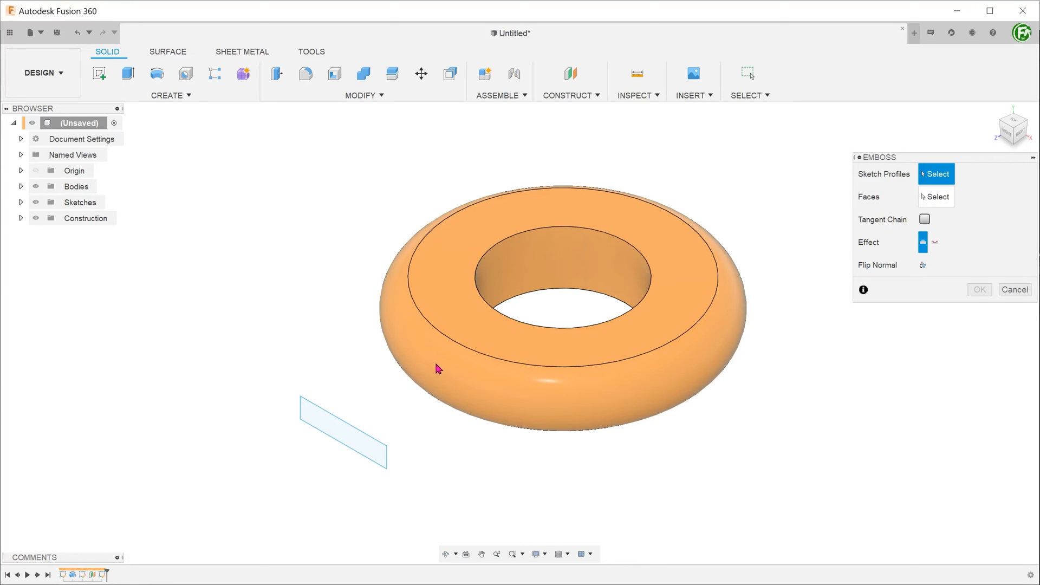
left_click(345, 435)
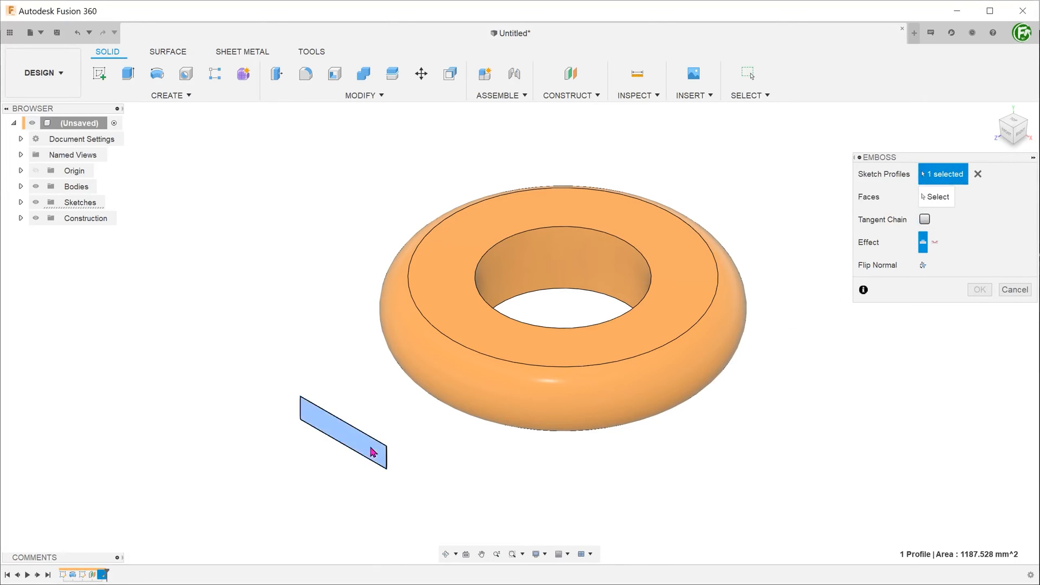
left_click(936, 196)
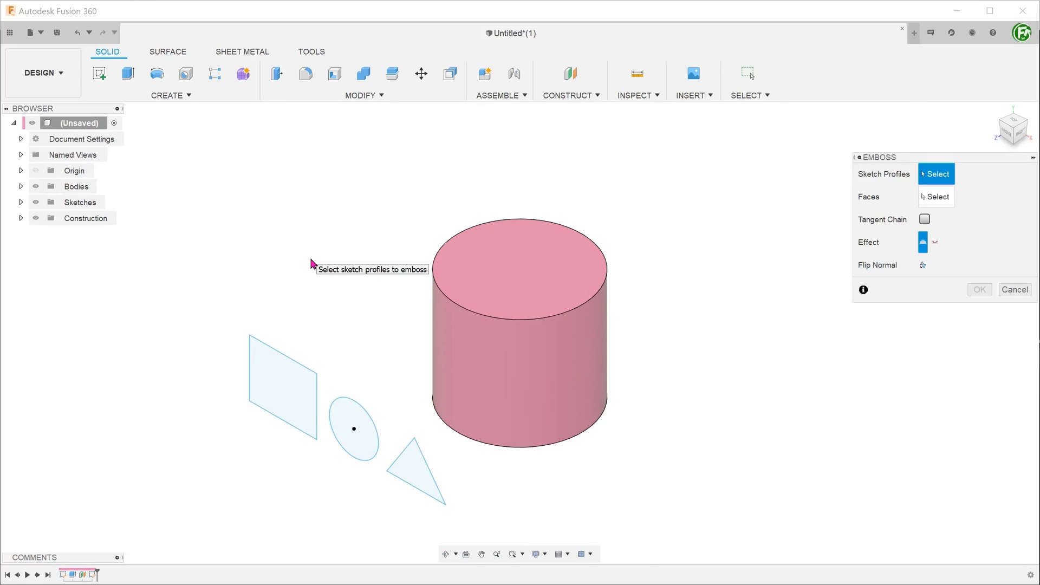
- Emboss the square and ellipse profiles together onto the cylinder face
left_click(353, 428)
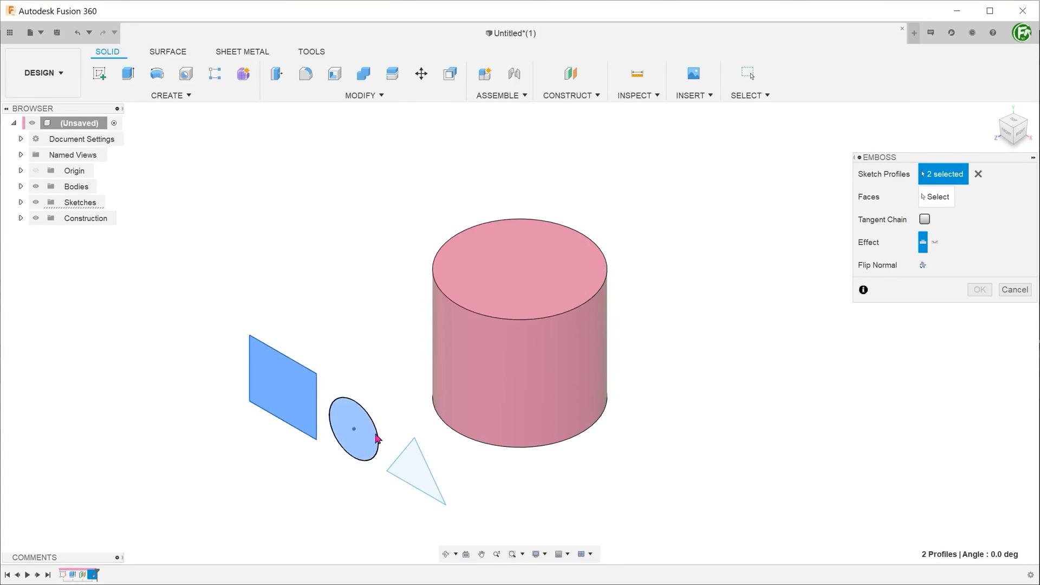
left_click(979, 290)
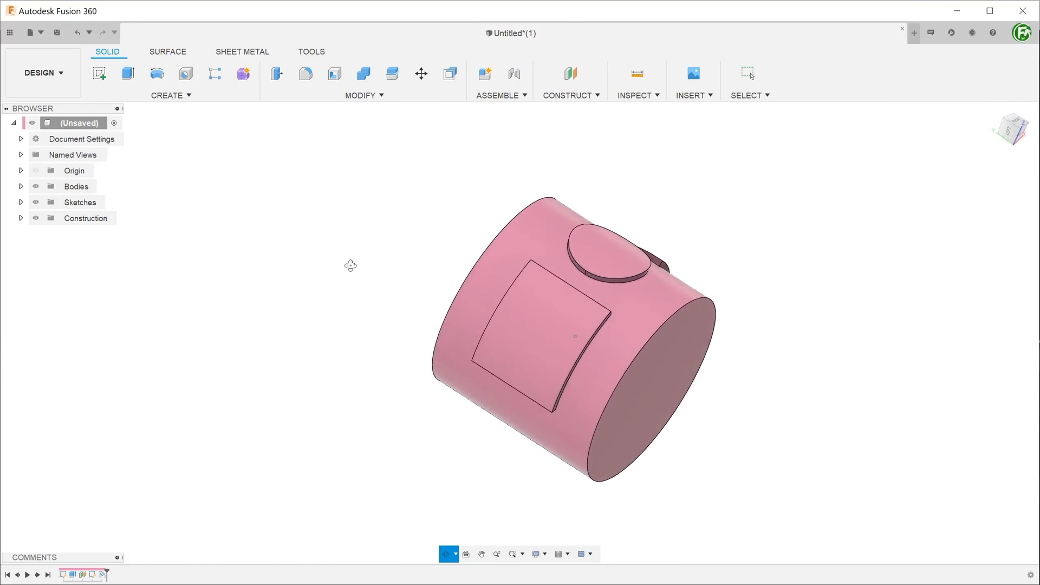
- Demonstrate a multi-face Emboss on the hexagon, then switch to the curved green body design
left_click(170, 96)
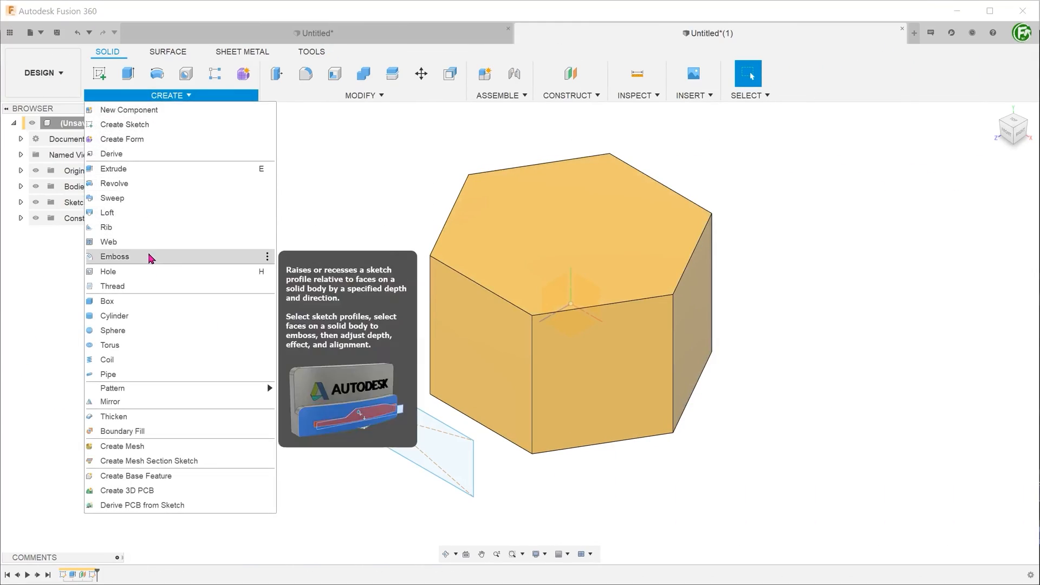
left_click(113, 257)
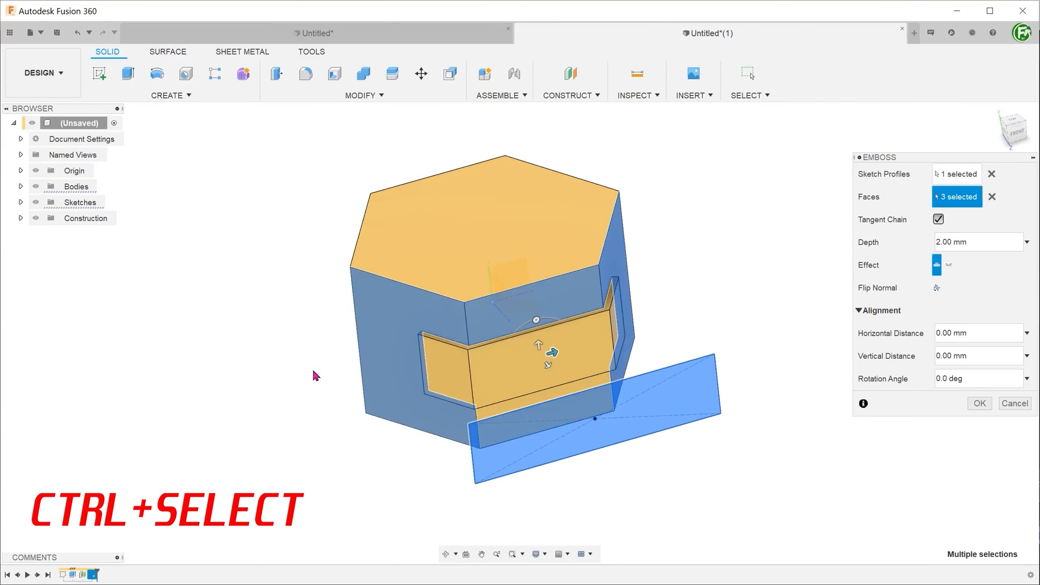
left_click(980, 403)
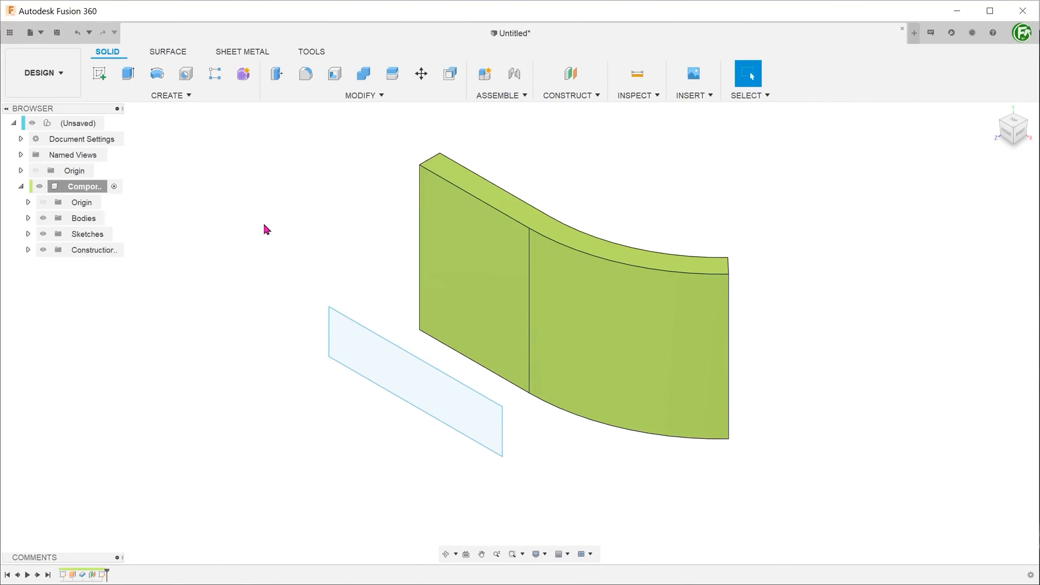
- Preview an Emboss of the rectangle profile on one face of the green body with Tangent Chain off, then switch designs
left_click(604, 312)
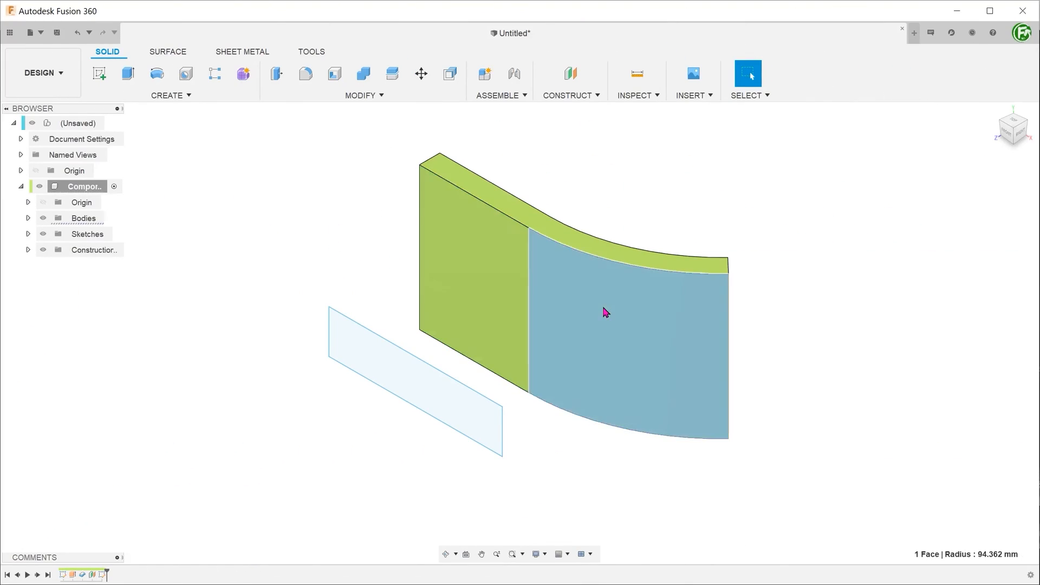
left_click(374, 347)
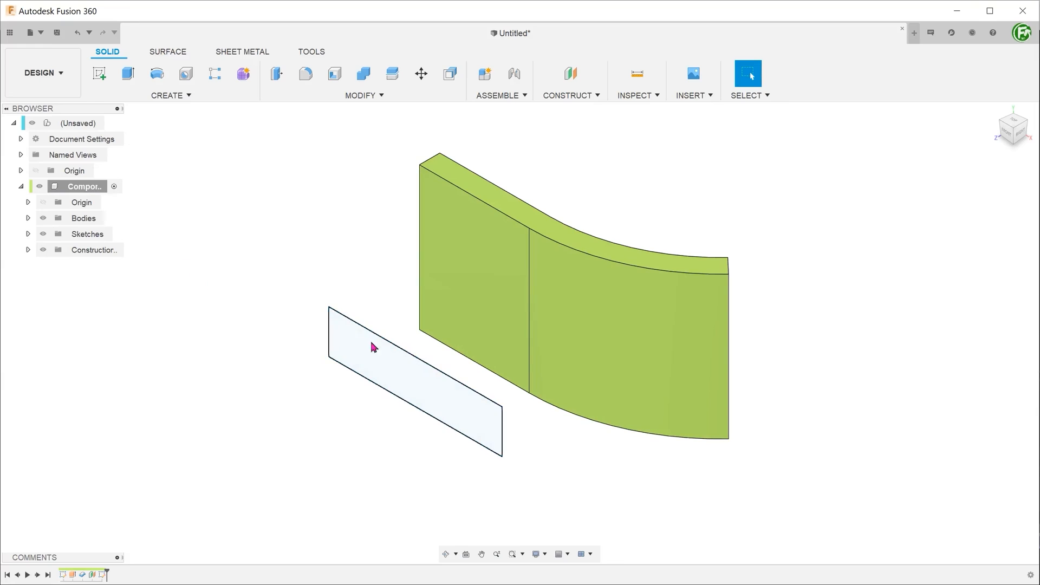
left_click(372, 347)
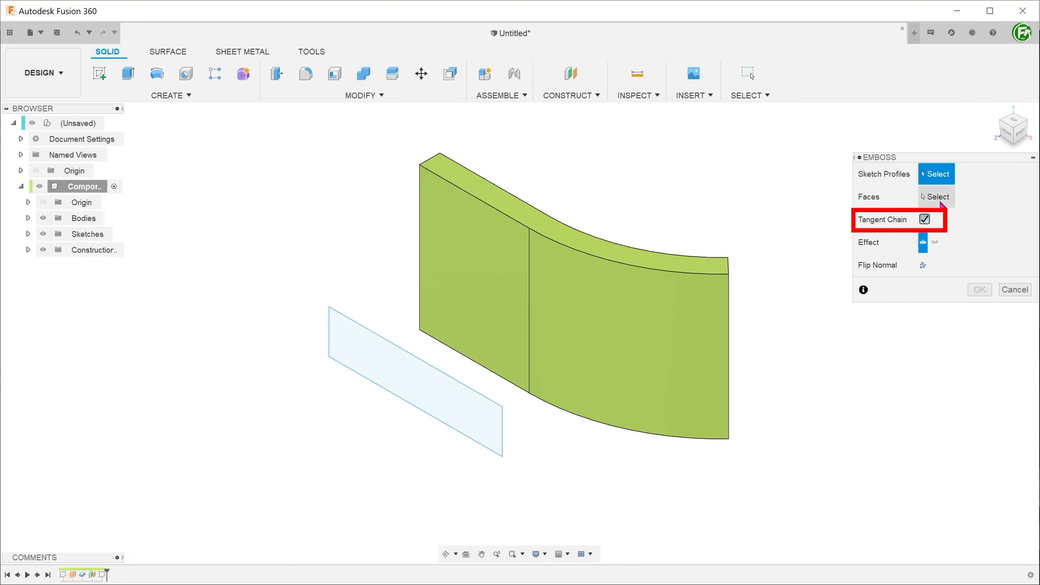
left_click(637, 352)
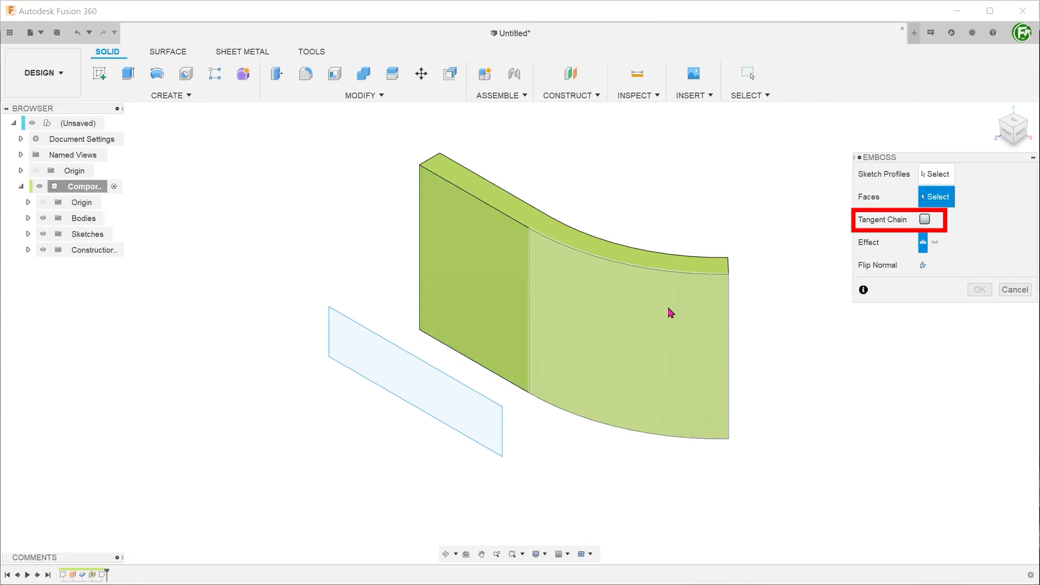
left_click(624, 312)
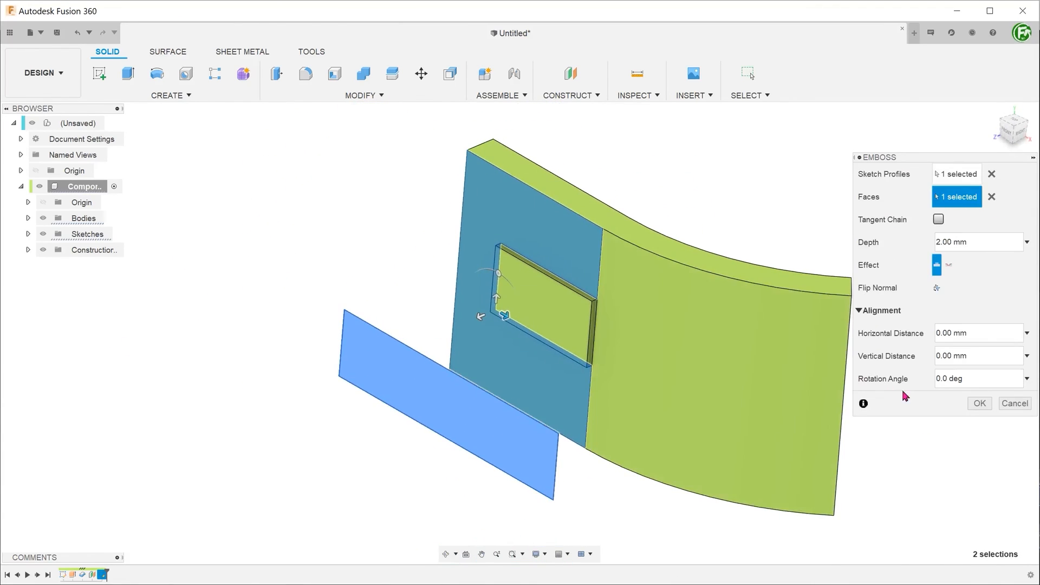
left_click(1015, 403)
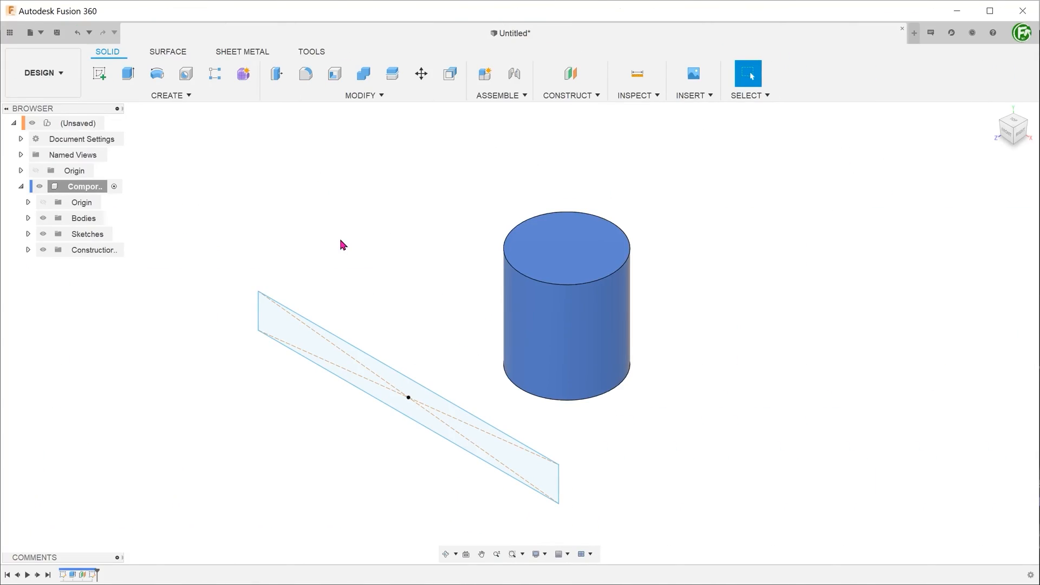
- Emboss the slanted rectangle onto the blue cylinder, producing a self-intersecting body error
left_click(350, 348)
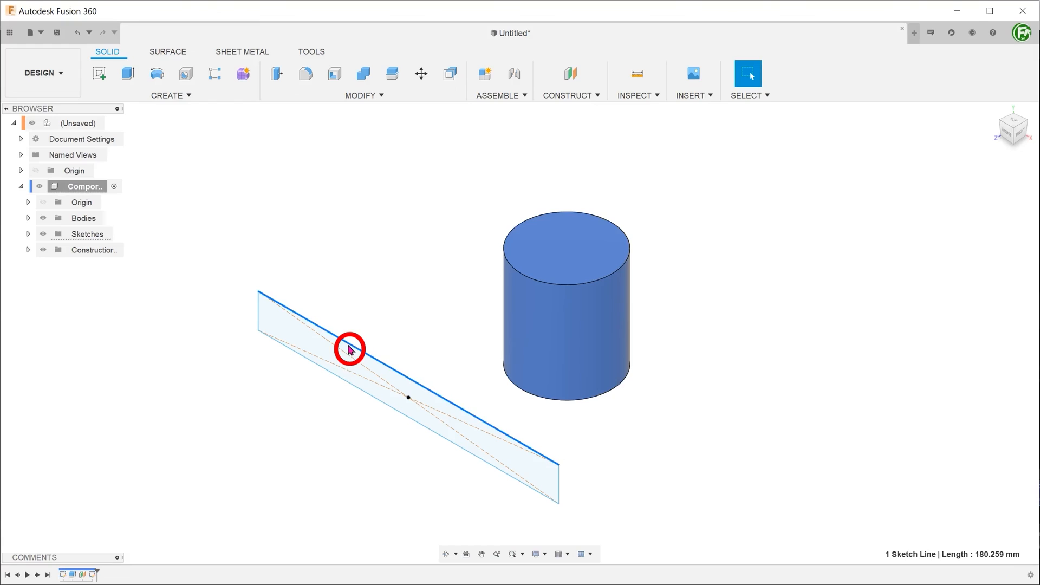
left_click(170, 95)
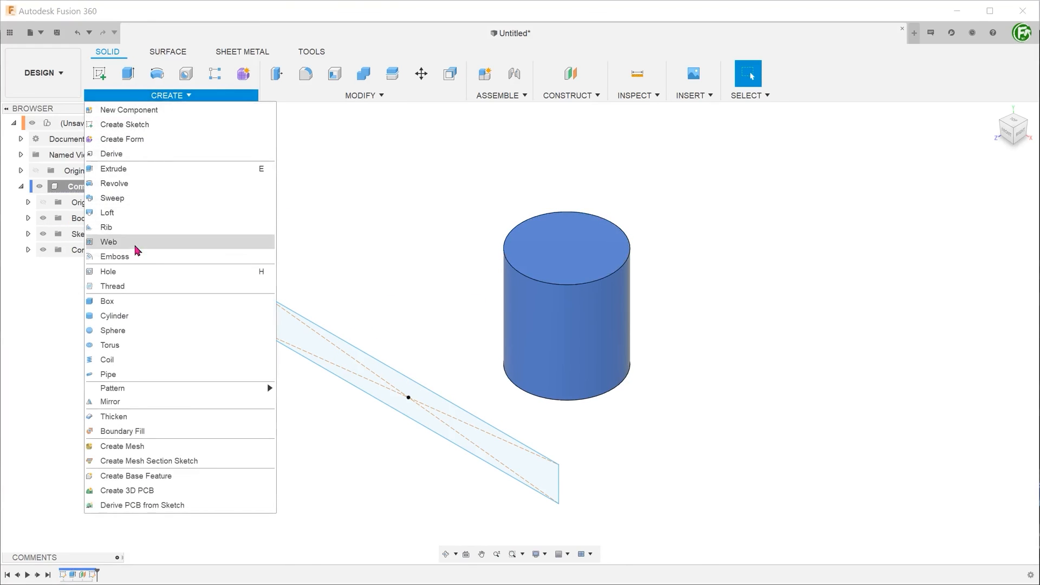
left_click(114, 255)
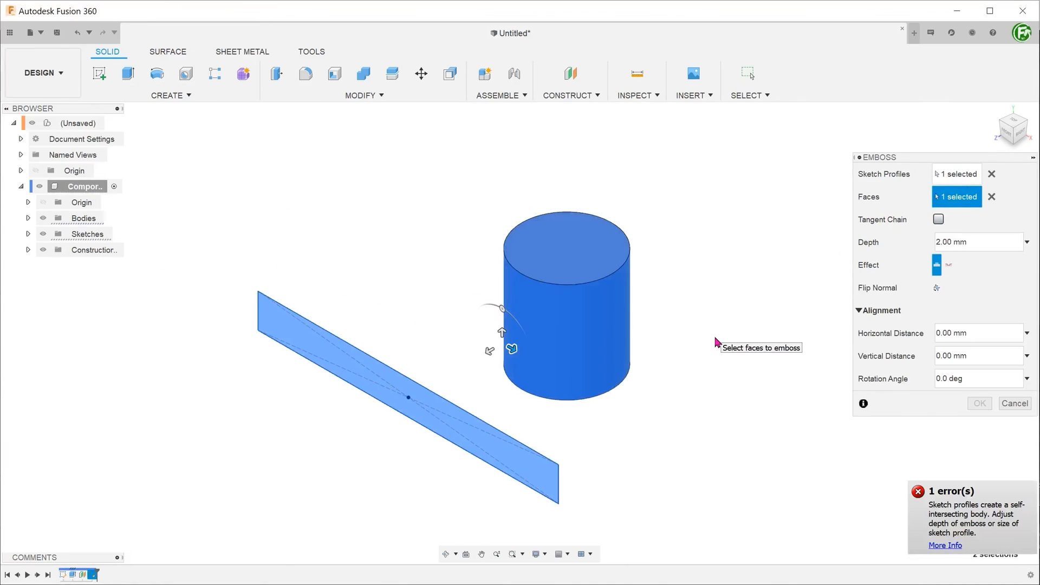